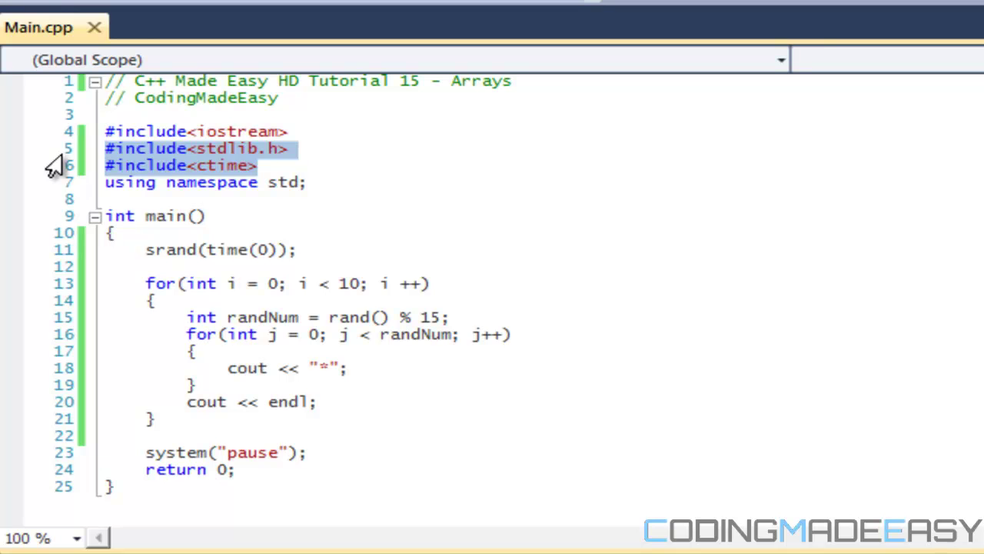
- Delete the stdlib.h and ctime includes and the srand/loop code, leaving blank lines inside main
{"action": "key", "text": "Delete"}
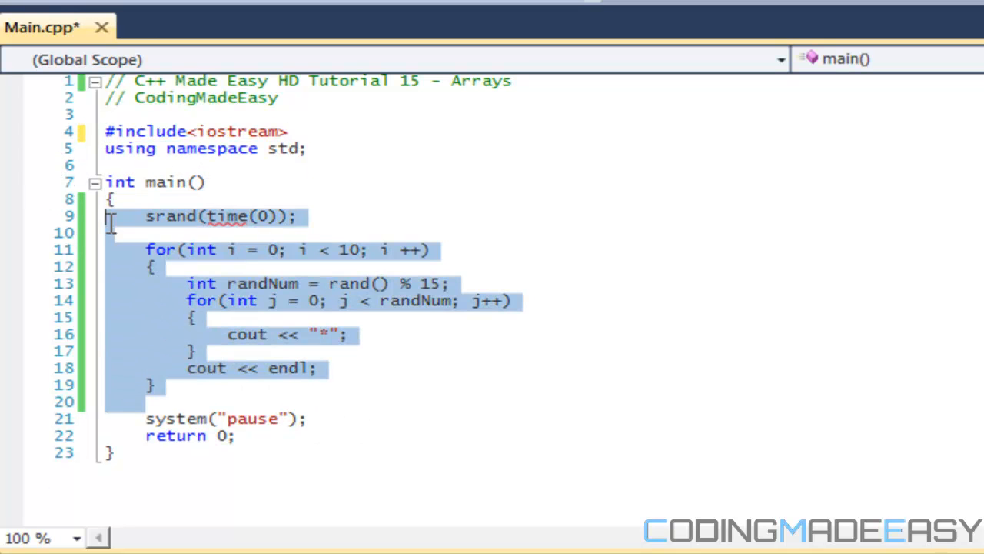
{"action": "key", "text": "Delete"}
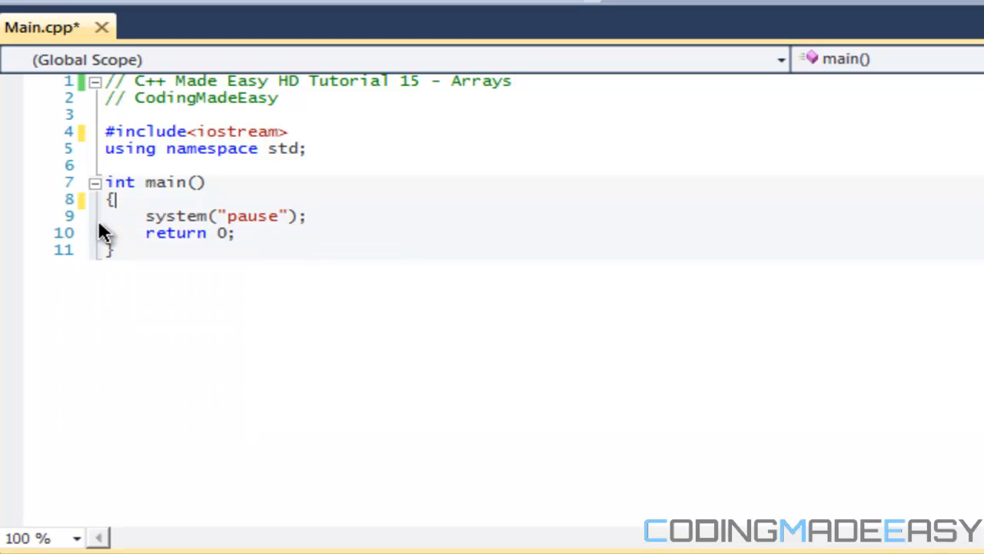
{"action": "key", "text": "enter"}
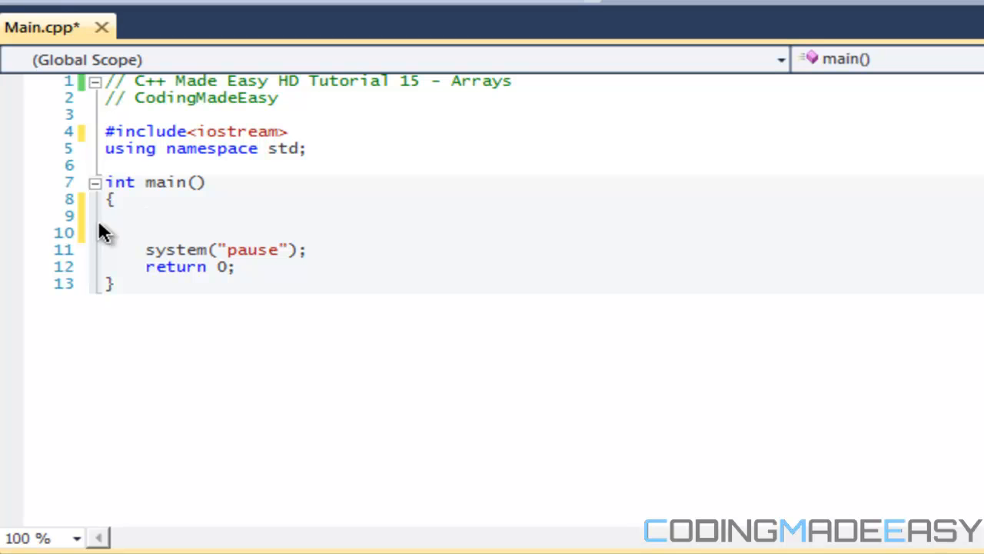
{"action": "left_click", "coordinate": [145, 215]}
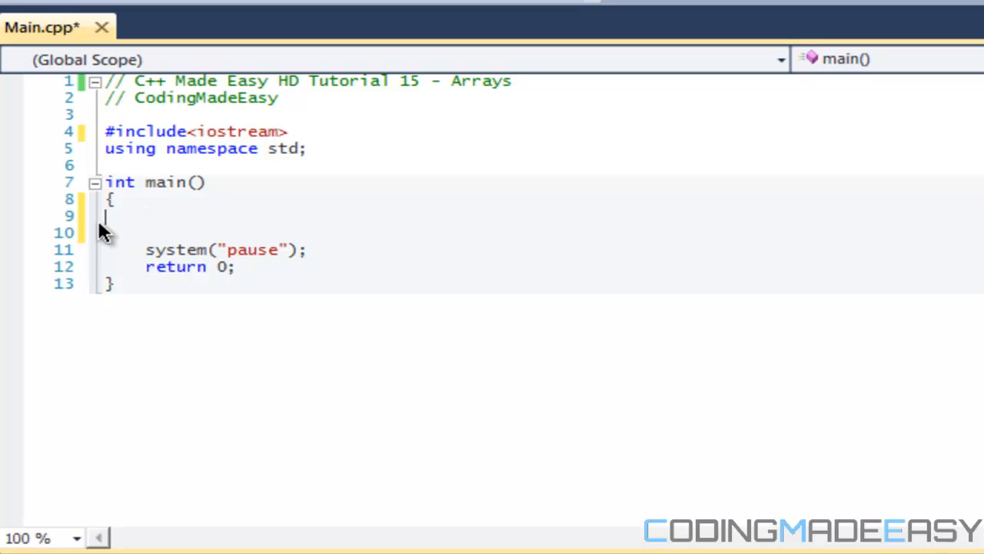
{"action": "left_click", "coordinate": [146, 215]}
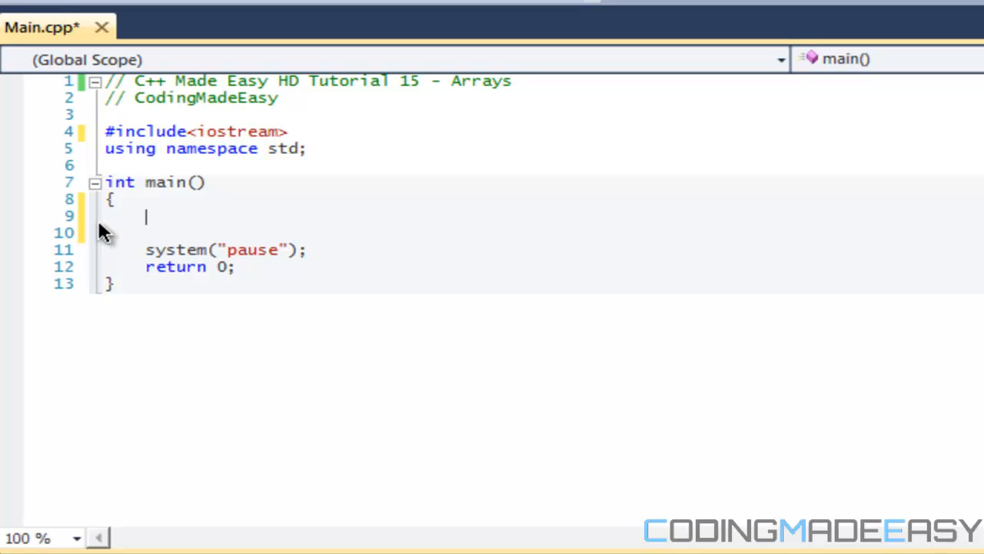
{"action": "type", "text": "int"}
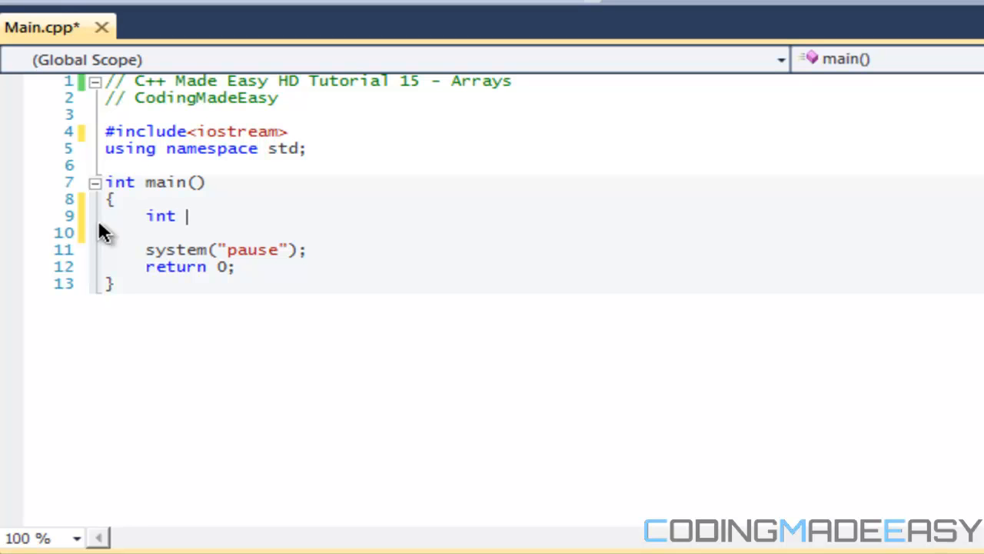
{"action": "type", "text": "average"}
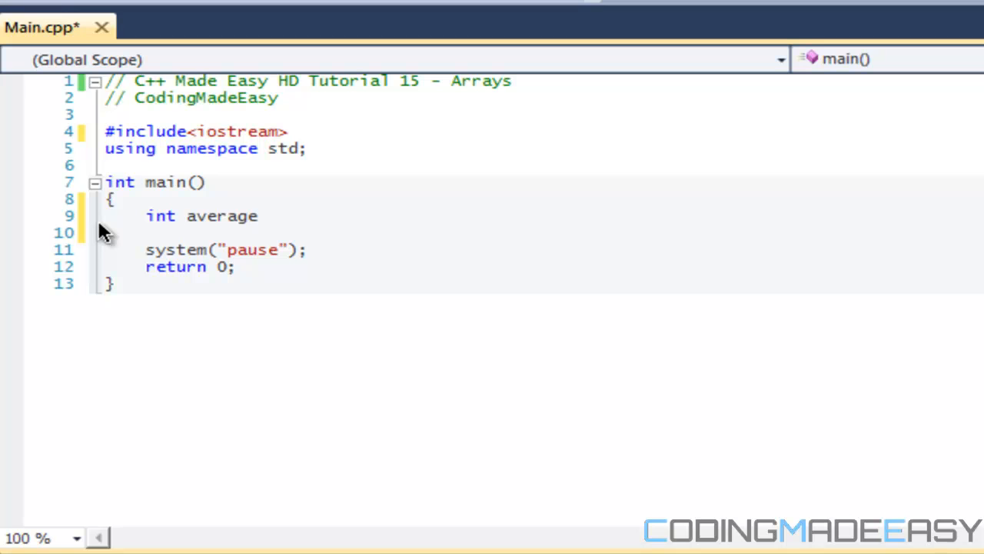
{"action": "type", "text": "1, averag"}
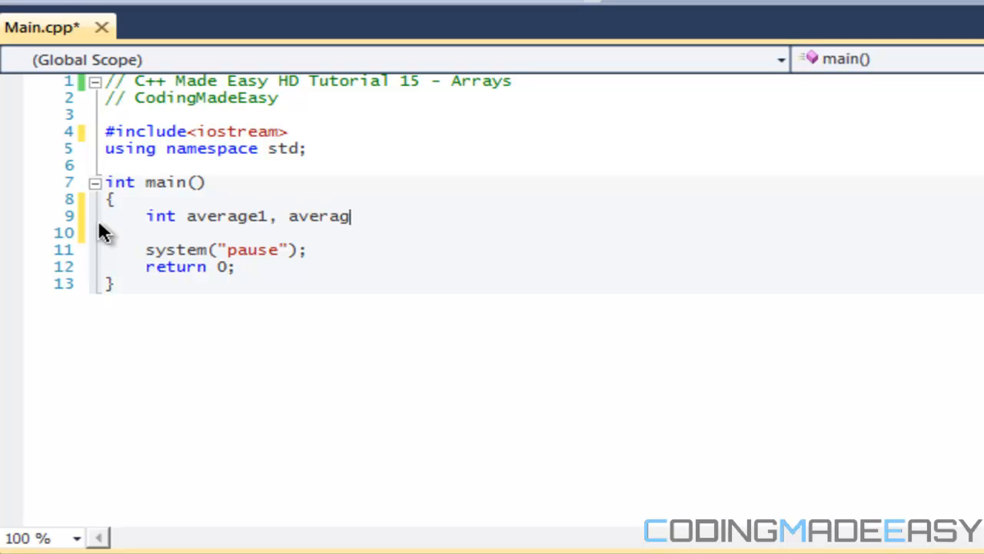
{"action": "type", "text": "e2, aver"}
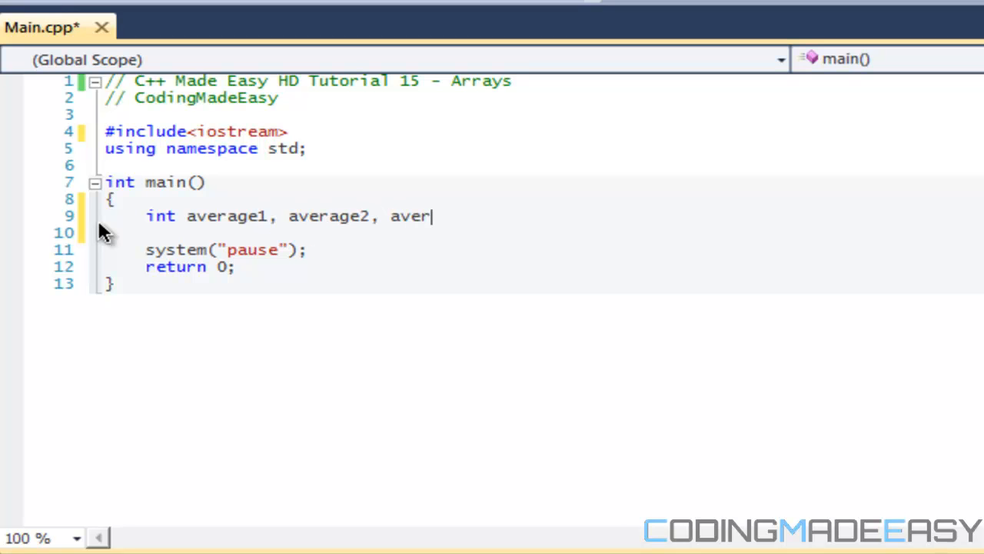
{"action": "type", "text": "age3, ave"}
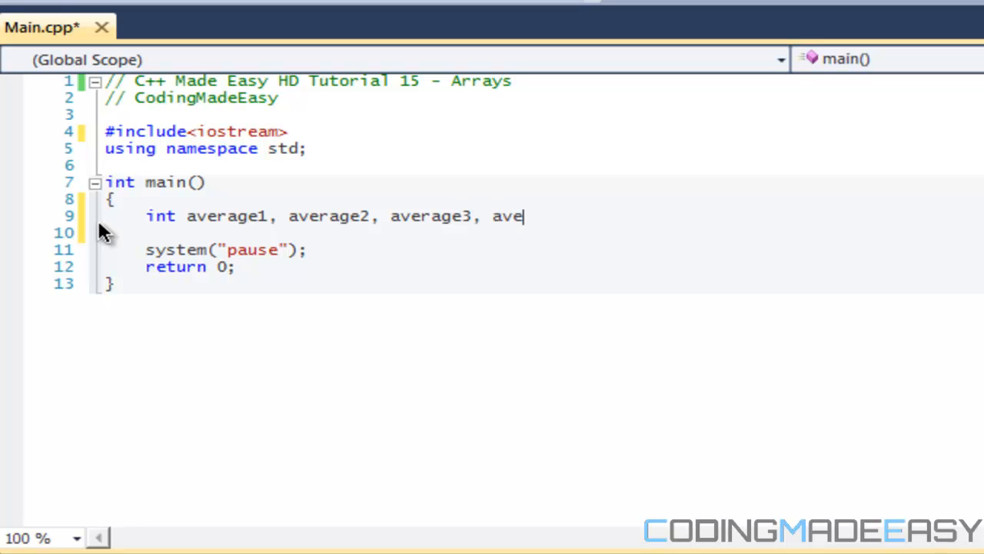
{"action": "type", "text": "rage4"}
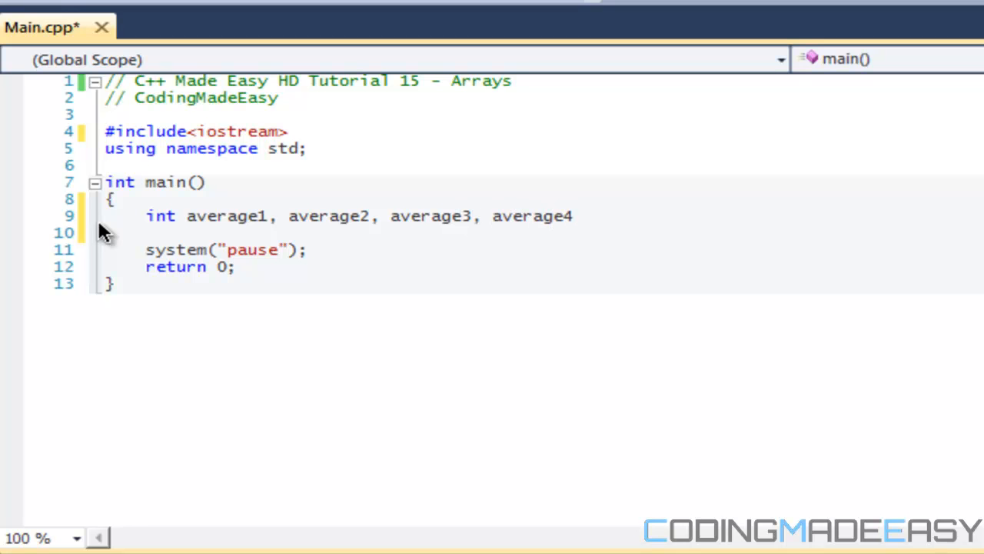
{"action": "key", "text": "Delete"}
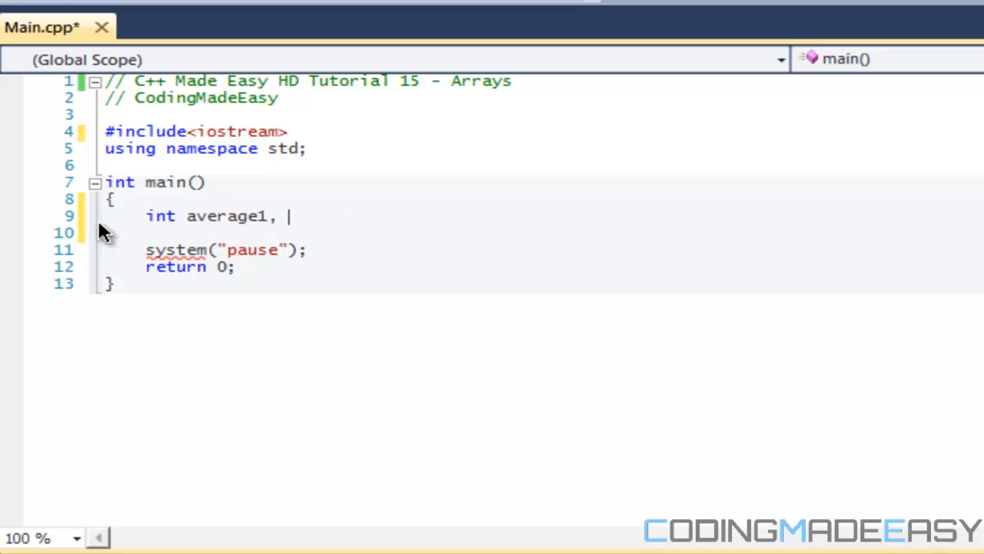
{"action": "key", "text": "ctrl+z"}
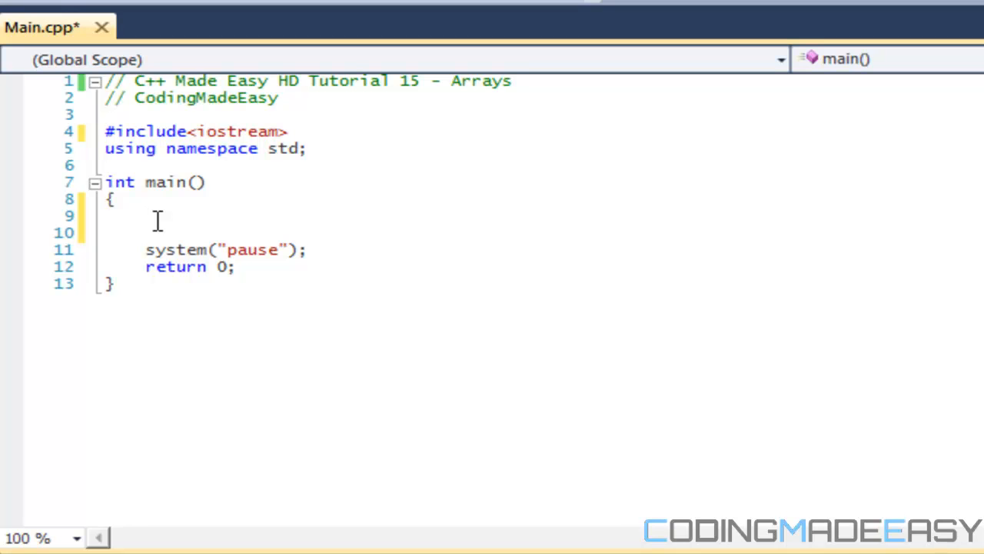
{"action": "left_click", "coordinate": [144, 216]}
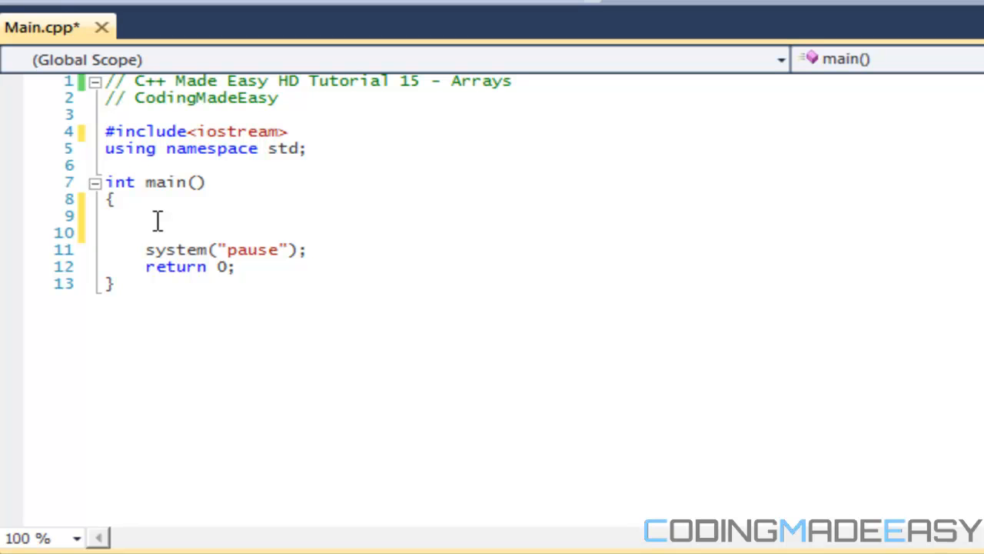
{"action": "left_click", "coordinate": [145, 219]}
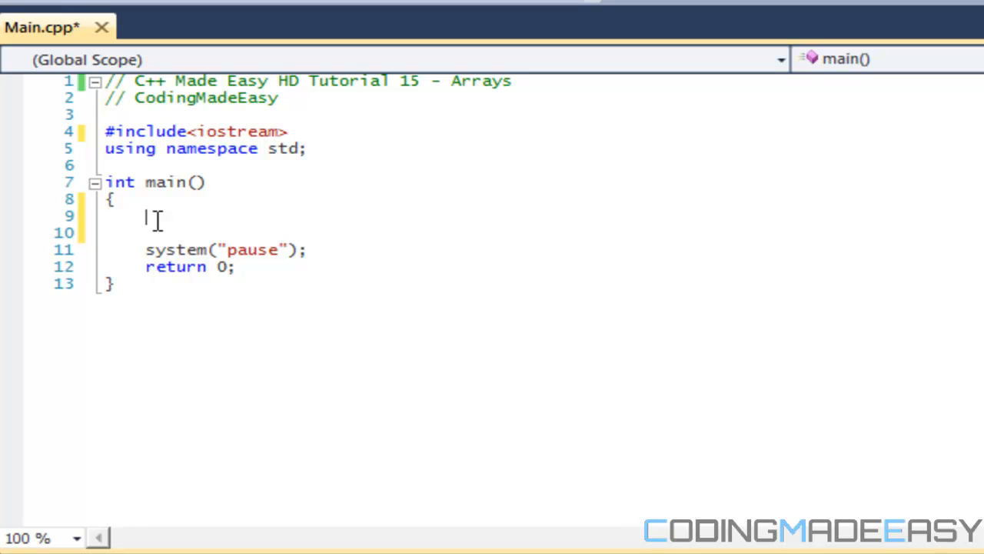
{"action": "mouse_move", "coordinate": [730, 492]}
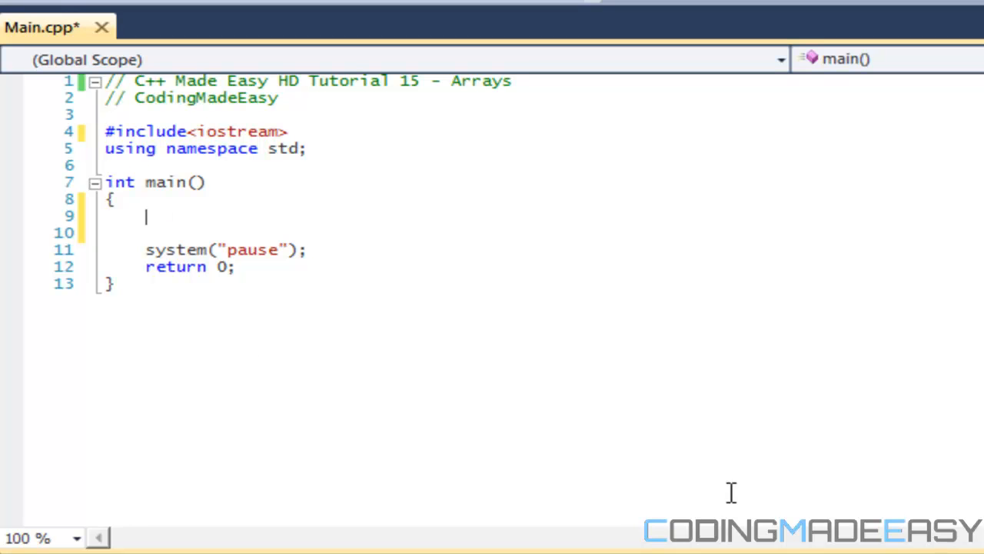
{"action": "mouse_move", "coordinate": [529, 462]}
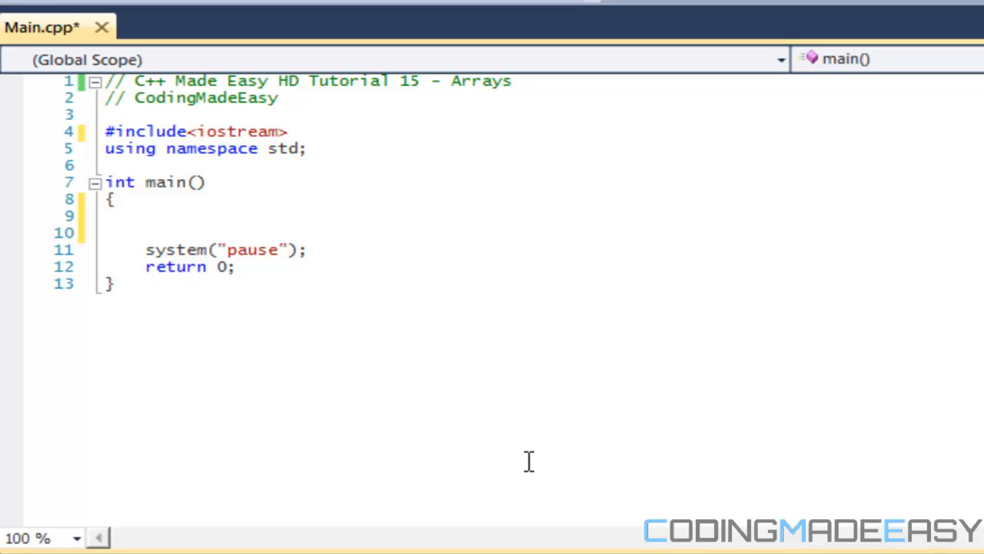
{"action": "mouse_move", "coordinate": [197, 214]}
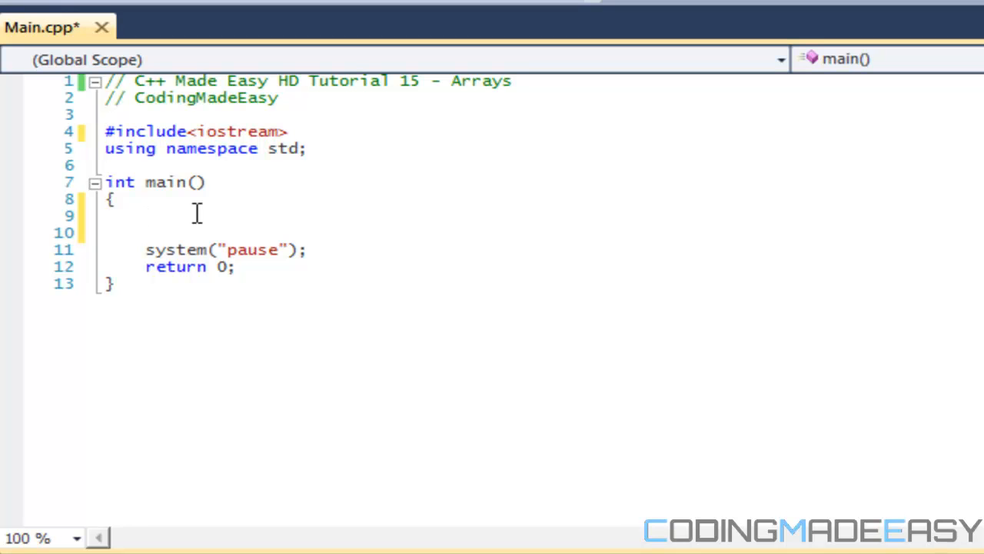
- Write int students[30]; inside main, fixing the mistyped size, then save Main.cpp
{"action": "type", "text": "int st"}
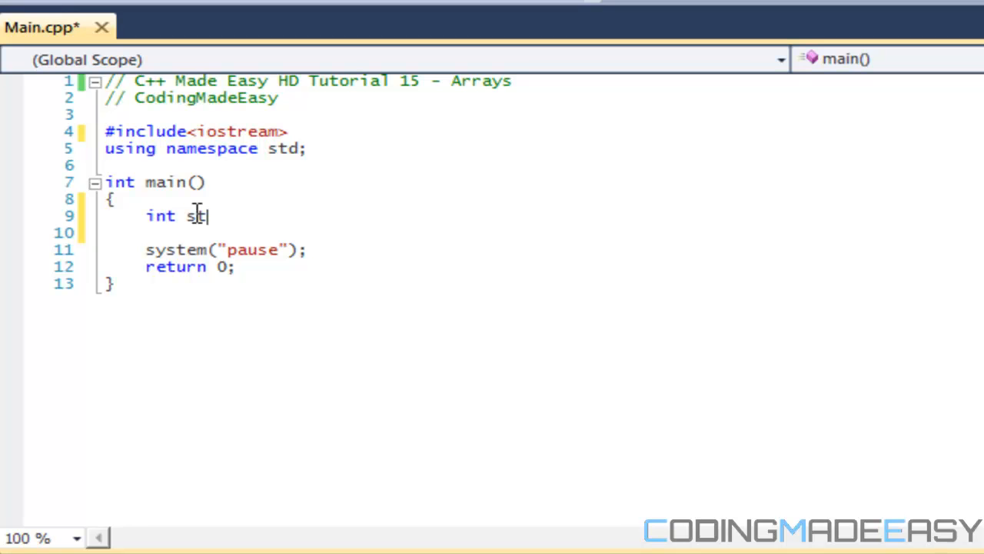
{"action": "type", "text": "udents"}
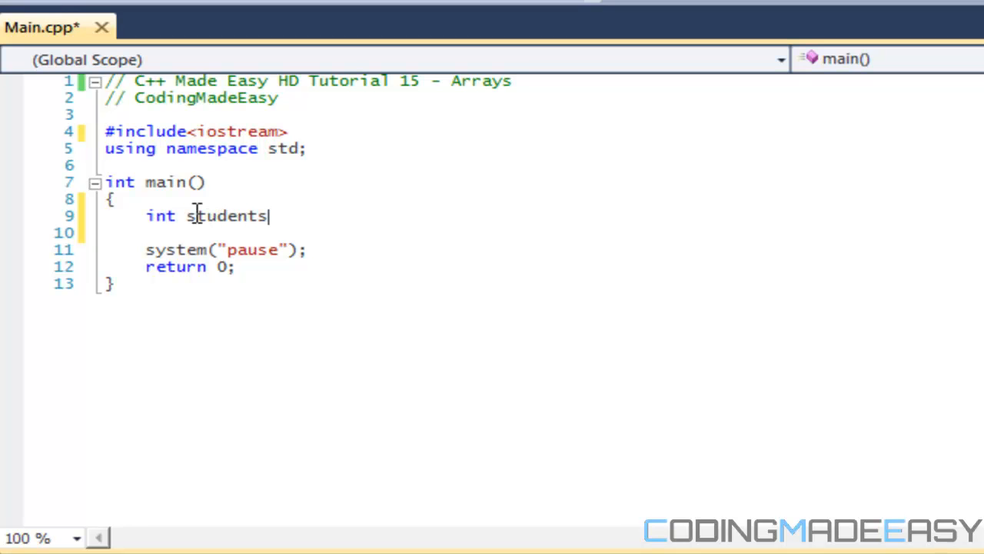
{"action": "type", "text": "[3"}
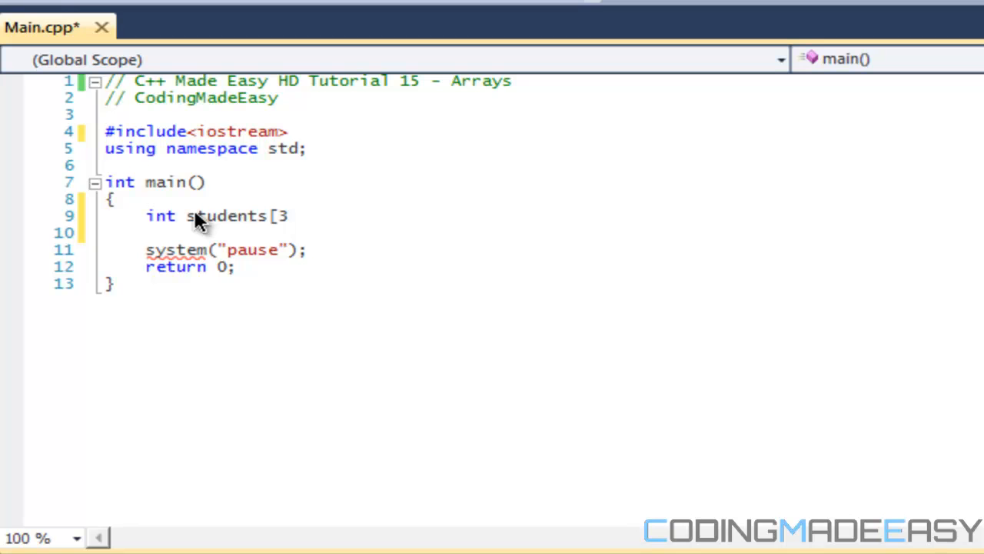
{"action": "key", "text": "Backspace"}
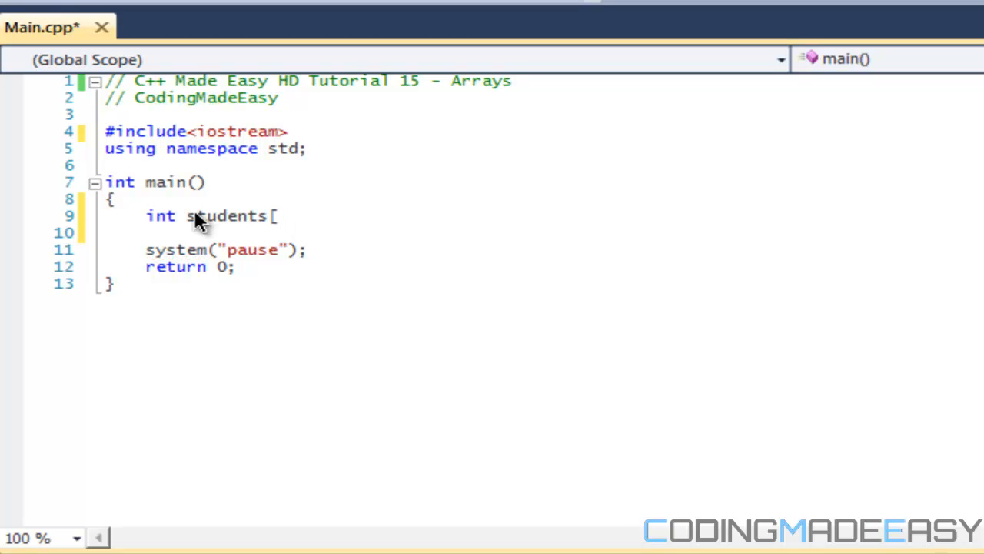
{"action": "type", "text": "30]"}
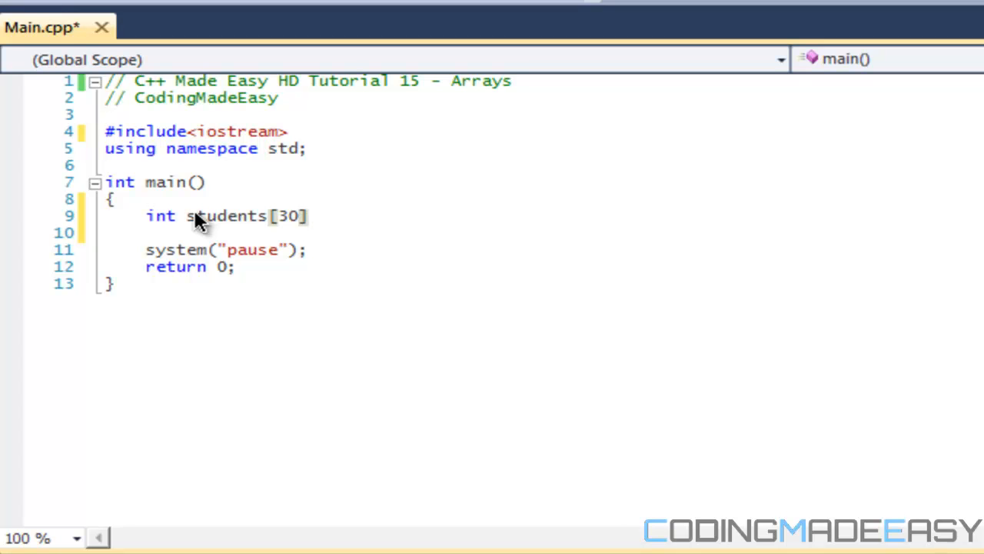
{"action": "type", "text": ";"}
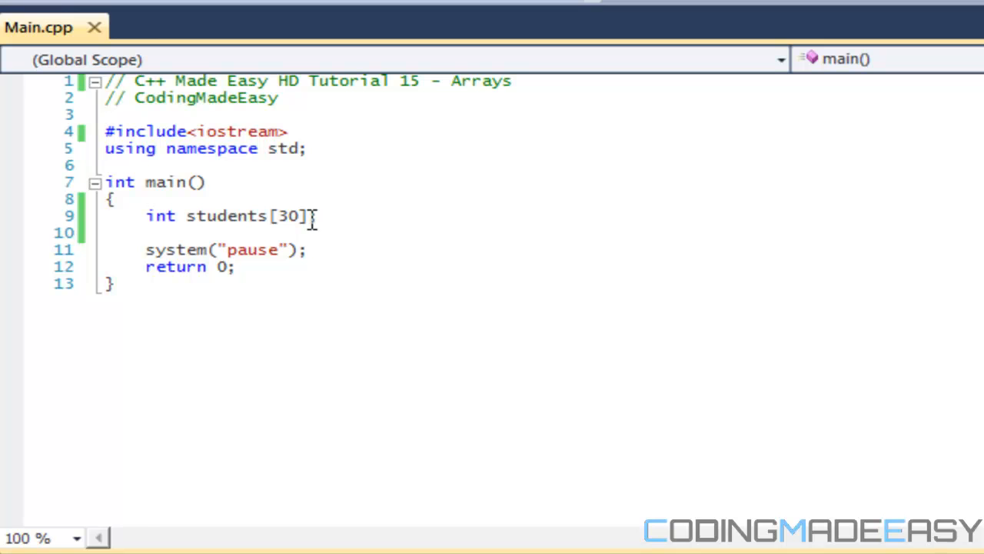
{"action": "left_click", "coordinate": [286, 216]}
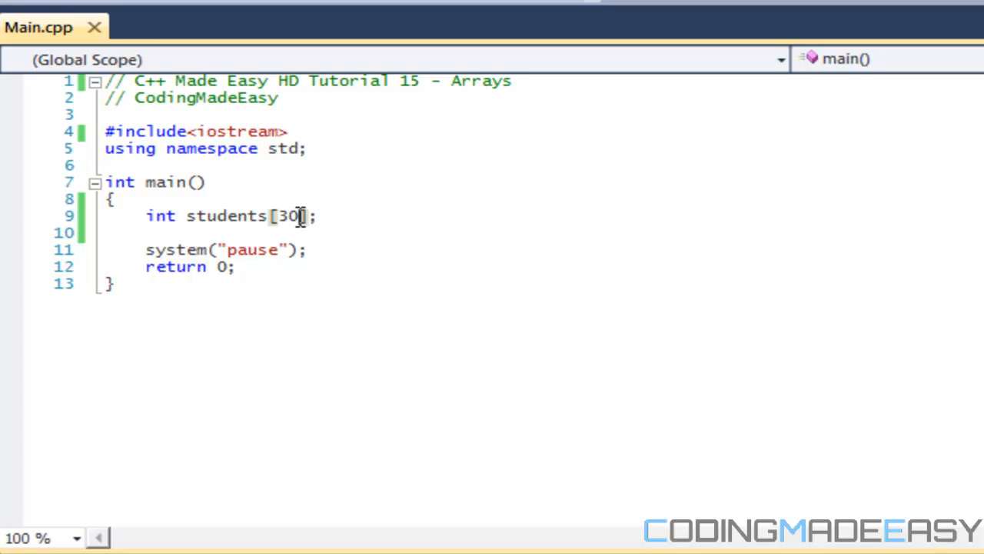
{"action": "double_click", "coordinate": [286, 215]}
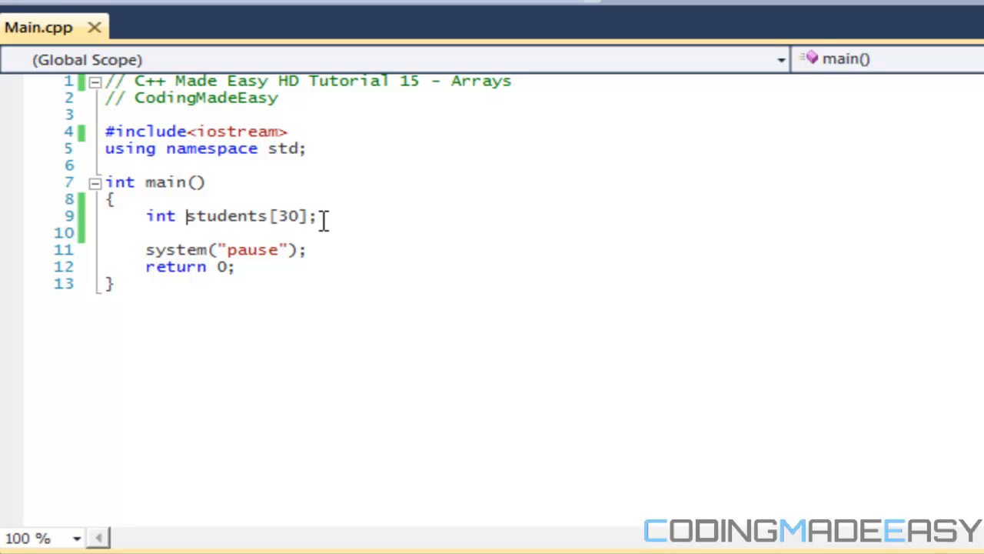
{"action": "mouse_move", "coordinate": [323, 218]}
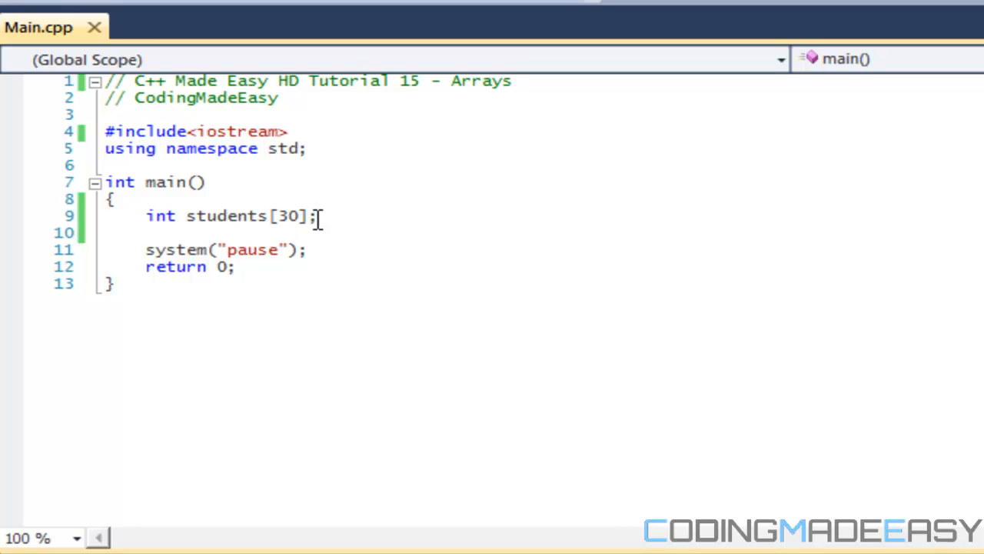
- Write the header for(int i = 0; i < 10; then erase the limit, leaving the condition open
{"action": "type", "text": "fo"}
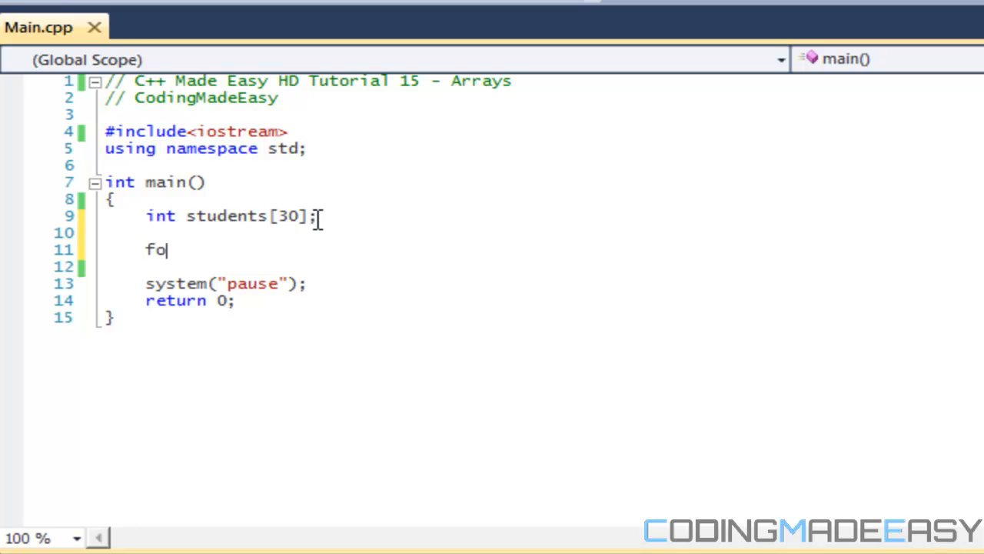
{"action": "type", "text": "r(int"}
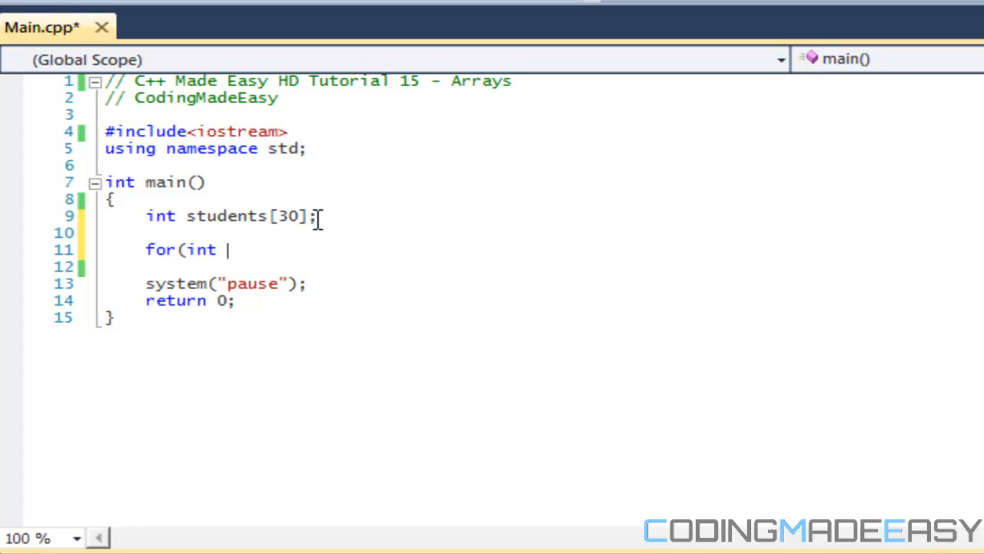
{"action": "type", "text": "i ="}
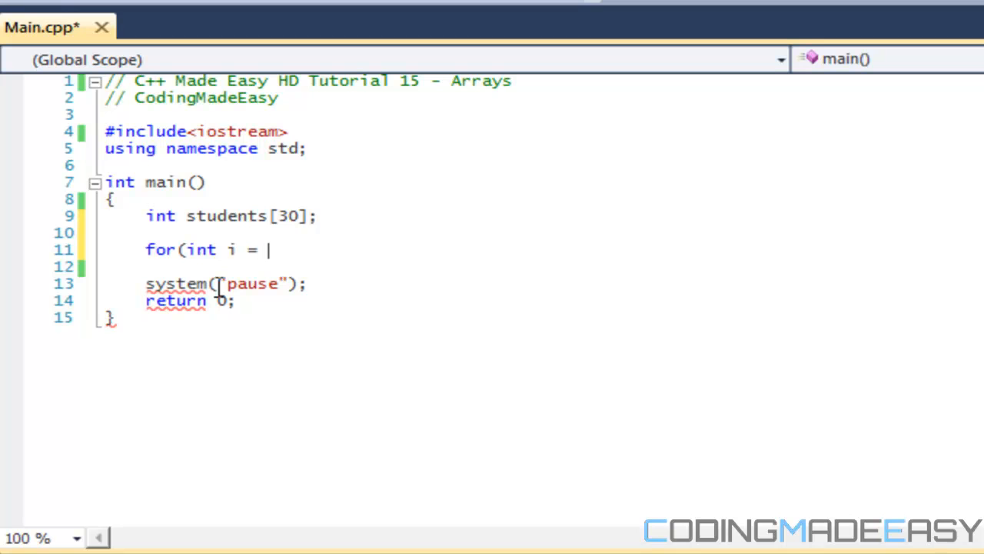
{"action": "type", "text": "0; i"}
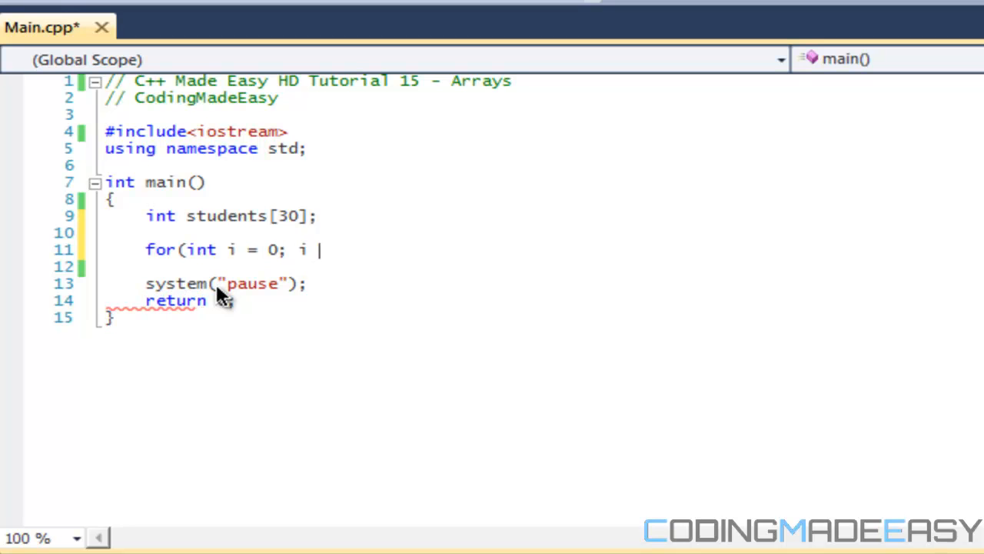
{"action": "type", "text": "< 10;"}
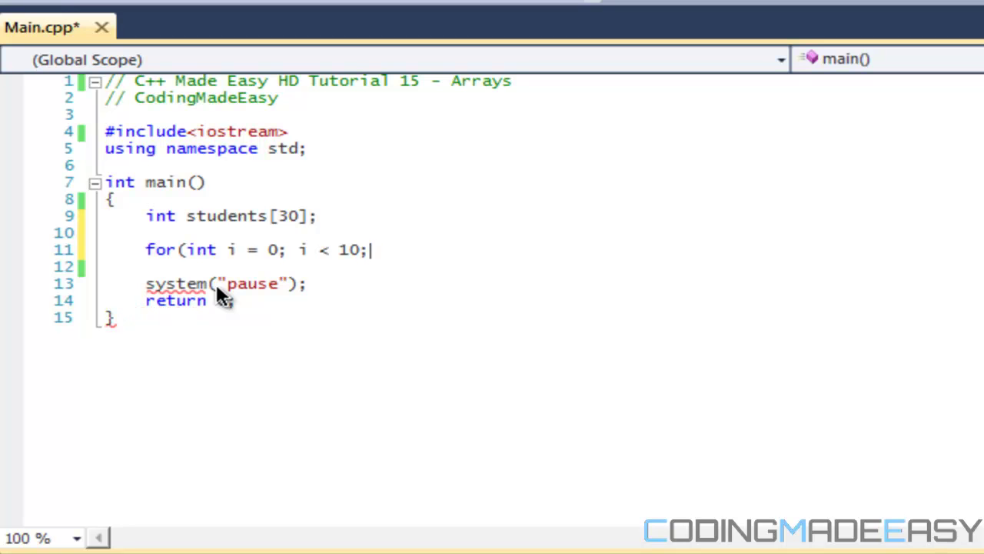
{"action": "key", "text": "BackSpace"}
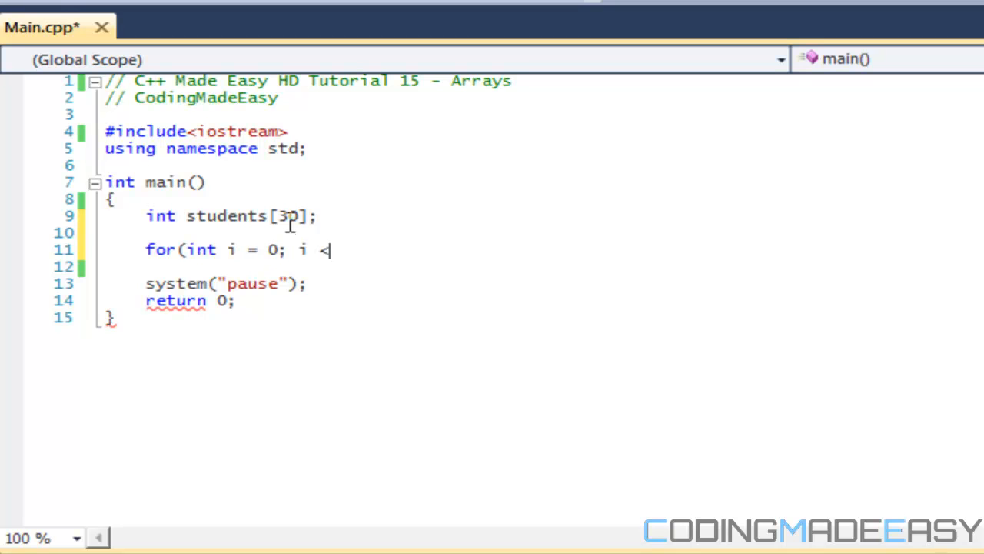
{"action": "type", "text": "0"}
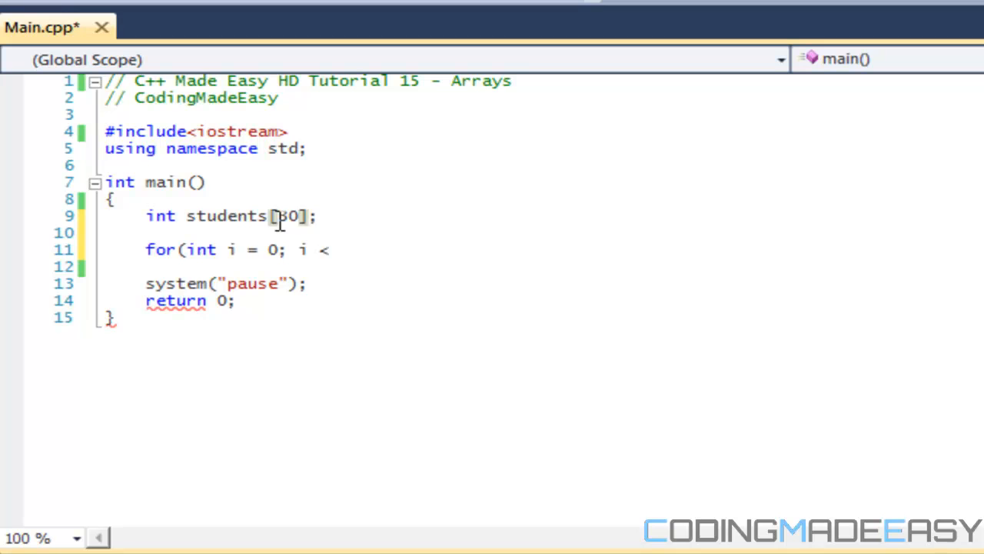
{"action": "mouse_move", "coordinate": [322, 223]}
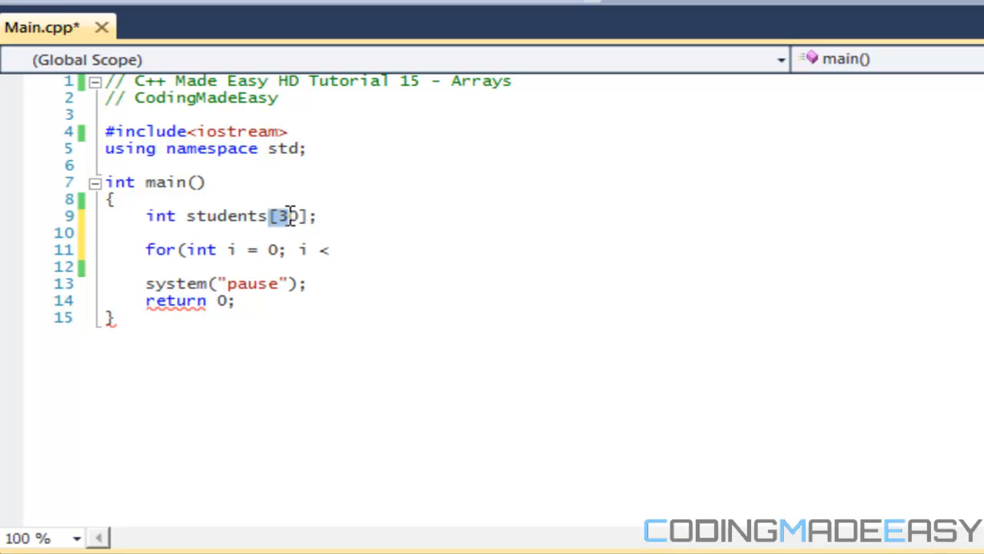
{"action": "type", "text": "0"}
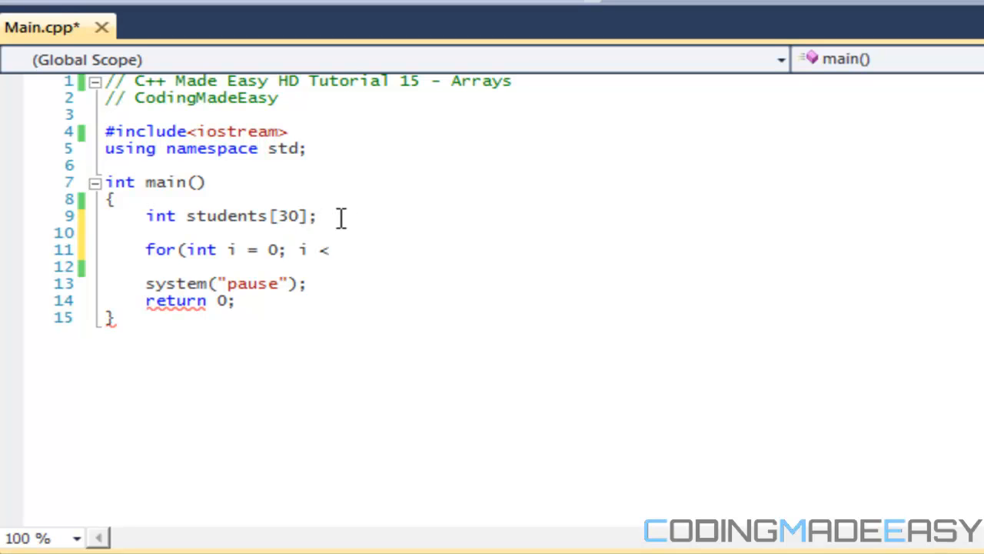
{"action": "type", "text": "s"}
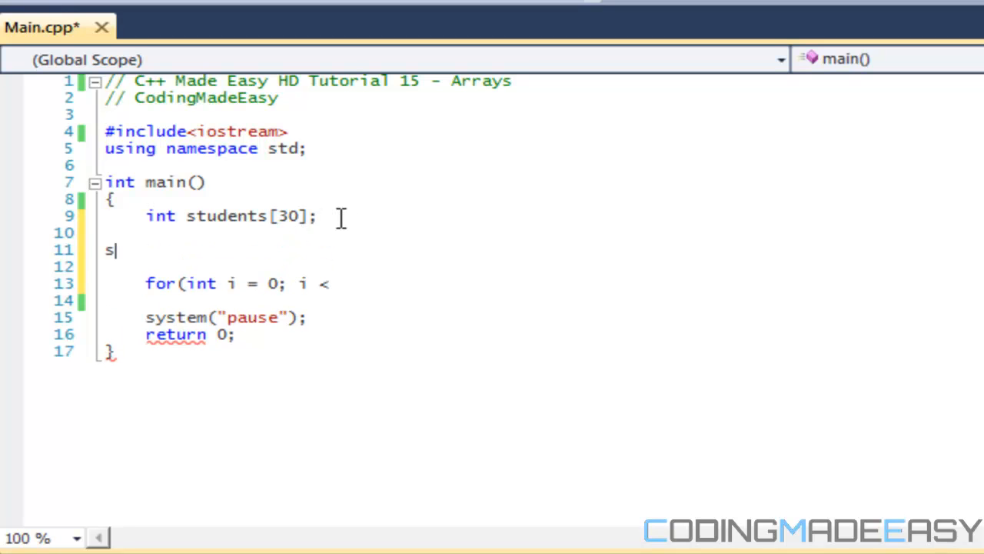
{"action": "type", "text": "uden"}
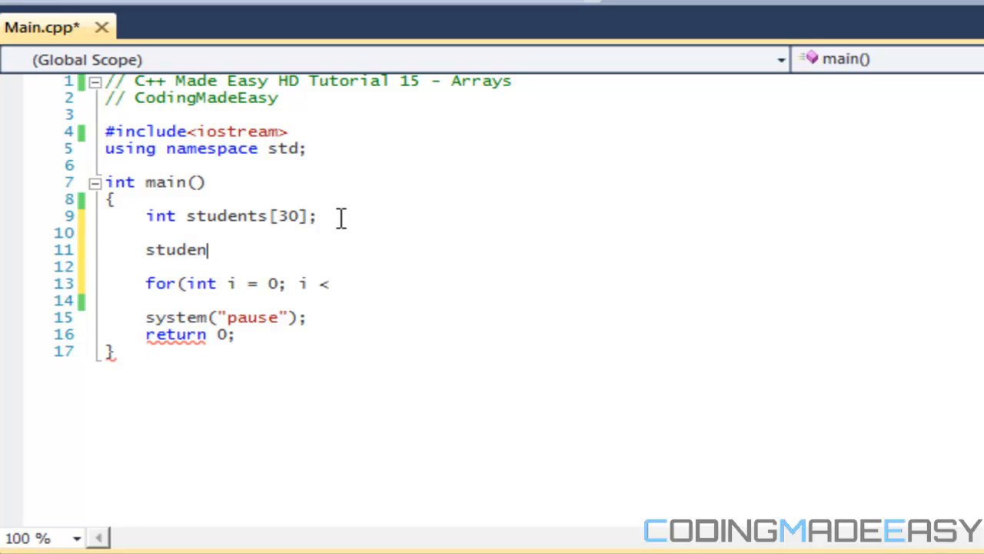
{"action": "type", "text": "ts[0] ="}
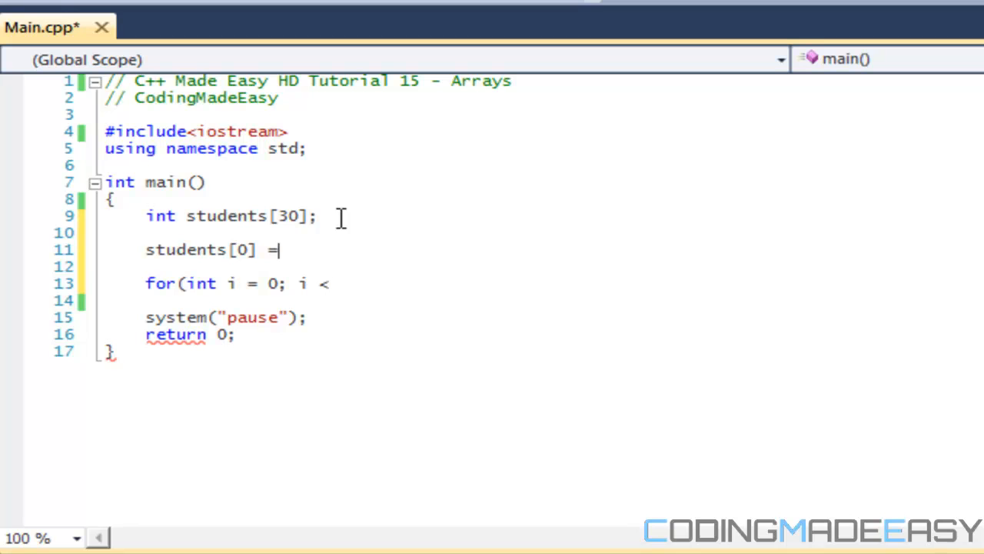
{"action": "mouse_move", "coordinate": [341, 228]}
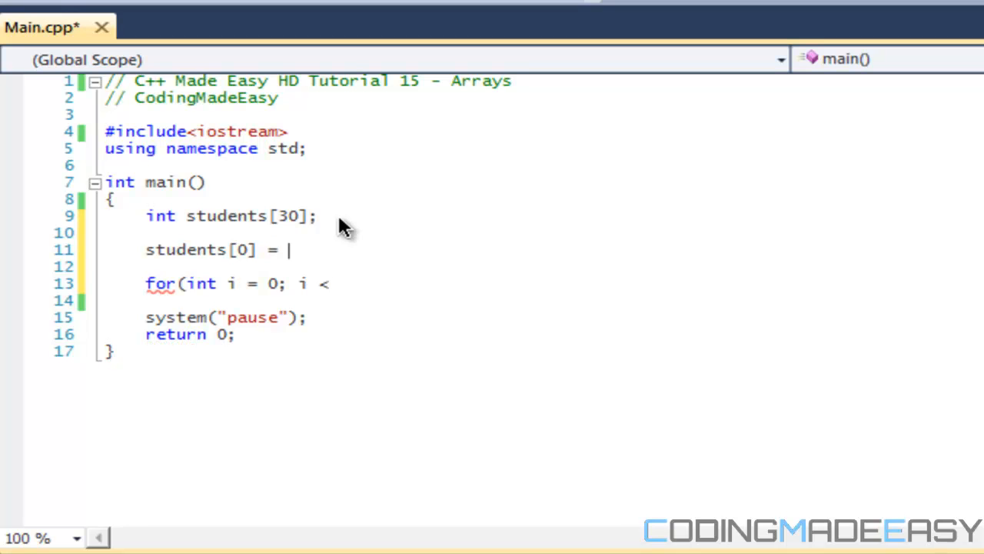
{"action": "type", "text": "39"}
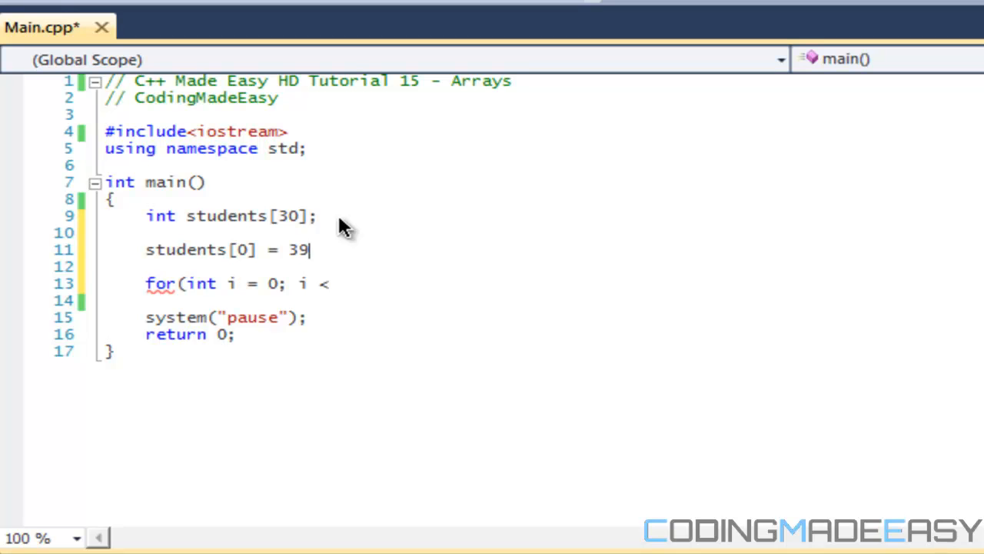
{"action": "key", "text": "Backspace"}
{"action": "type", "text": "s"}
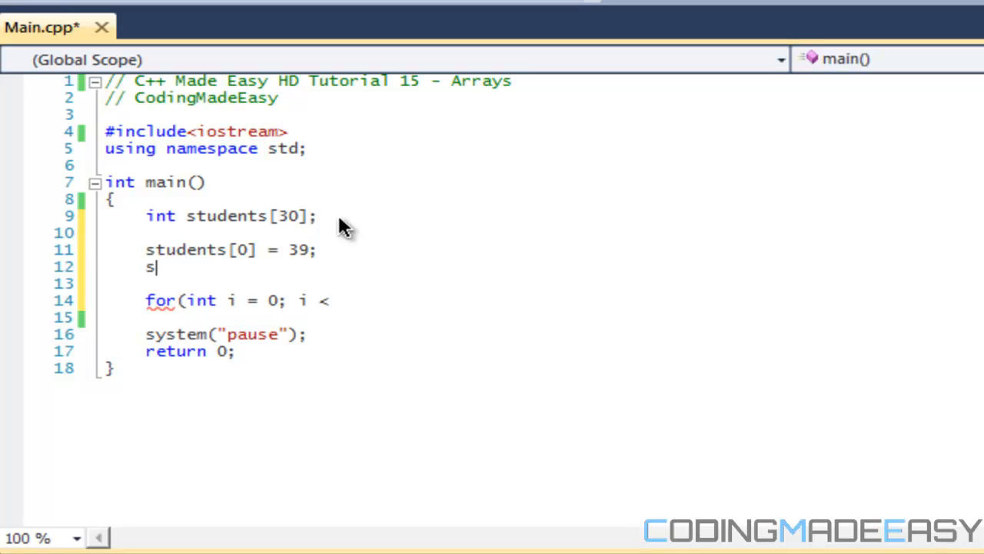
{"action": "type", "text": "tudents[2"}
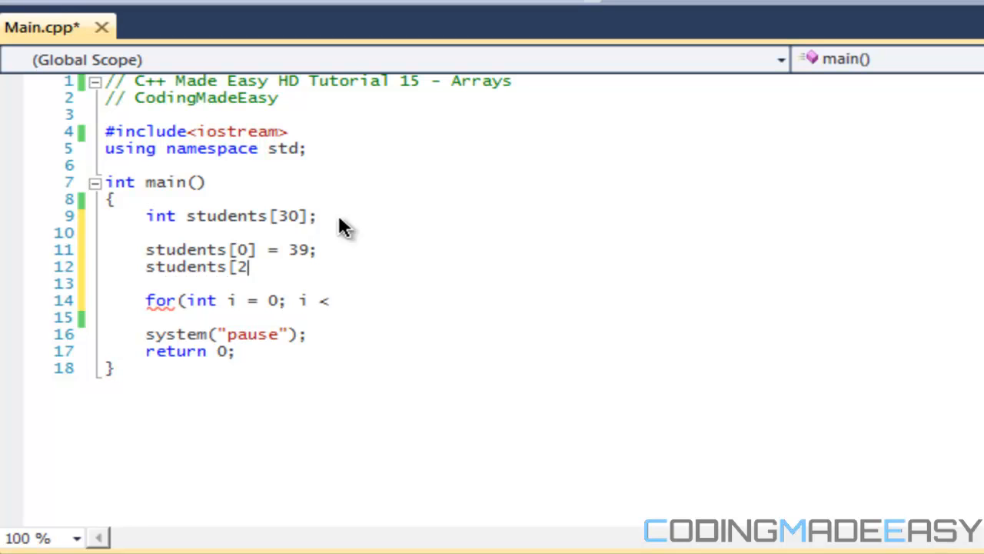
{"action": "type", "text": "9]"}
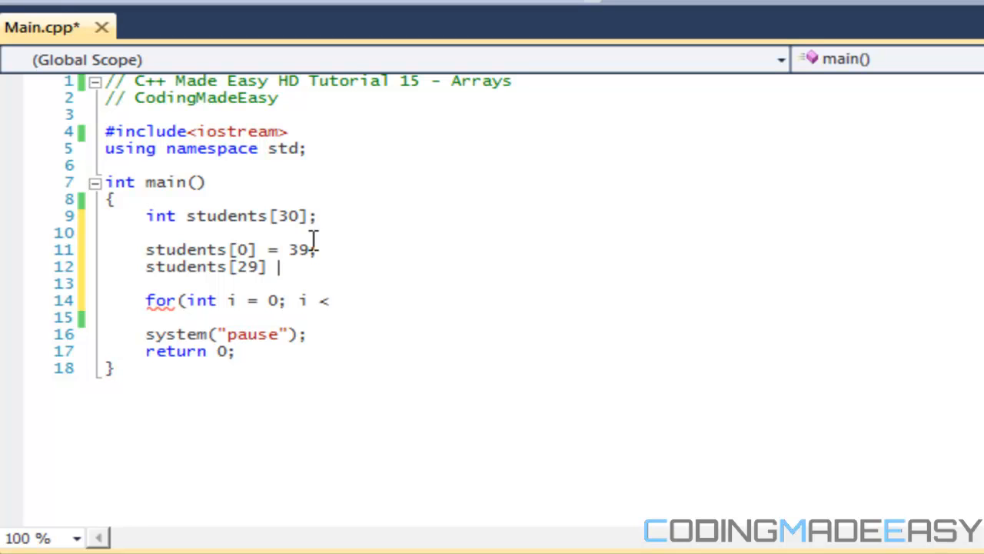
{"action": "mouse_move", "coordinate": [283, 299]}
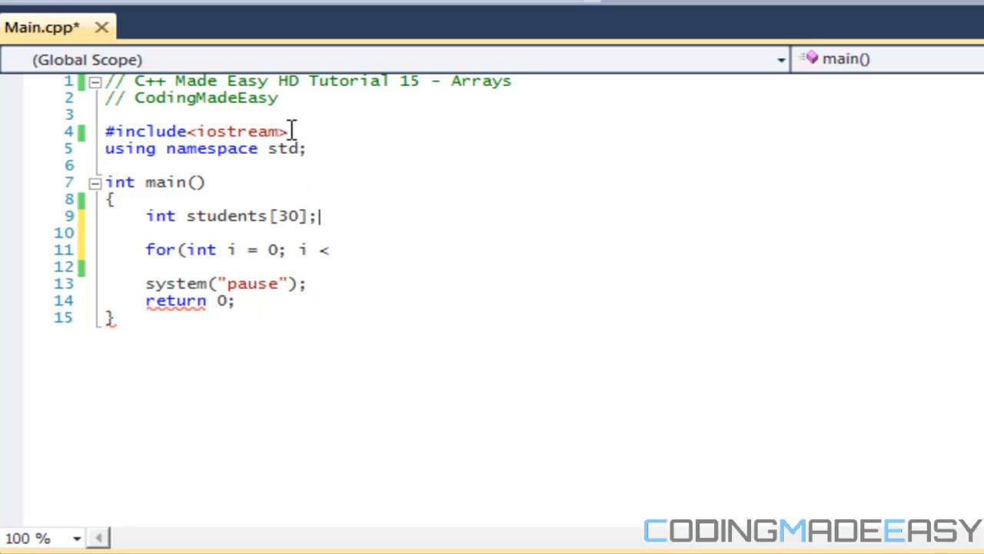
- Add #include<cstdlib> and #include<ctime>, and begin srand(time at the start of main
{"action": "type", "text": "#in"}
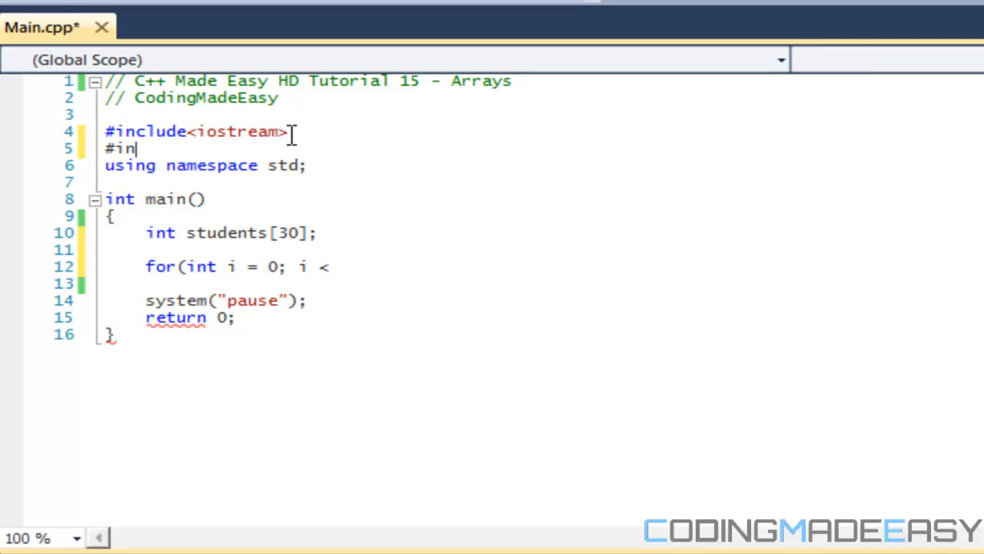
{"action": "type", "text": "cld"}
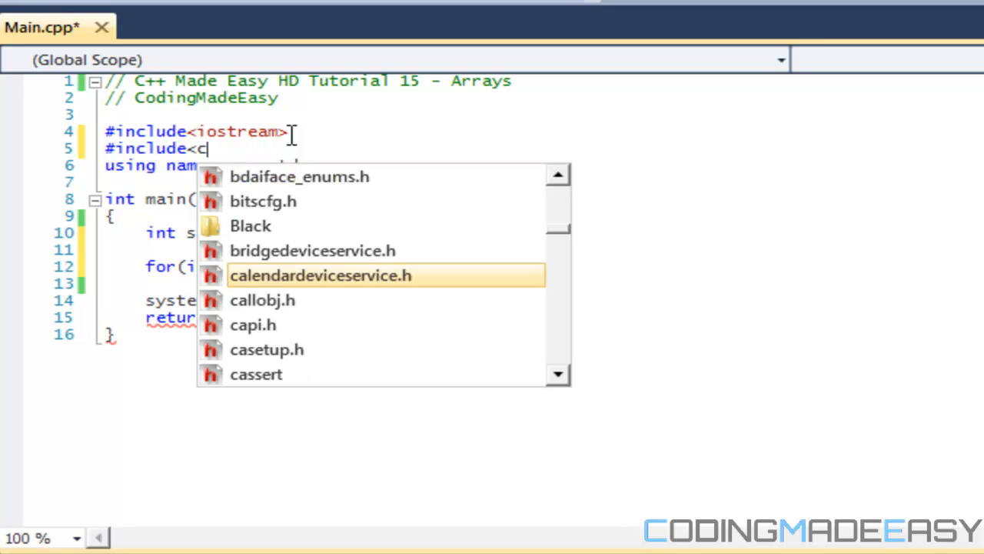
{"action": "type", "text": "stdlib>"}
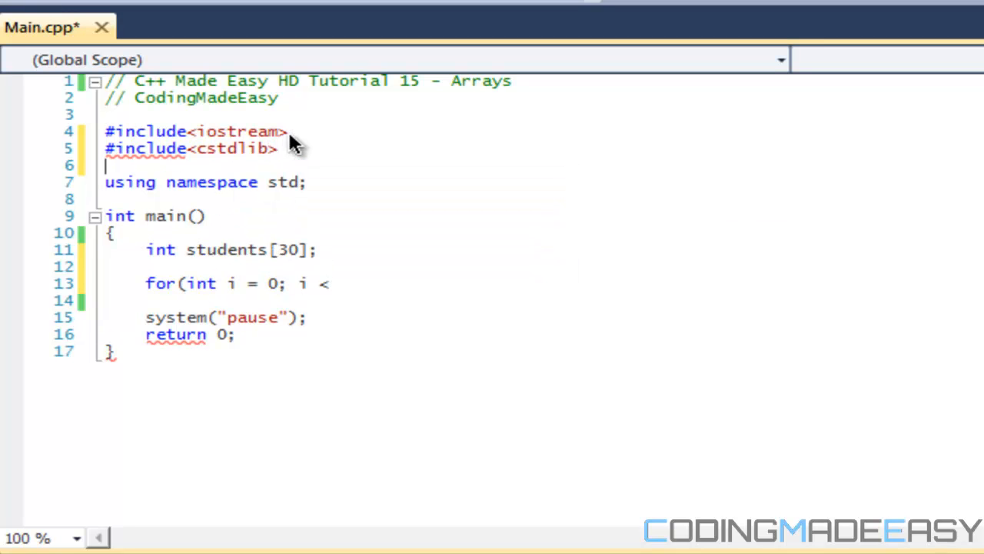
{"action": "type", "text": "#include<ctime>"}
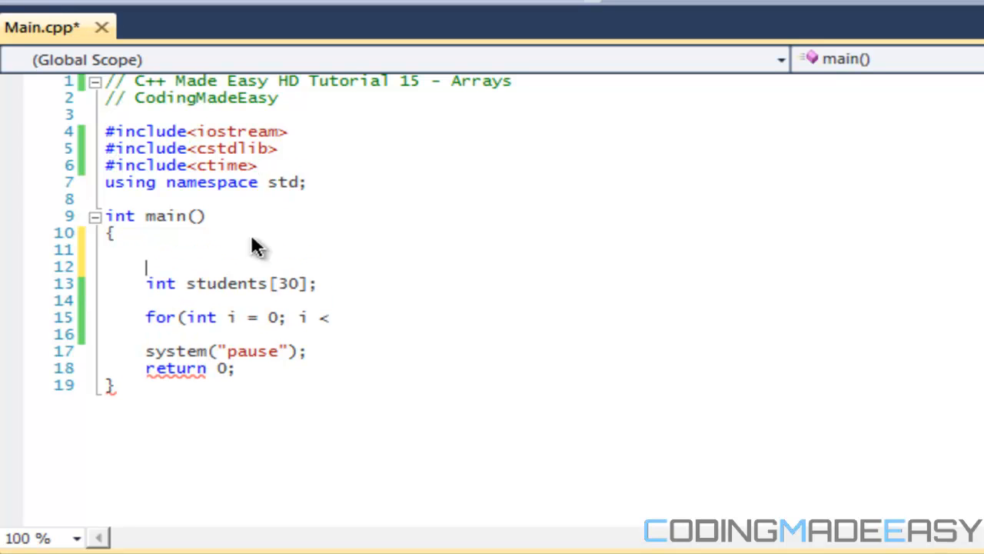
{"action": "type", "text": "srand"}
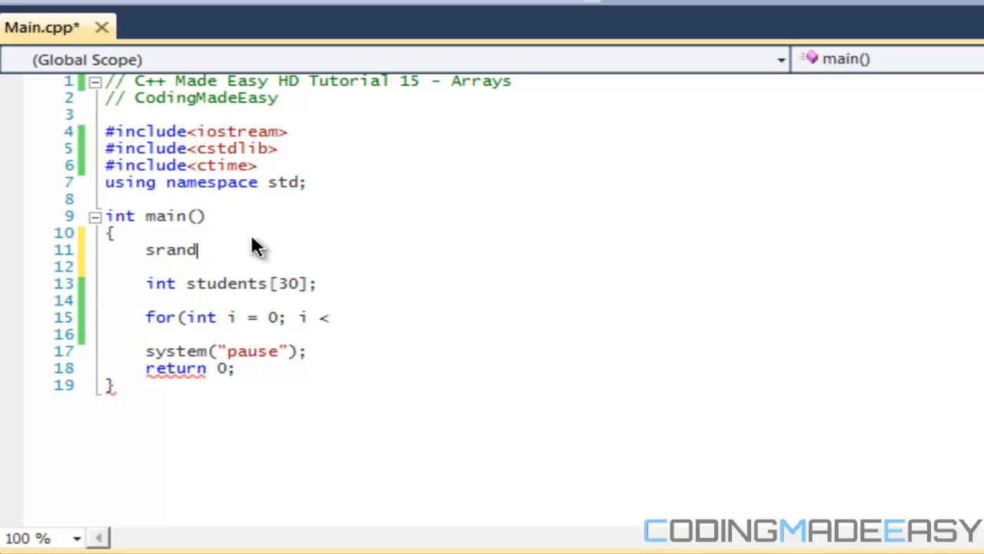
{"action": "type", "text": "(time(0));"}
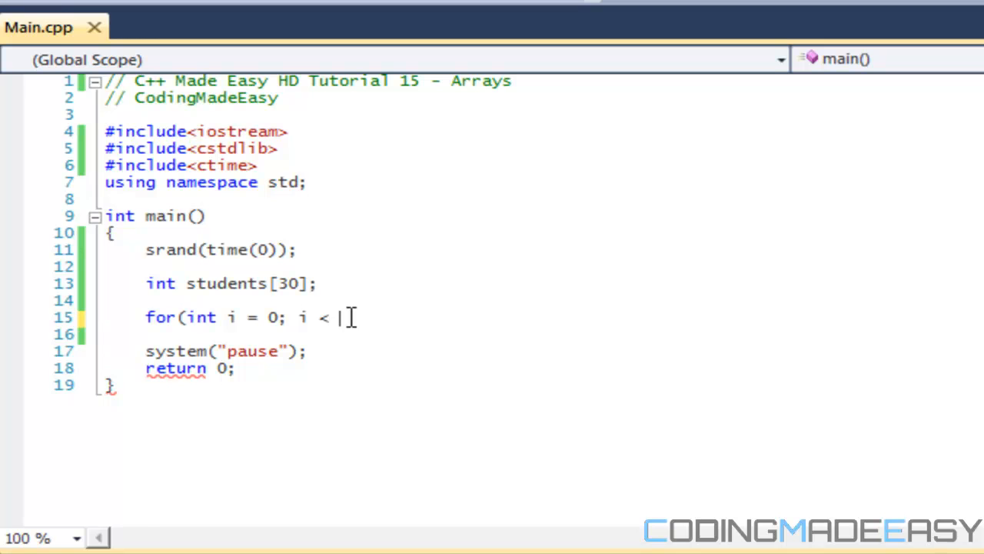
- Complete the loop to i < 30 with body students[i] = rand() % 100; and save
{"action": "type", "text": "30; i++"}
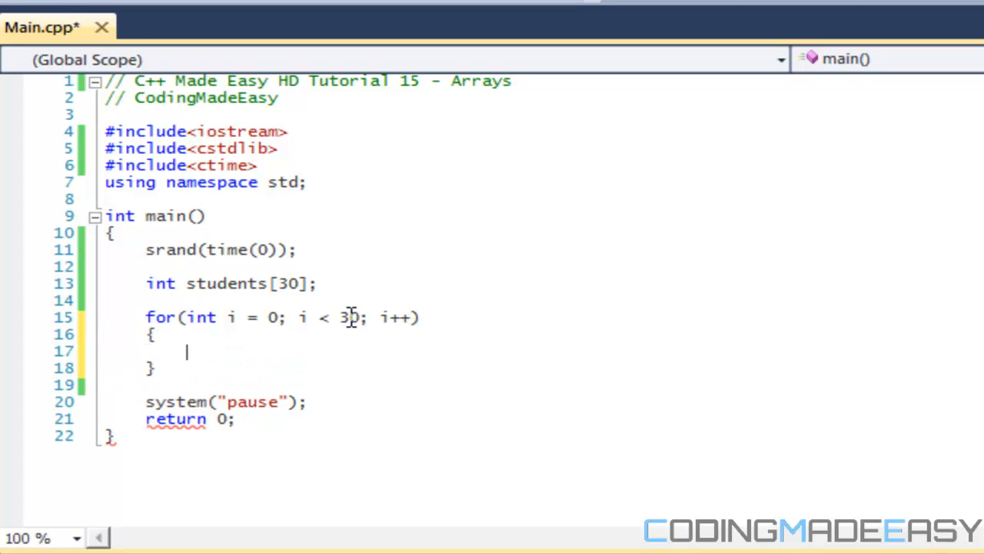
{"action": "type", "text": "students"}
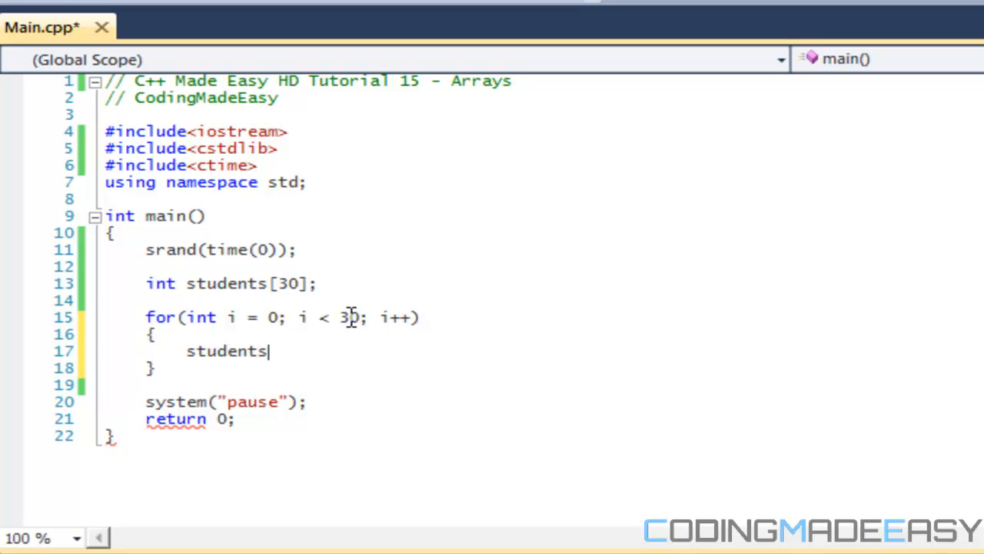
{"action": "type", "text": "[0]"}
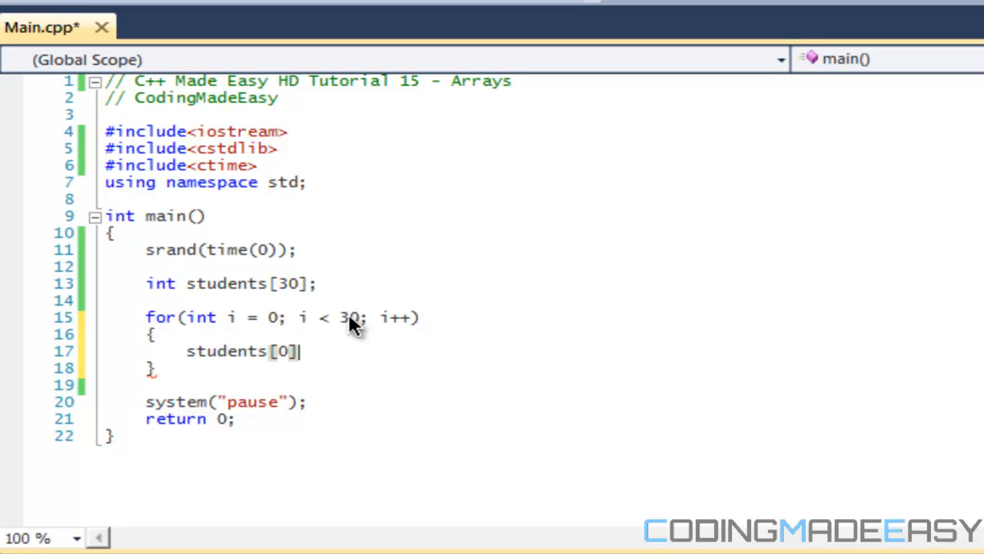
{"action": "type", "text": "i"}
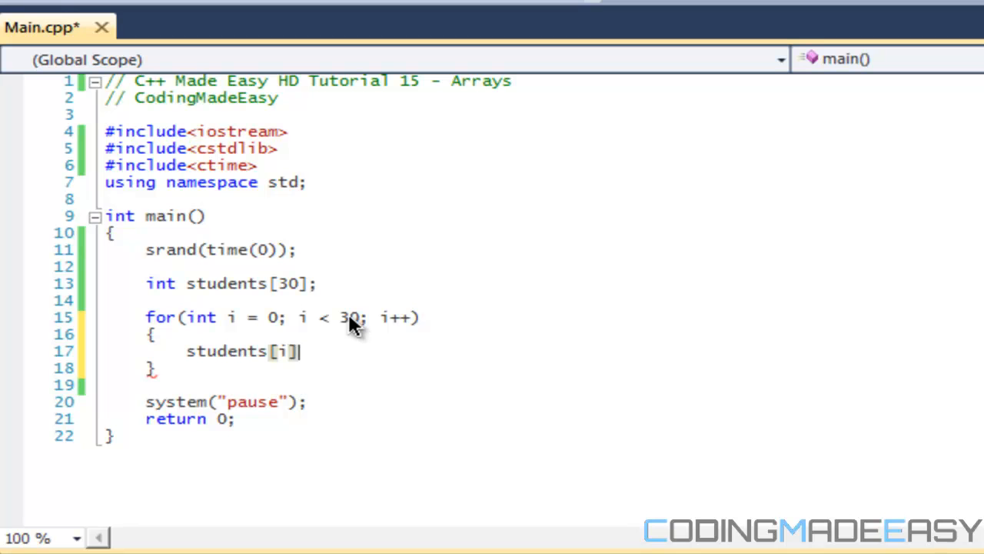
{"action": "type", "text": "= rand"}
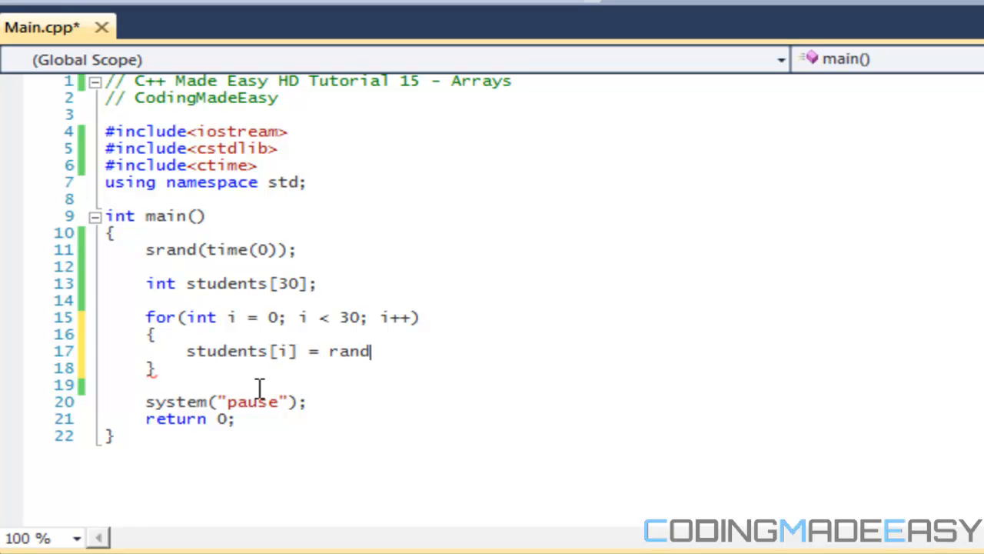
{"action": "type", "text": "()"}
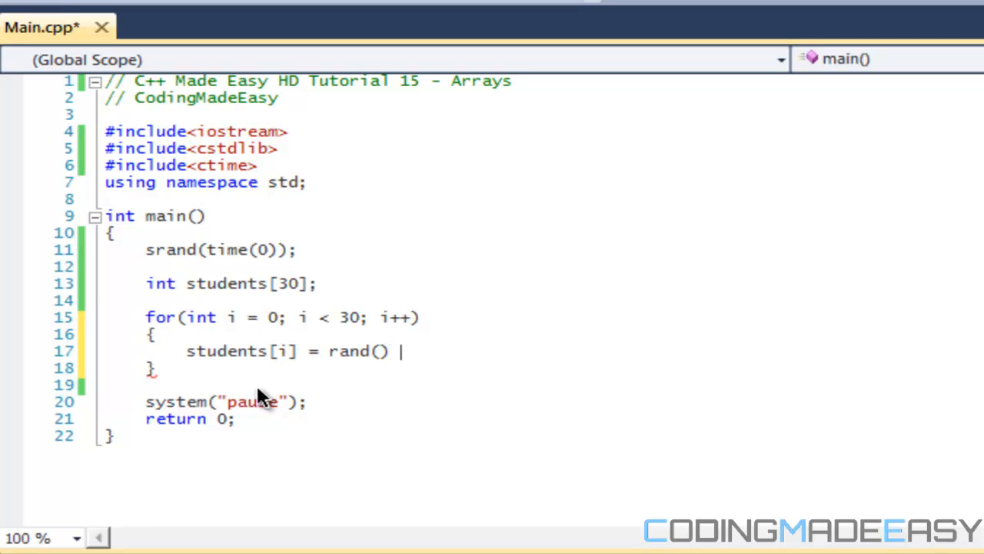
{"action": "type", "text": "%"}
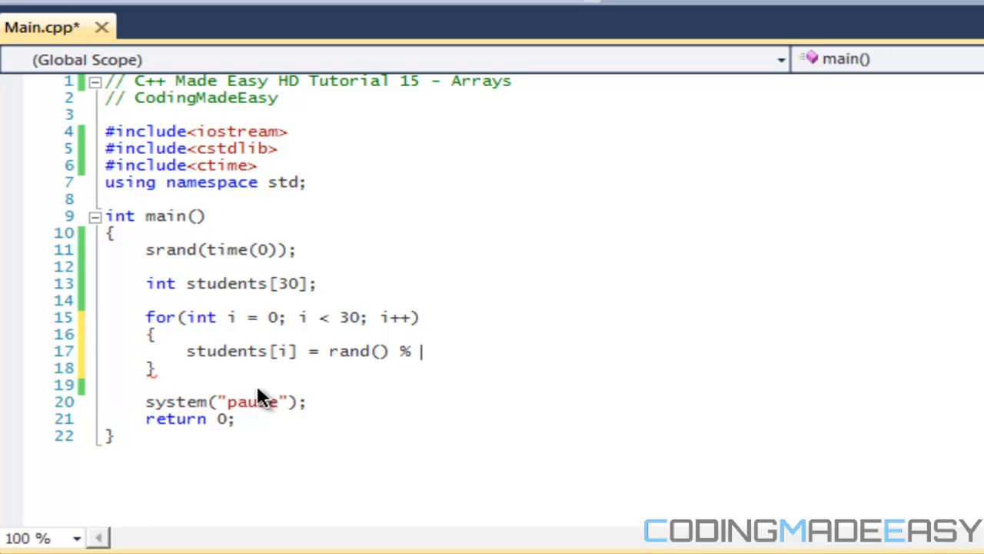
{"action": "type", "text": "100;"}
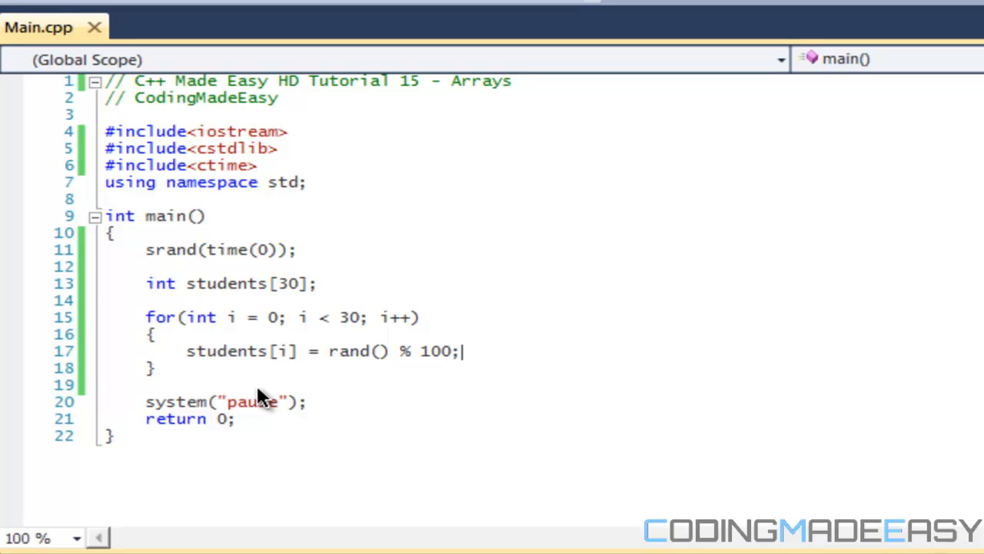
{"action": "mouse_move", "coordinate": [329, 387]}
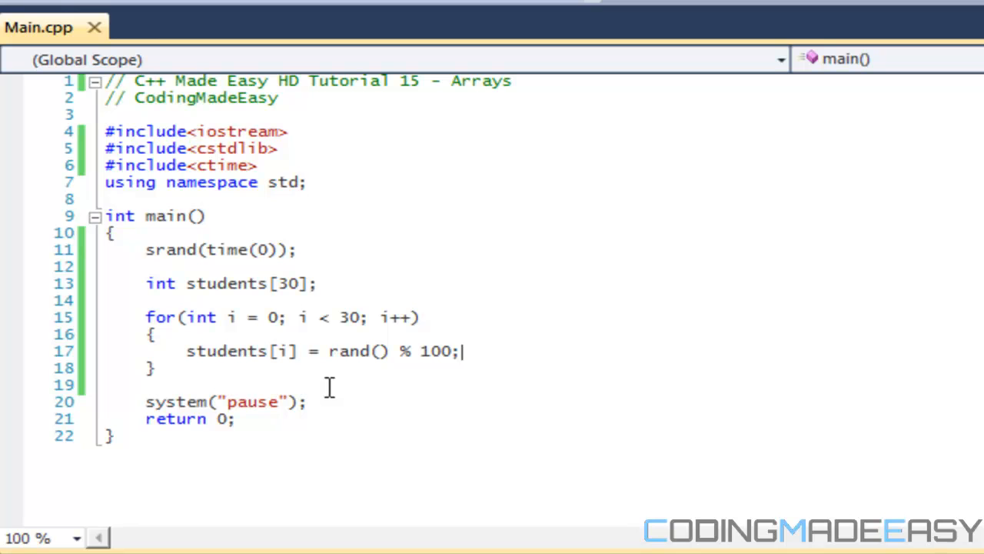
{"action": "mouse_move", "coordinate": [298, 366]}
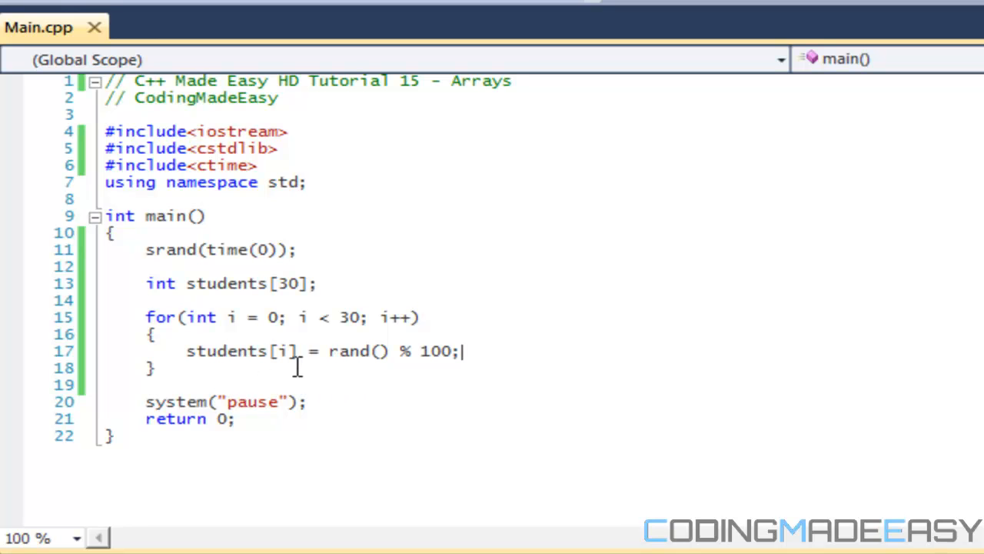
{"action": "left_click", "coordinate": [289, 350]}
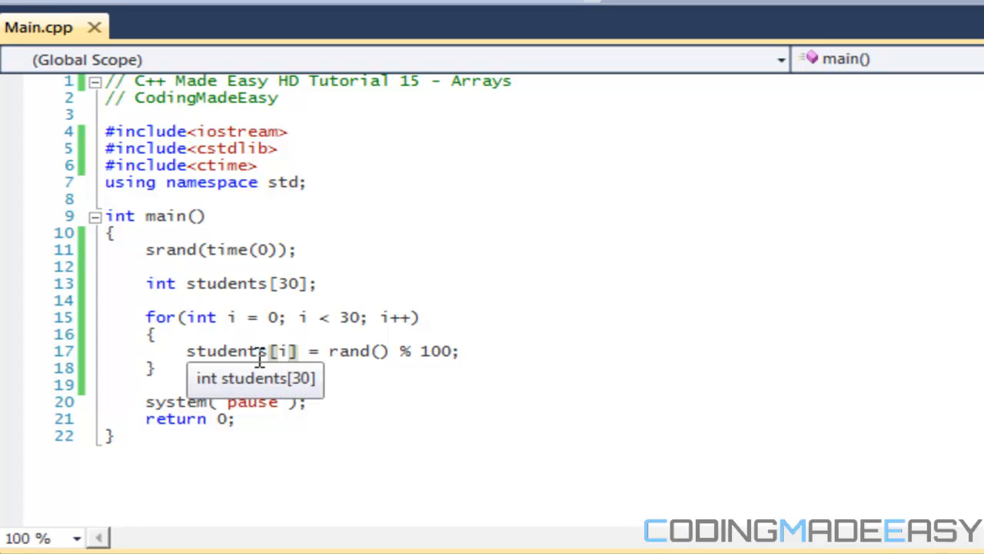
{"action": "mouse_move", "coordinate": [284, 350]}
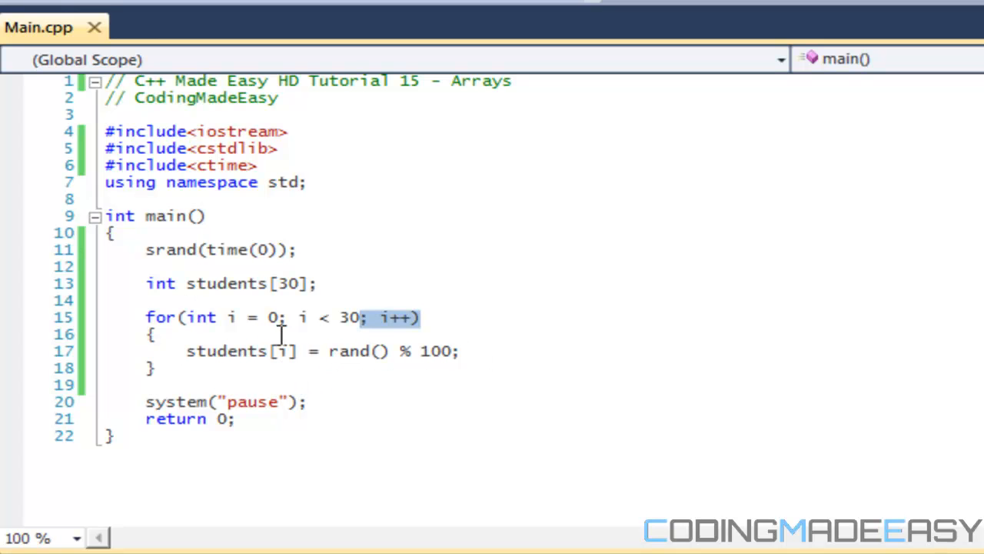
{"action": "mouse_move", "coordinate": [369, 374]}
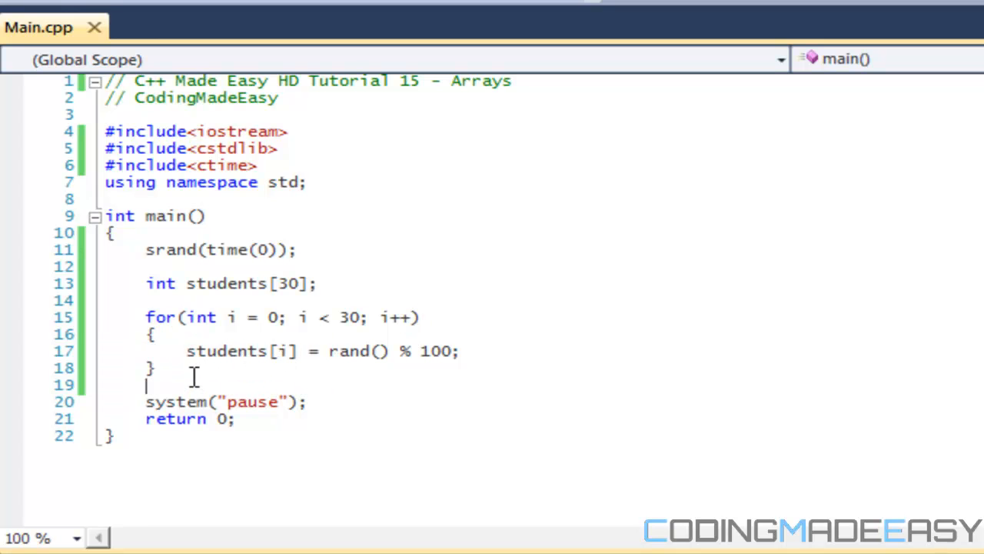
- Write a second for(int i = 0; i < 30; i loop header, later discarded
{"action": "type", "text": "f"}
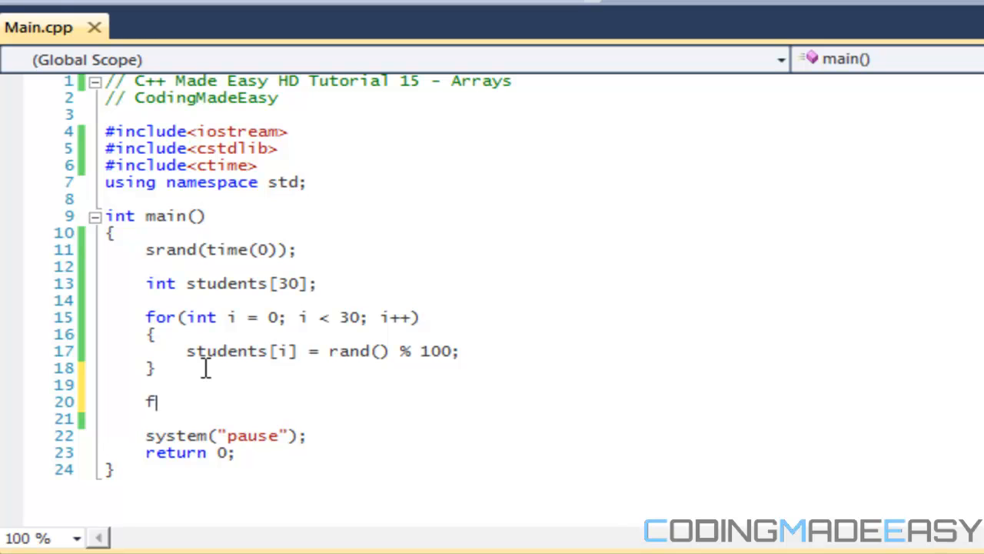
{"action": "type", "text": "or(int i = 0"}
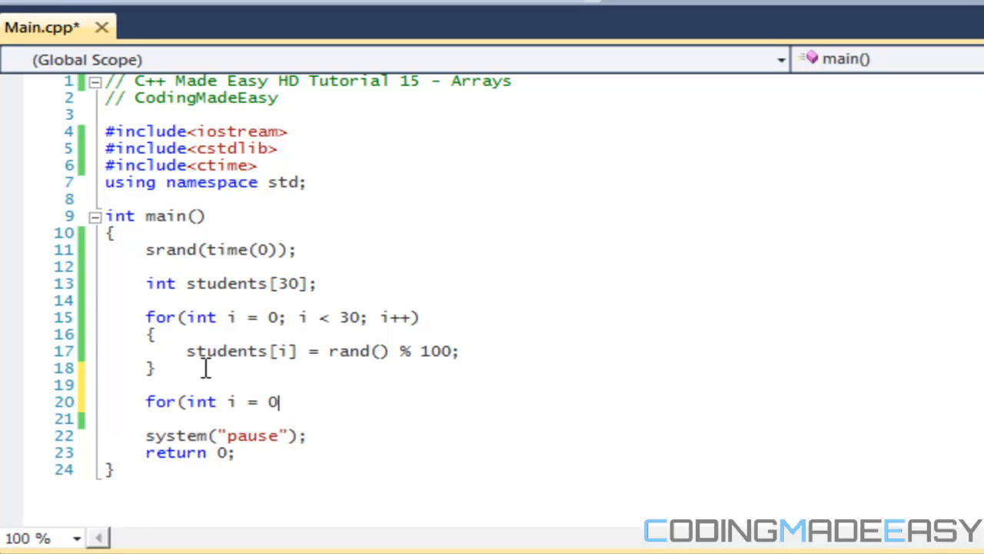
{"action": "type", "text": "; i < 30; i++"}
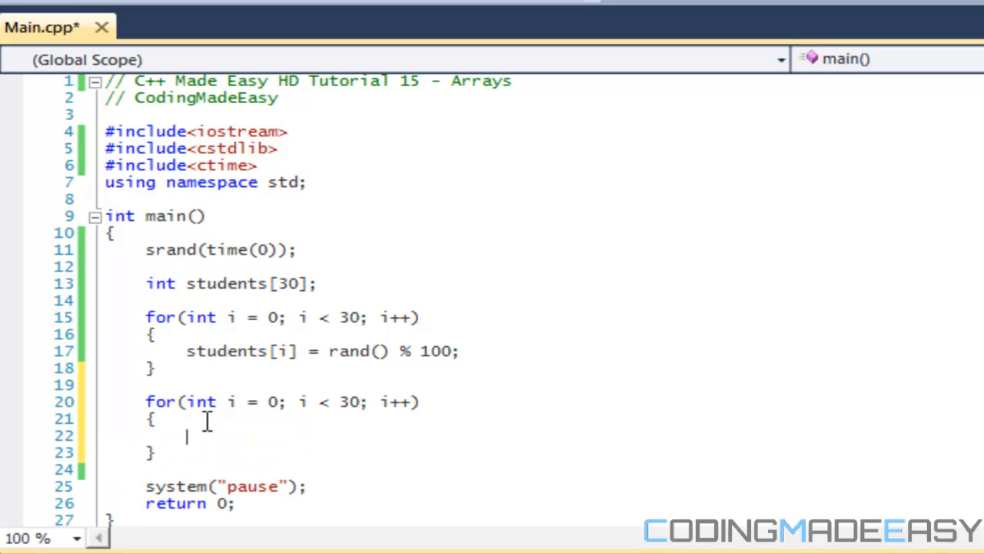
{"action": "mouse_move", "coordinate": [300, 369]}
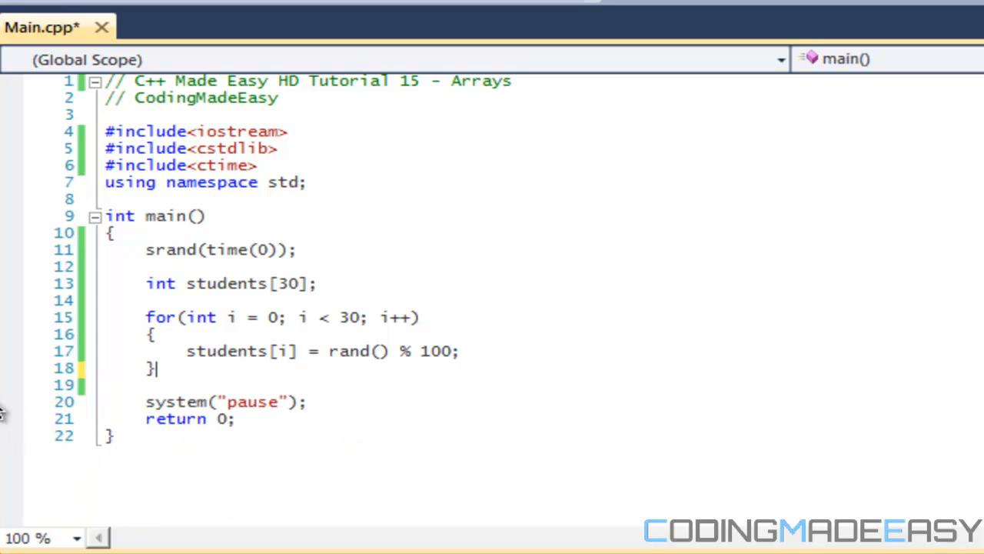
- Add cout << students[i] << endl; inside the existing loop body
{"action": "type", "text": "coit"}
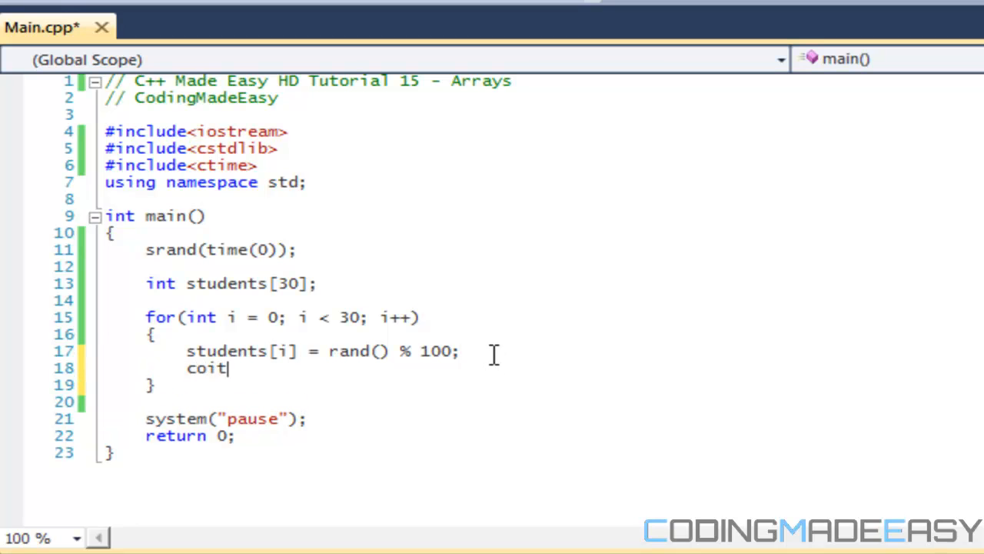
{"action": "type", "text": "out <<"}
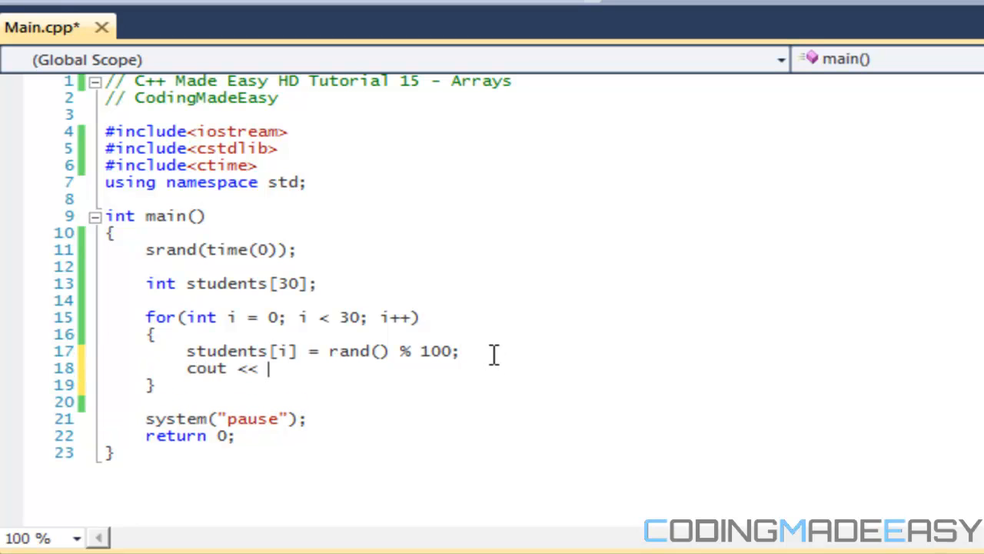
{"action": "type", "text": "sru"}
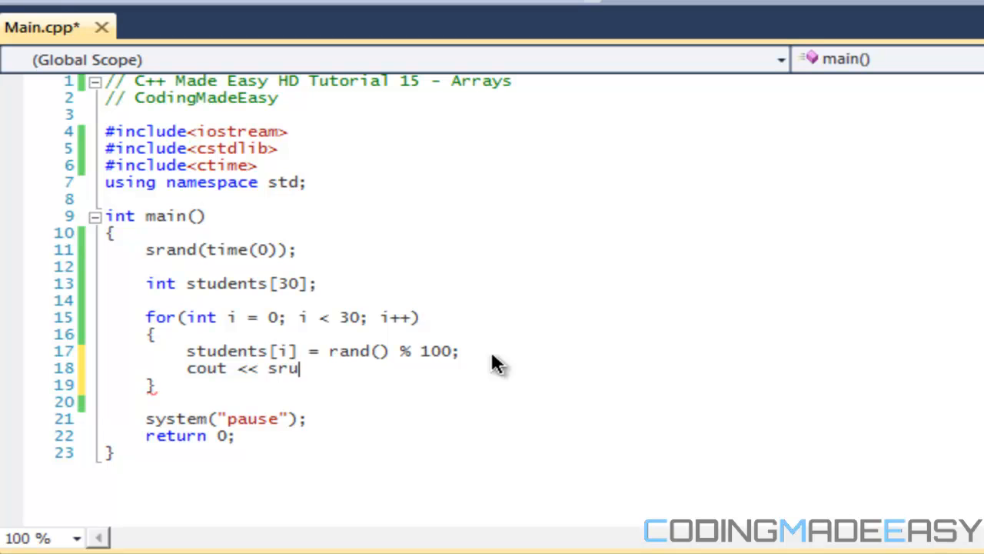
{"action": "type", "text": "students[]"}
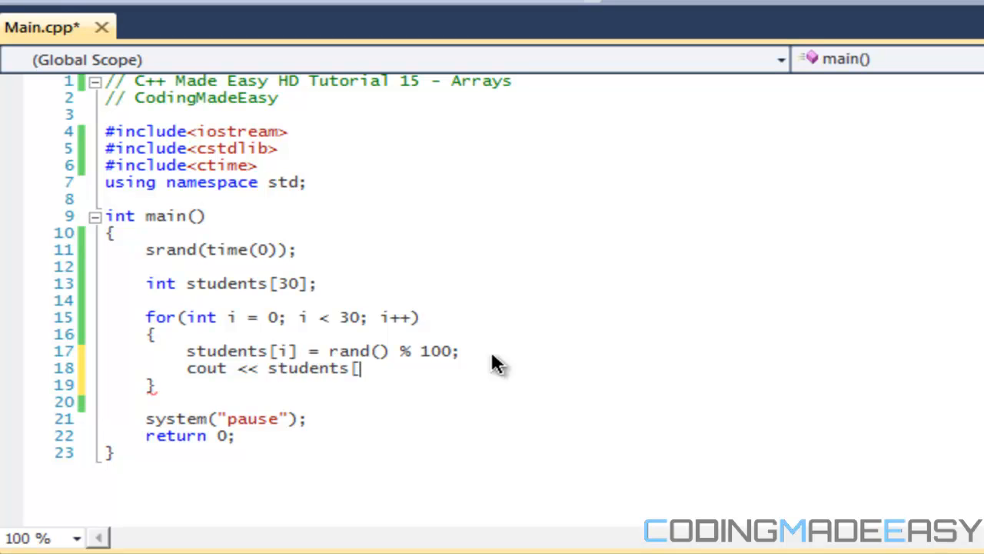
{"action": "type", "text": "i] <<"}
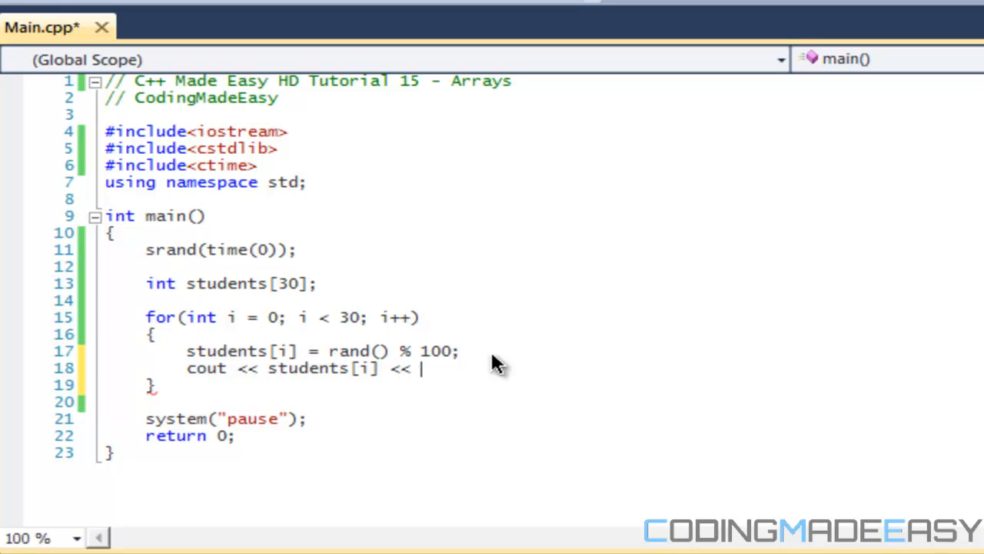
{"action": "type", "text": "endl;"}
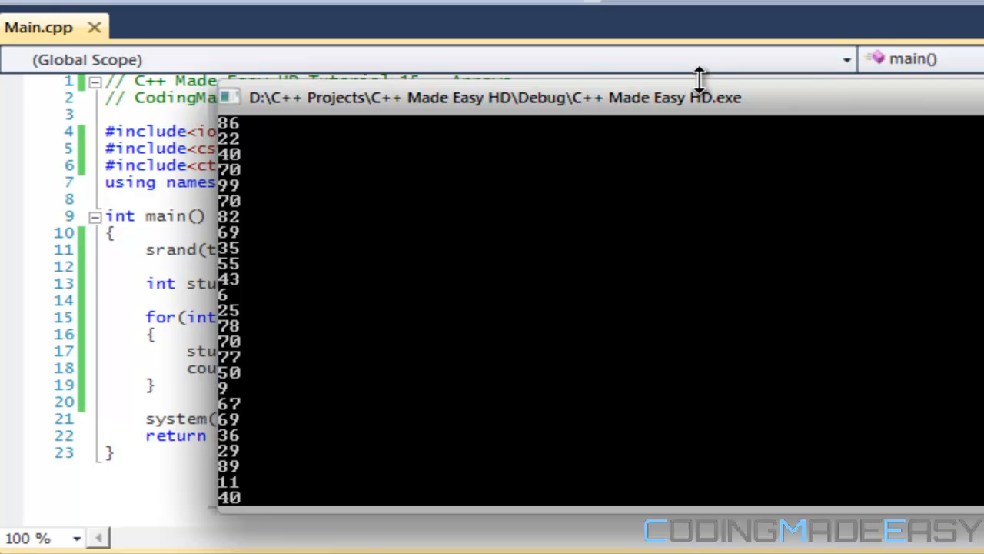
{"action": "mouse_move", "coordinate": [246, 168]}
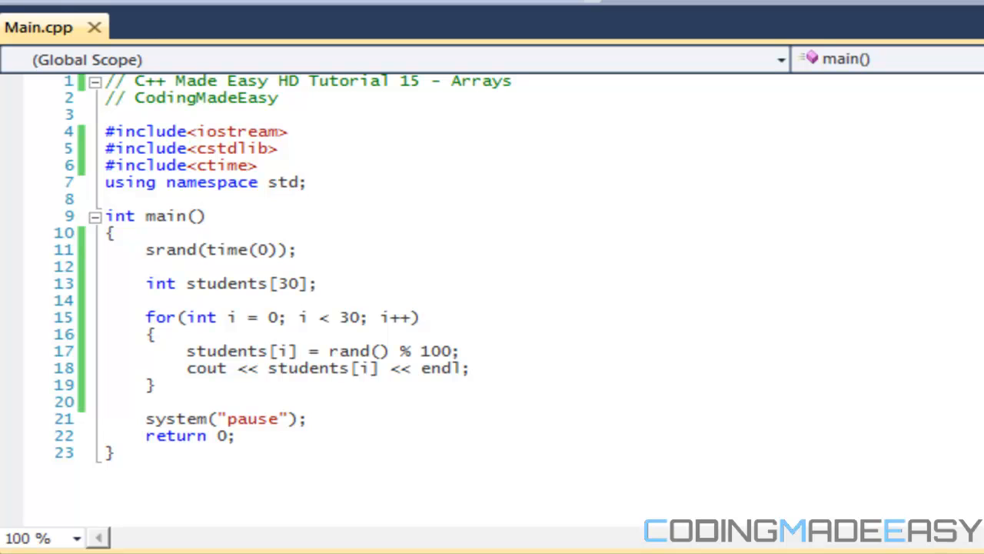
{"action": "mouse_move", "coordinate": [473, 363]}
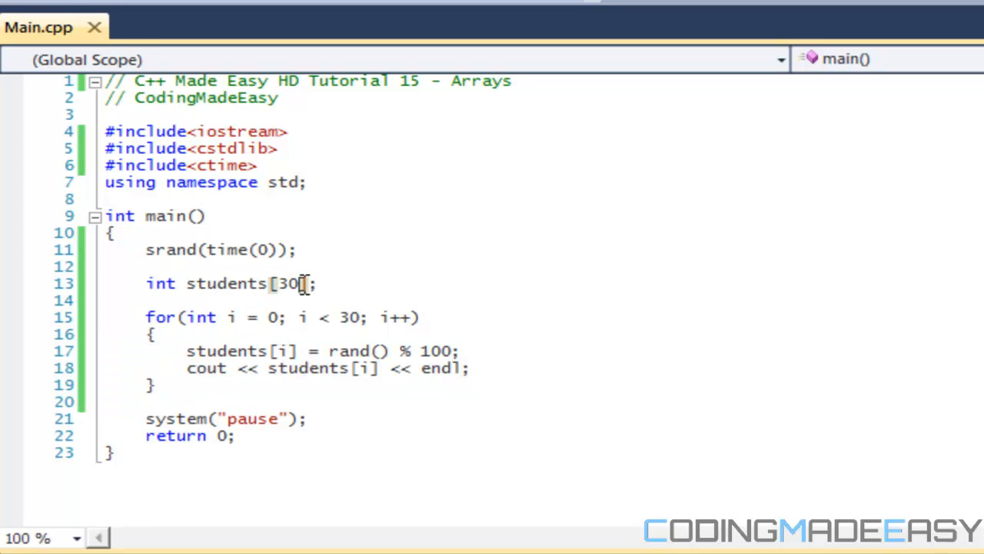
- Replace the size 30 with an initializer list = { 67, 87, 98, 23, 12 } on the students declaration
{"action": "key", "text": "Backspace"}
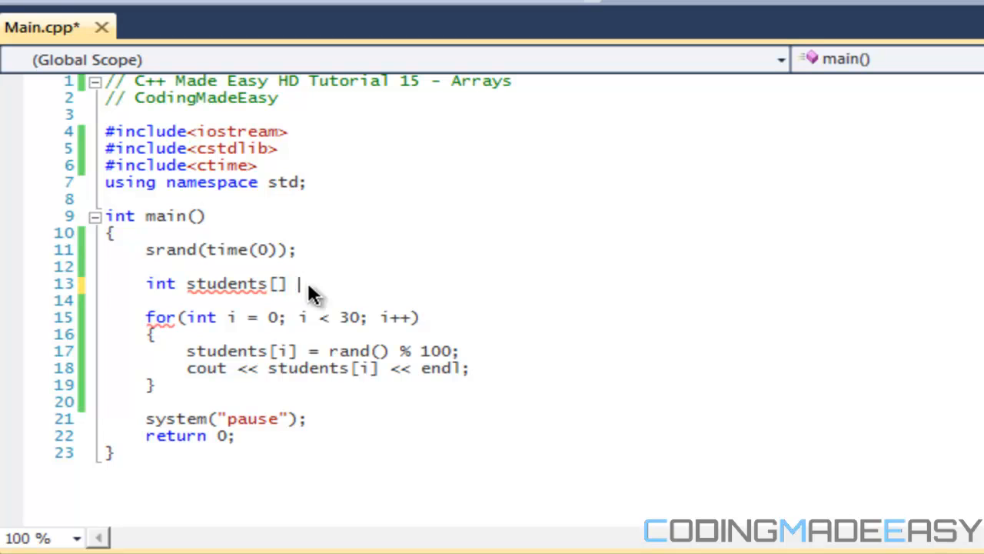
{"action": "type", "text": "= { }"}
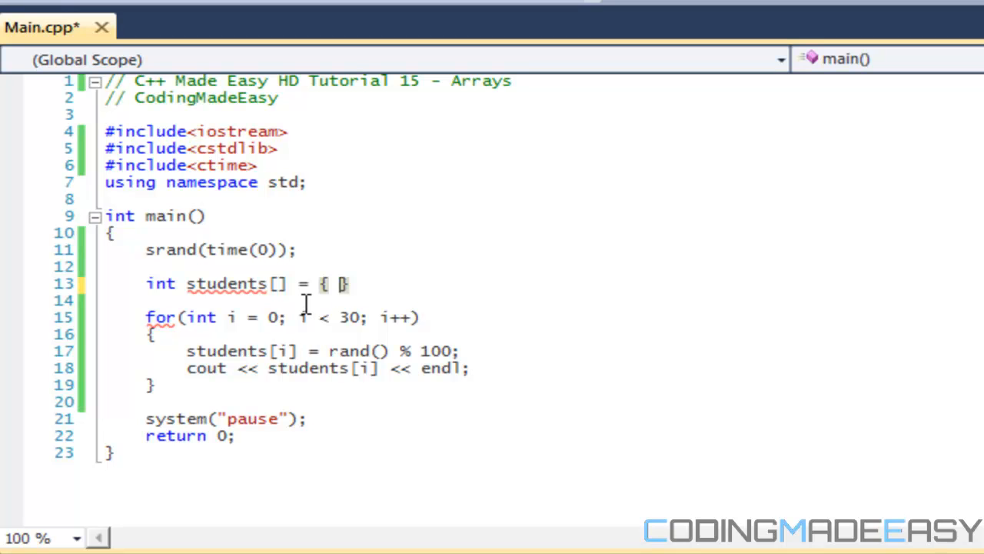
{"action": "type", "text": "67,"}
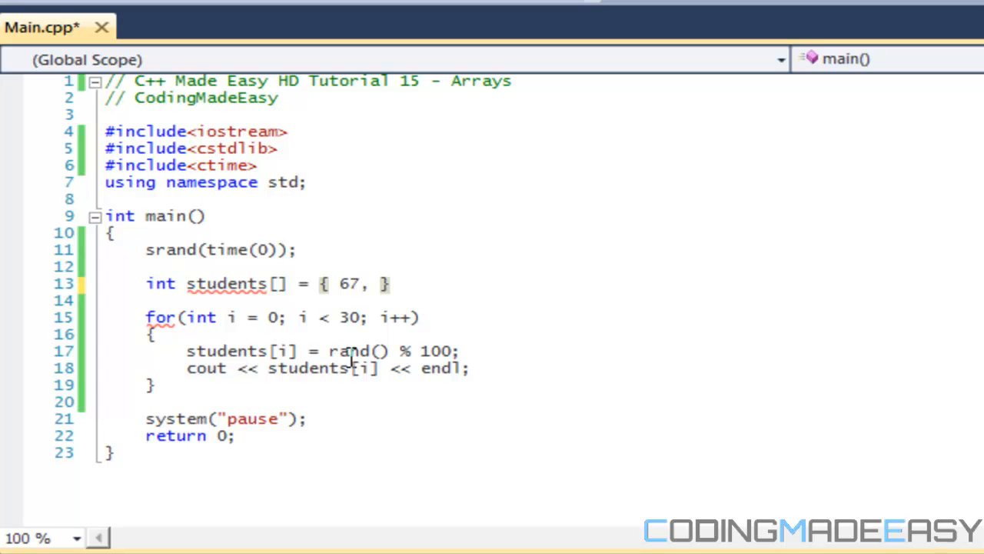
{"action": "type", "text": "87, 9"}
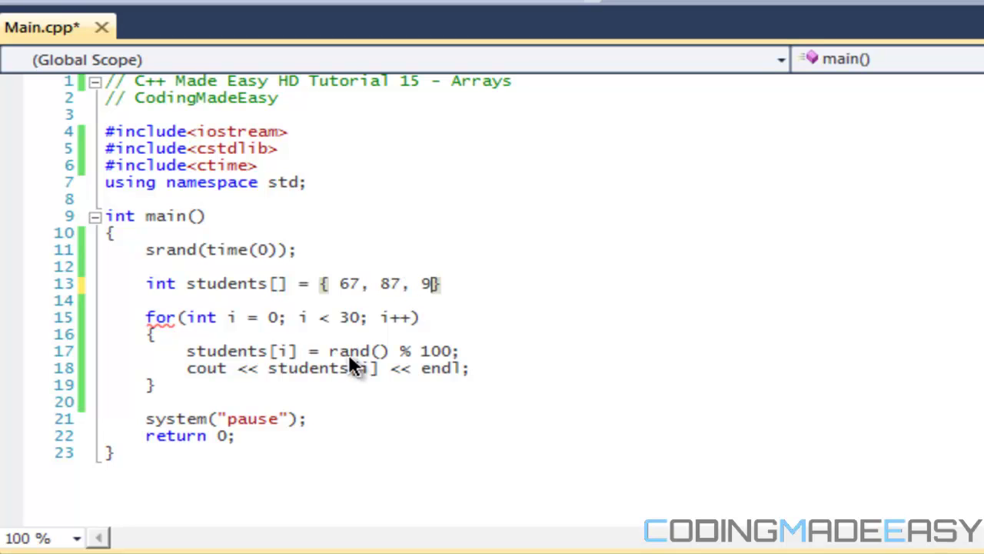
{"action": "type", "text": "8, 23,"}
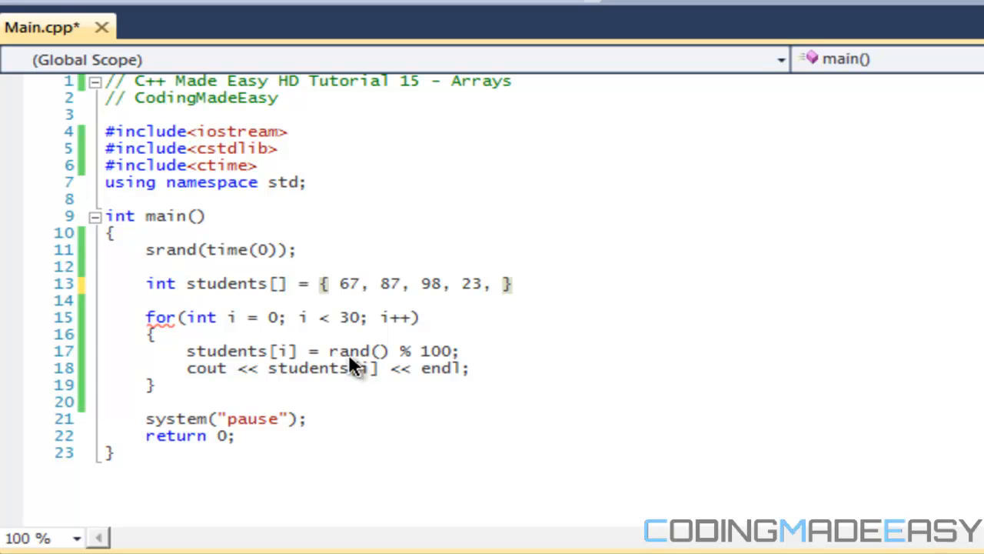
{"action": "type", "text": "12"}
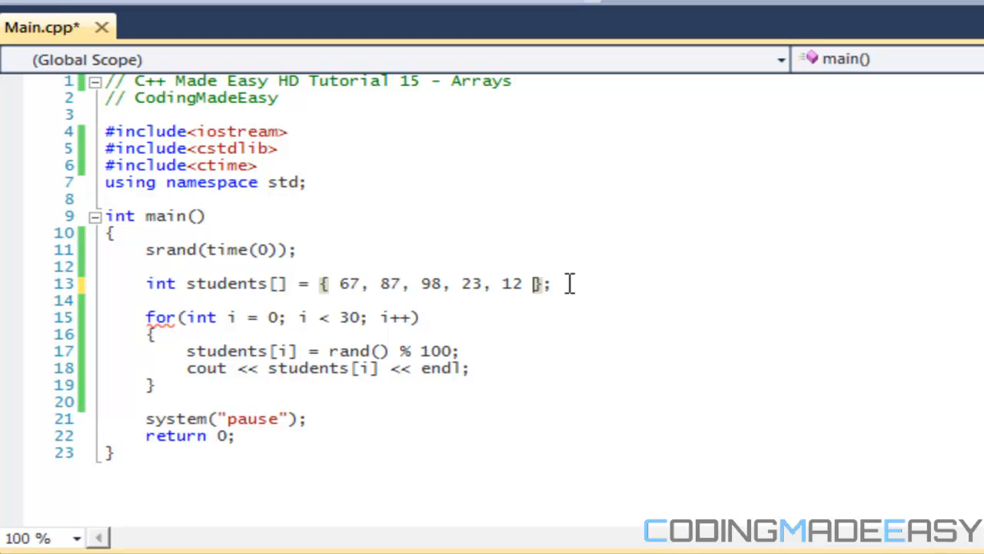
{"action": "mouse_move", "coordinate": [350, 274]}
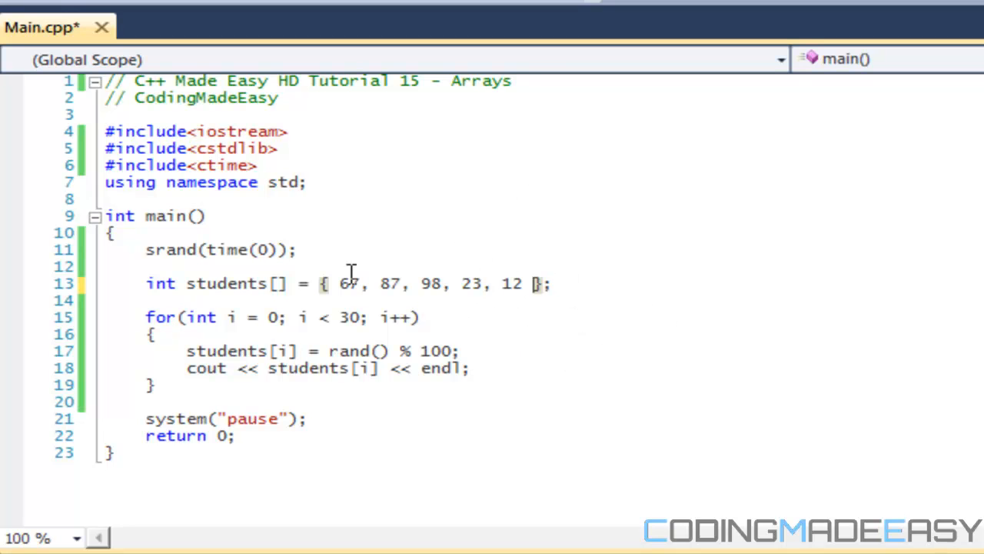
{"action": "mouse_move", "coordinate": [409, 284]}
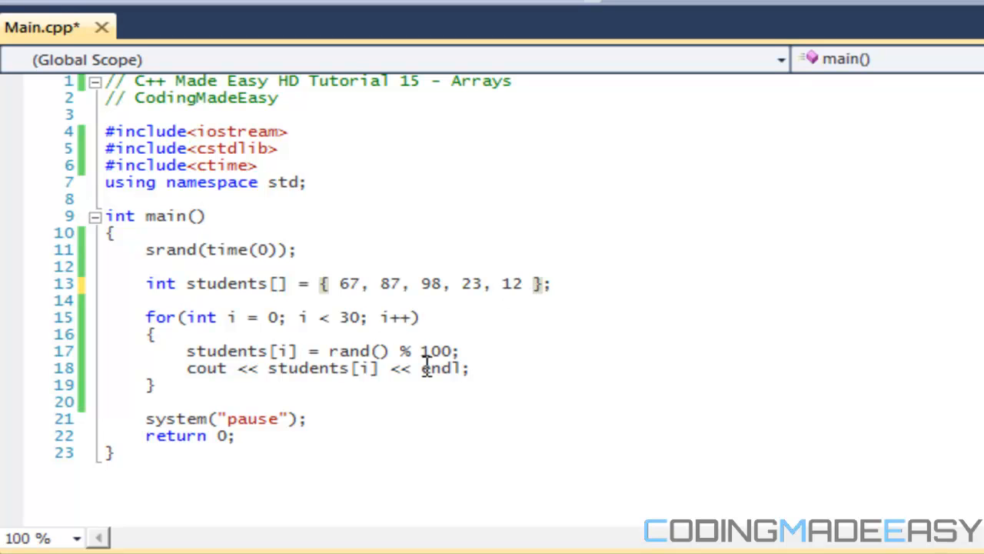
{"action": "mouse_move", "coordinate": [271, 283]}
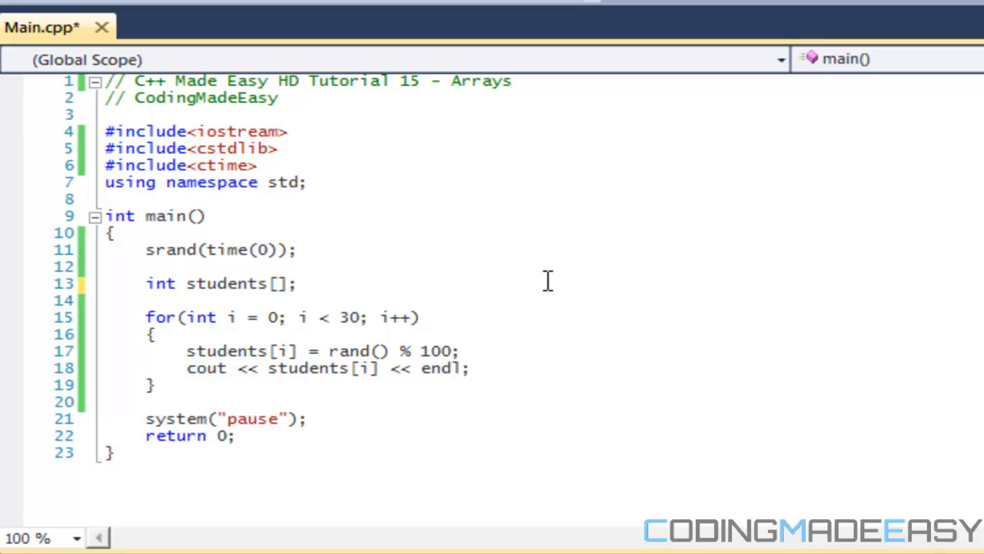
{"action": "mouse_move", "coordinate": [322, 283]}
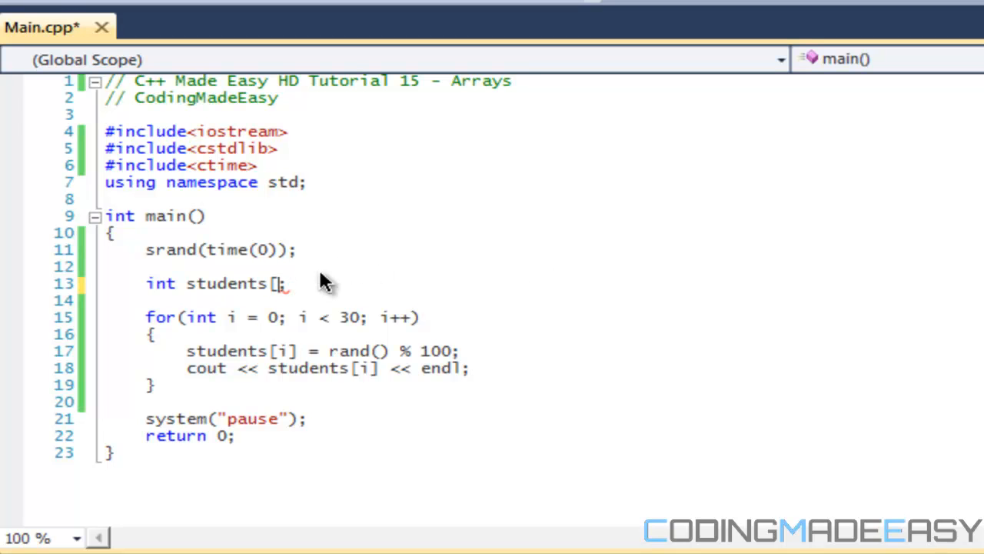
- Retype [] = {} after int students, then clear it back to just int students
{"action": "key", "text": "Backspace"}
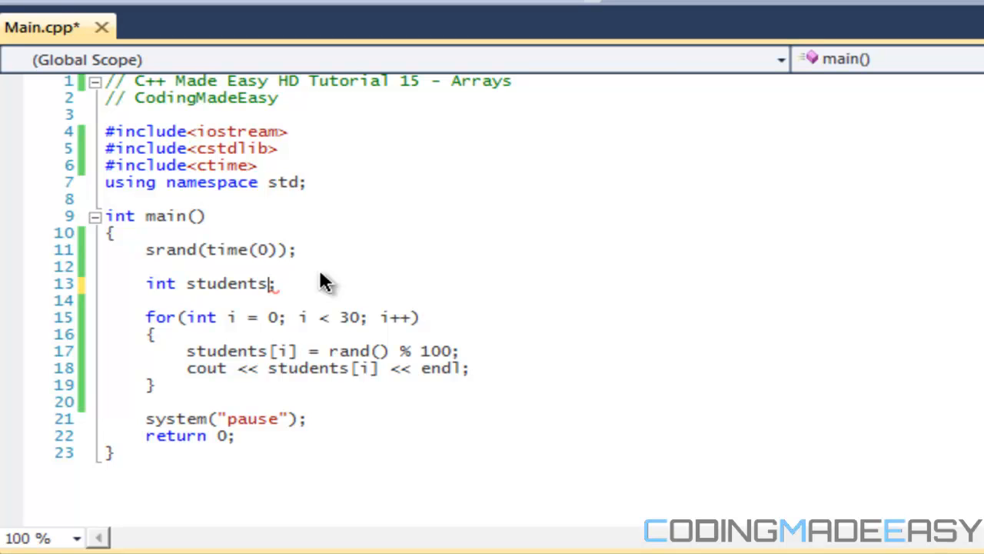
{"action": "type", "text": ";"}
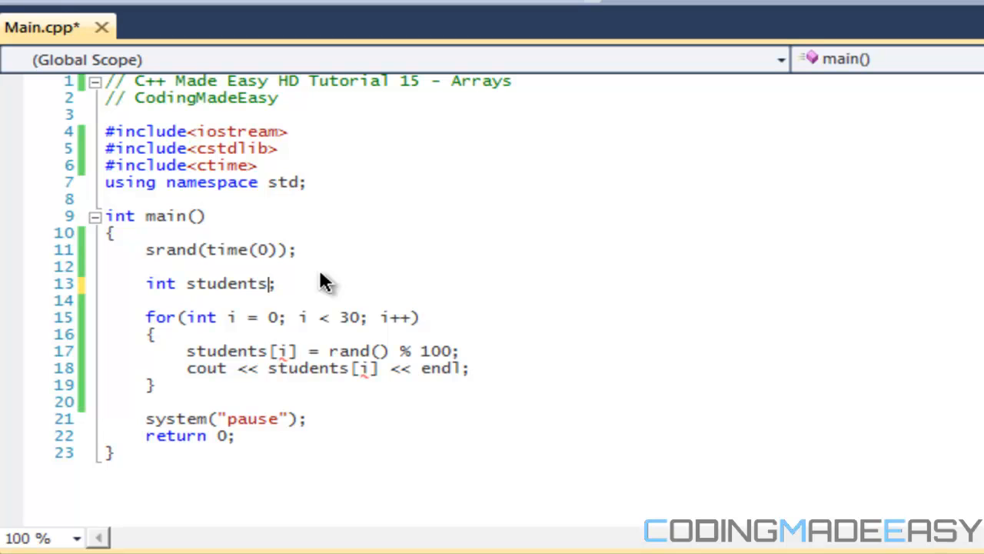
{"action": "type", "text": "[] = {}"}
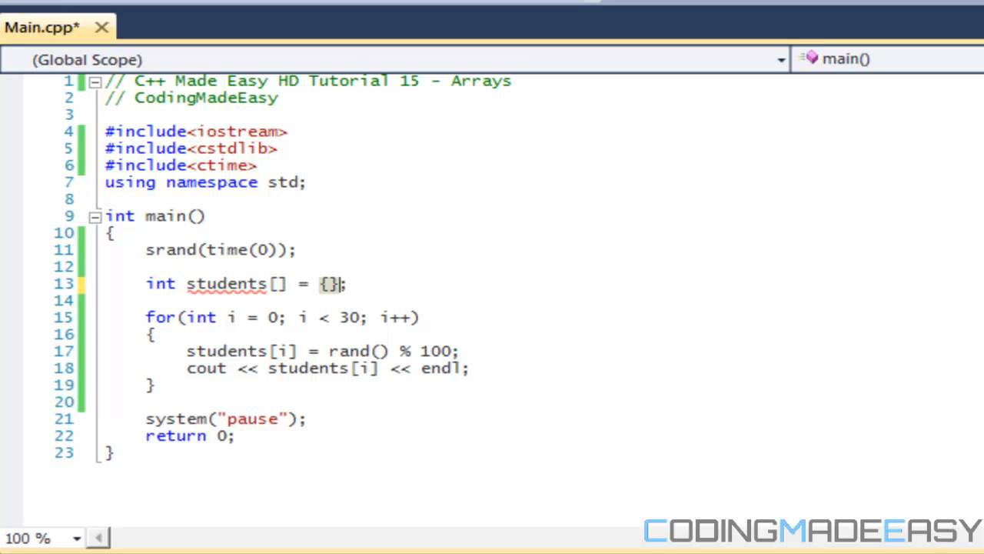
{"action": "mouse_move", "coordinate": [315, 420]}
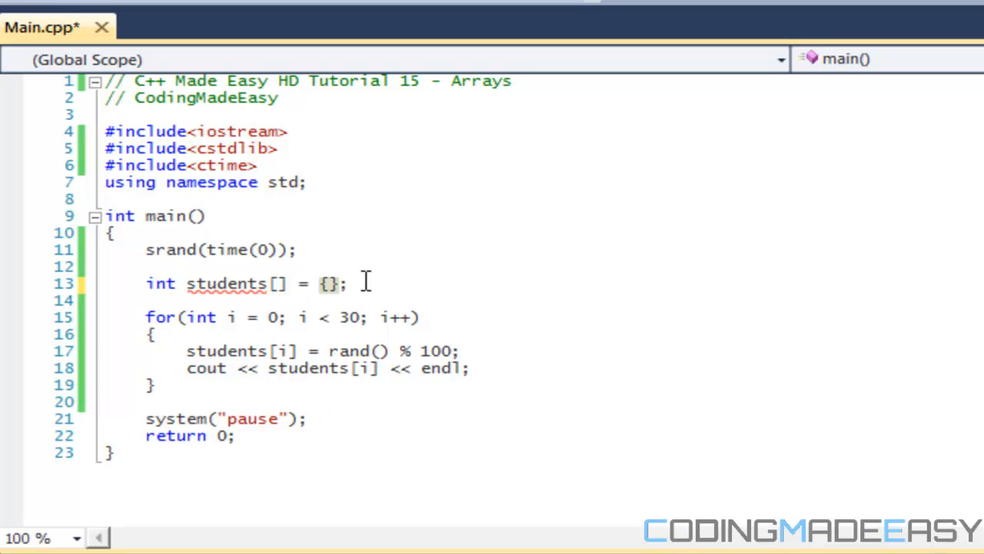
{"action": "key", "text": "Backspace"}
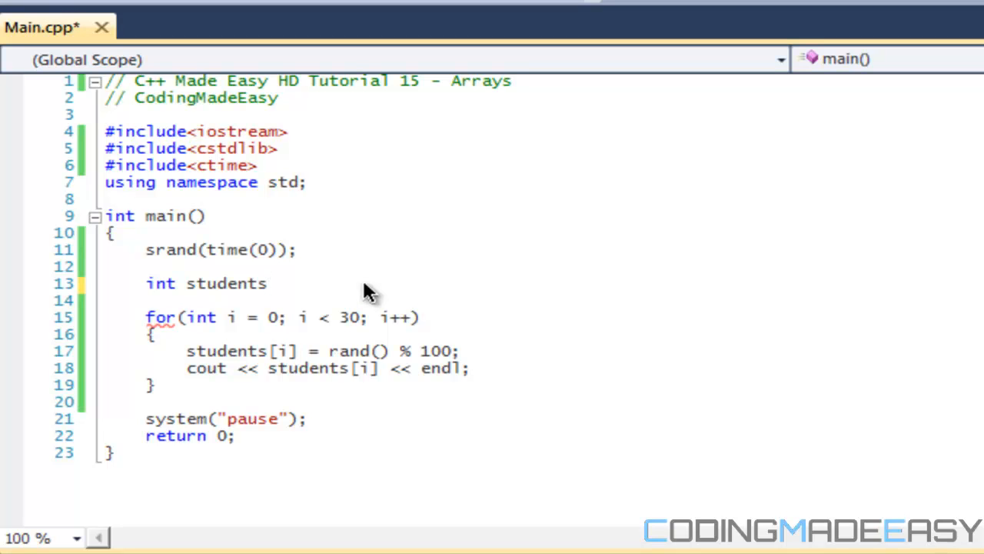
{"action": "left_click", "coordinate": [269, 283]}
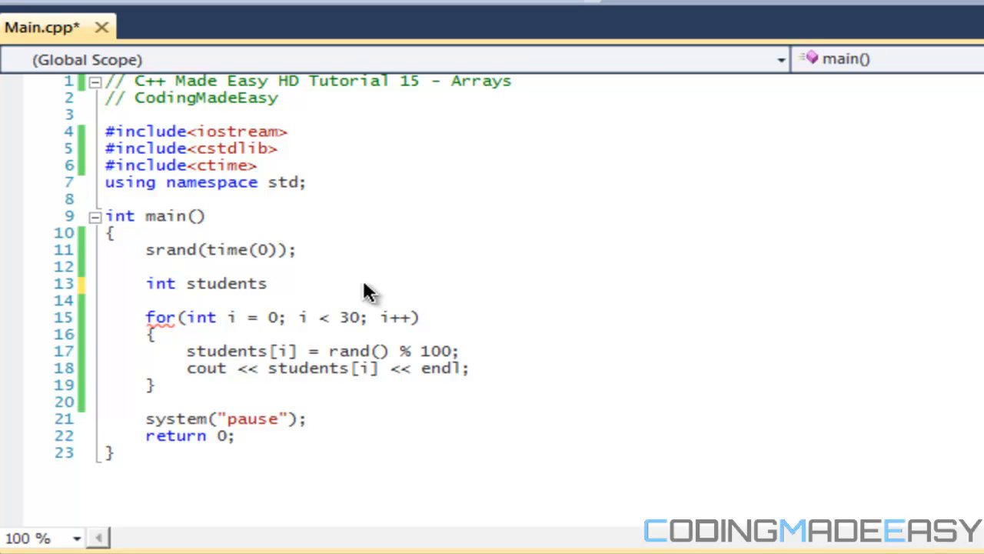
- Append [4][4] after int students, correcting the mistyped 5
{"action": "type", "text": "["}
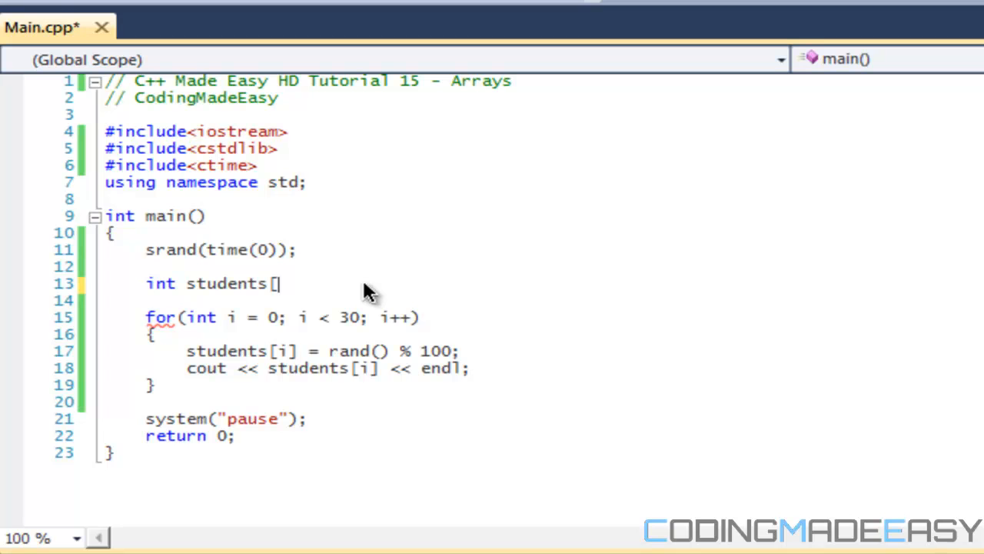
{"action": "type", "text": "5["}
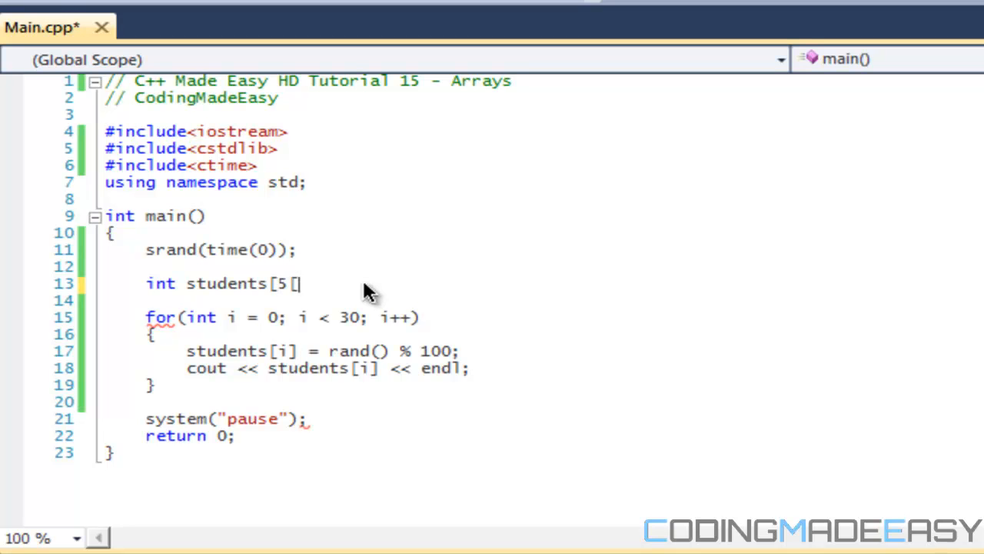
{"action": "type", "text": "]"}
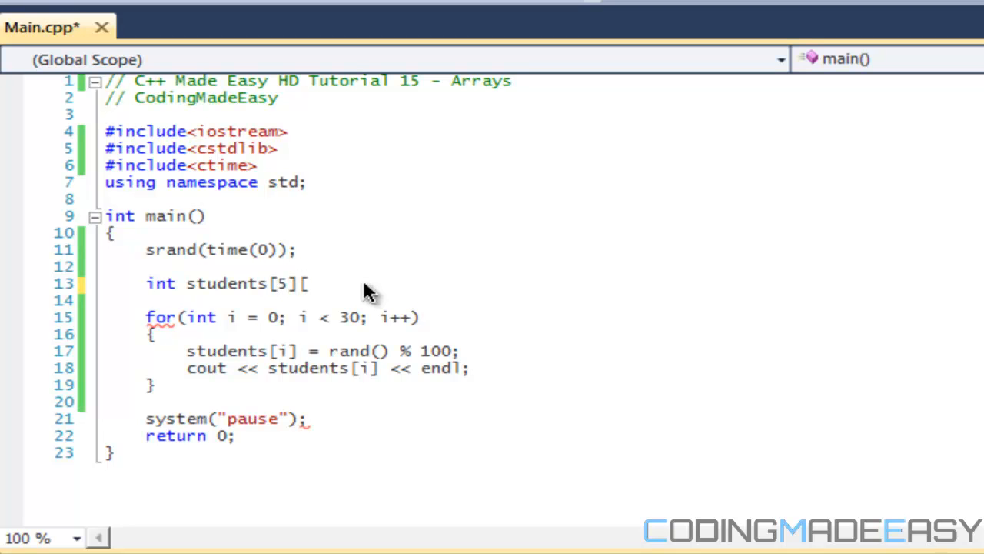
{"action": "key", "text": "BackSpace"}
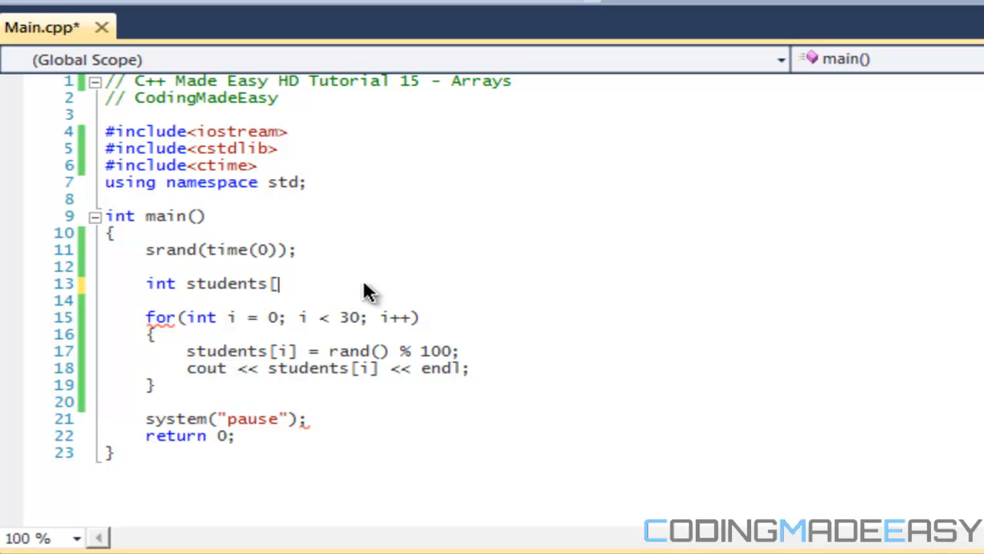
{"action": "type", "text": "4][4]"}
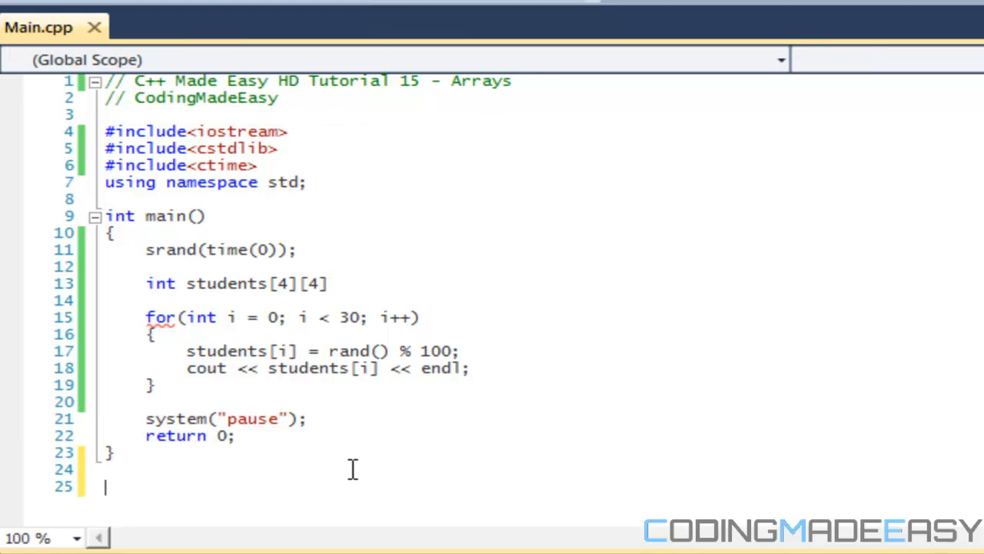
- Write rows of '* * * *' below main to picture the 4-by-4 grid
{"action": "scroll", "scroll_direction": "down", "scroll_amount": 3}
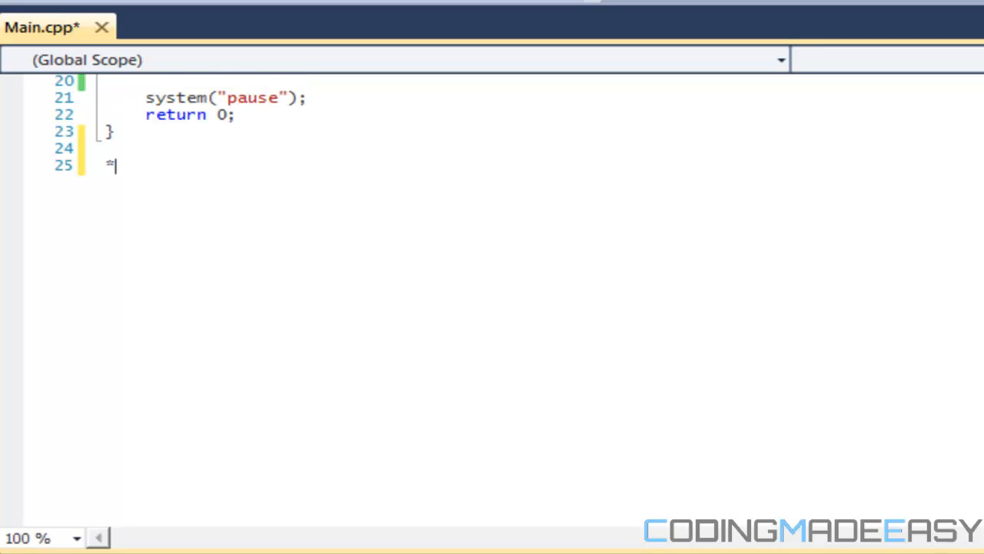
{"action": "type", "text": "* * * *"}
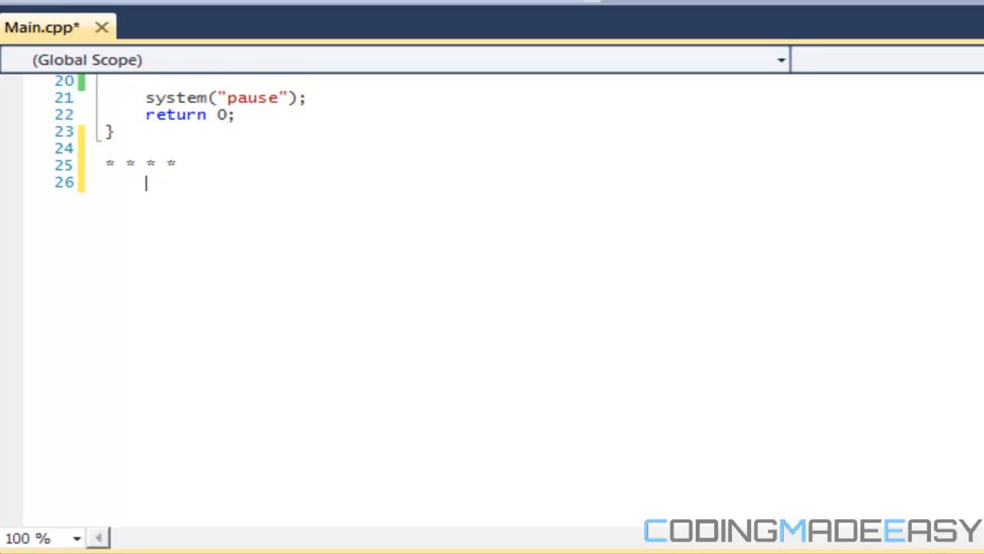
{"action": "type", "text": "* * * *"}
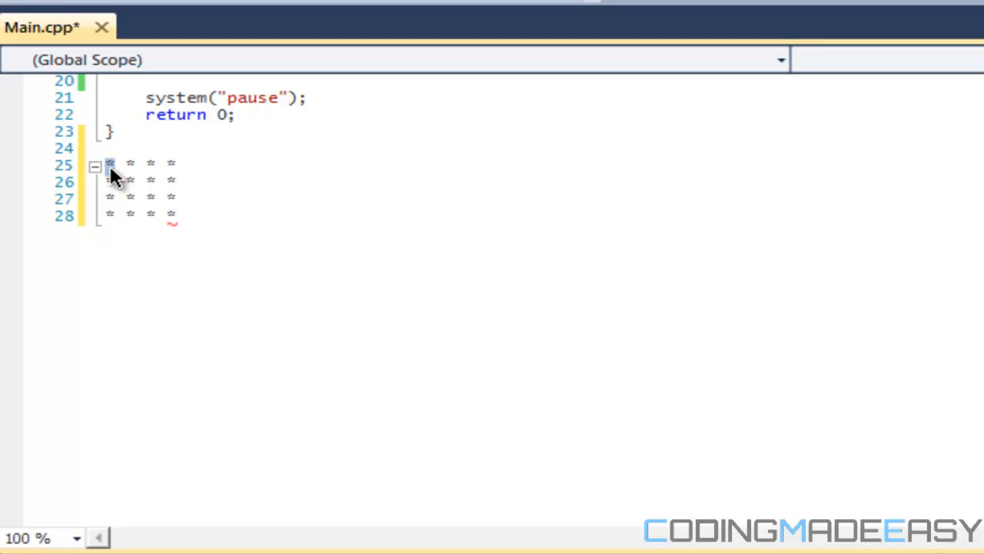
{"action": "mouse_move", "coordinate": [129, 171]}
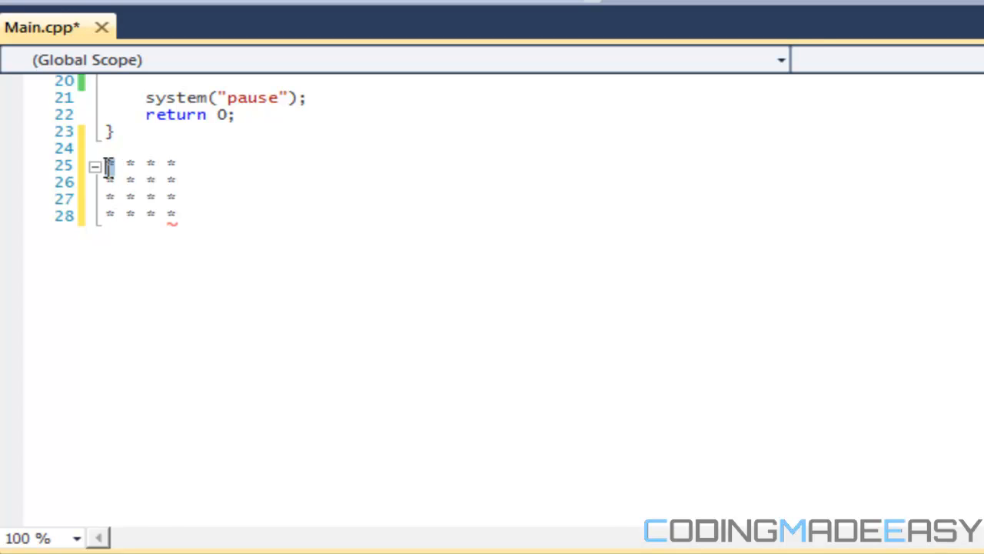
- Select and delete the asterisk grid sketch on lines 25-28 below main, keeping the code above
{"action": "scroll", "scroll_direction": "up", "scroll_amount": 3}
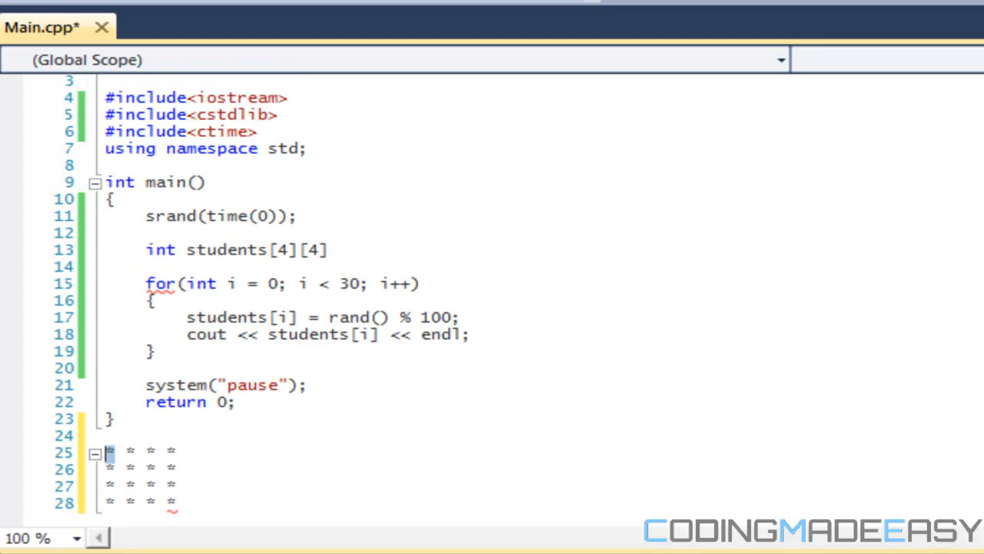
{"action": "scroll", "scroll_direction": "up", "scroll_amount": 3}
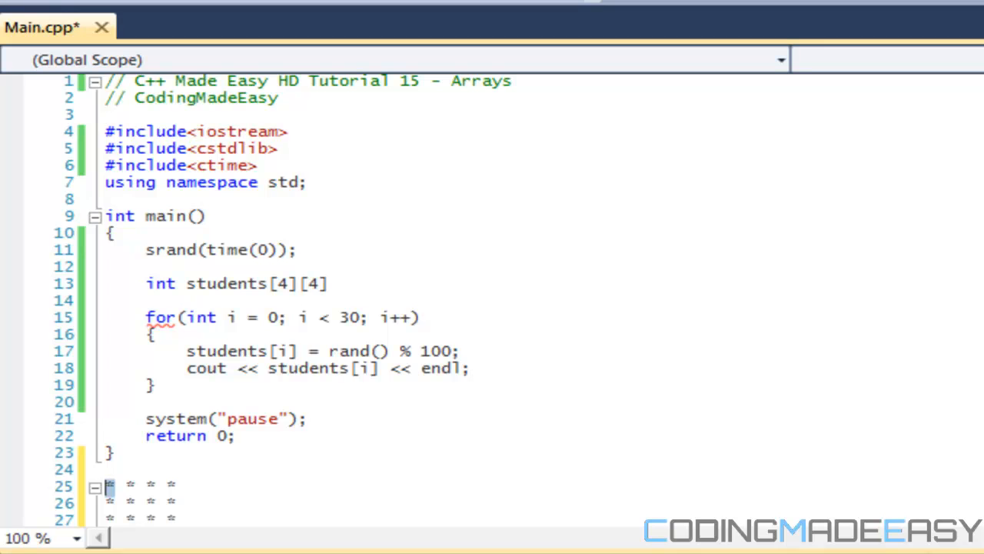
{"action": "scroll", "scroll_direction": "down", "scroll_amount": 3}
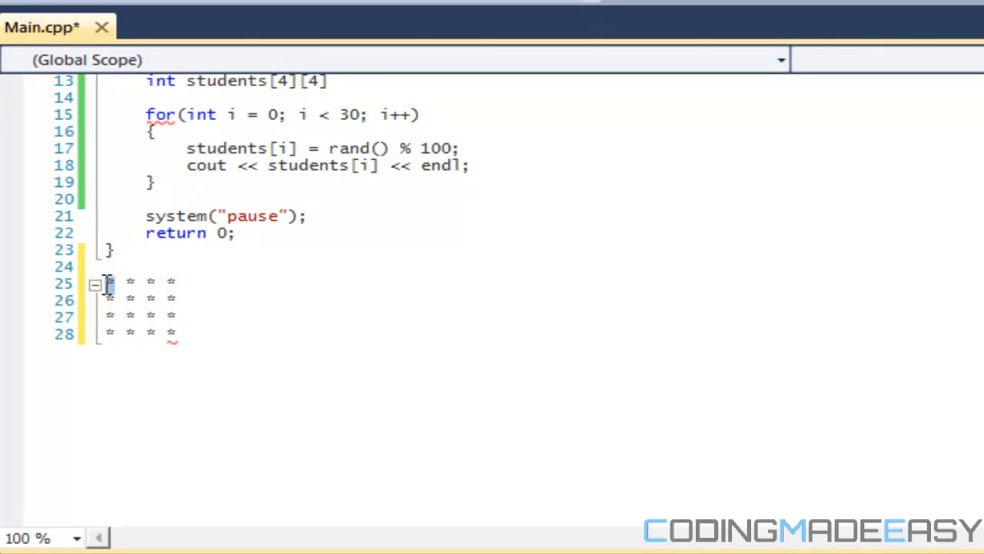
{"action": "mouse_move", "coordinate": [115, 289]}
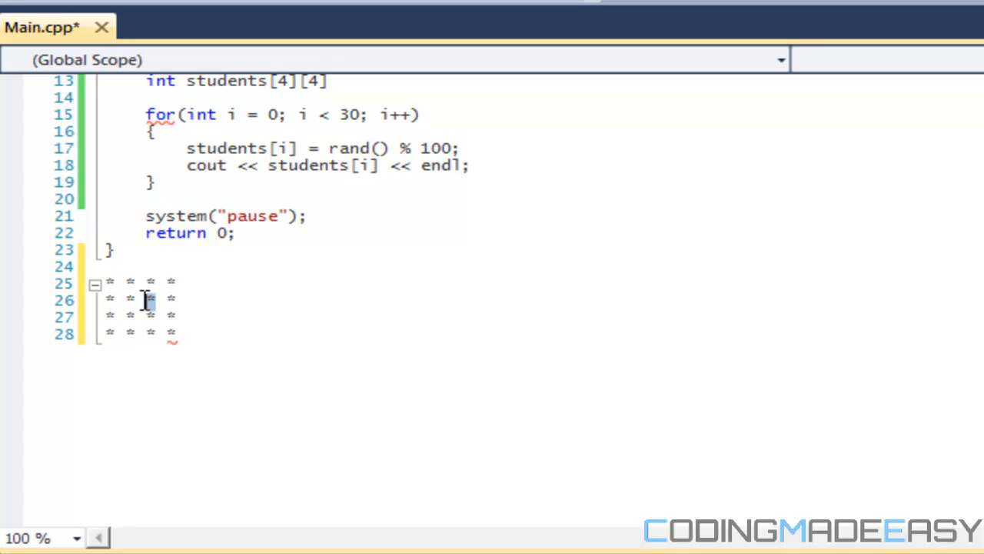
{"action": "mouse_move", "coordinate": [170, 300]}
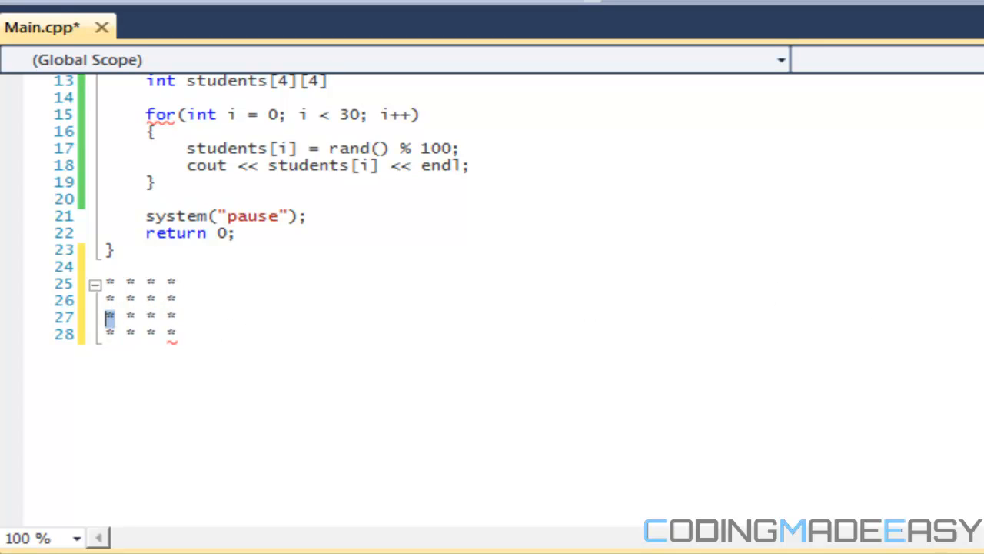
{"action": "left_click_drag", "start_coordinate": [108, 316], "coordinate": [175, 338]}
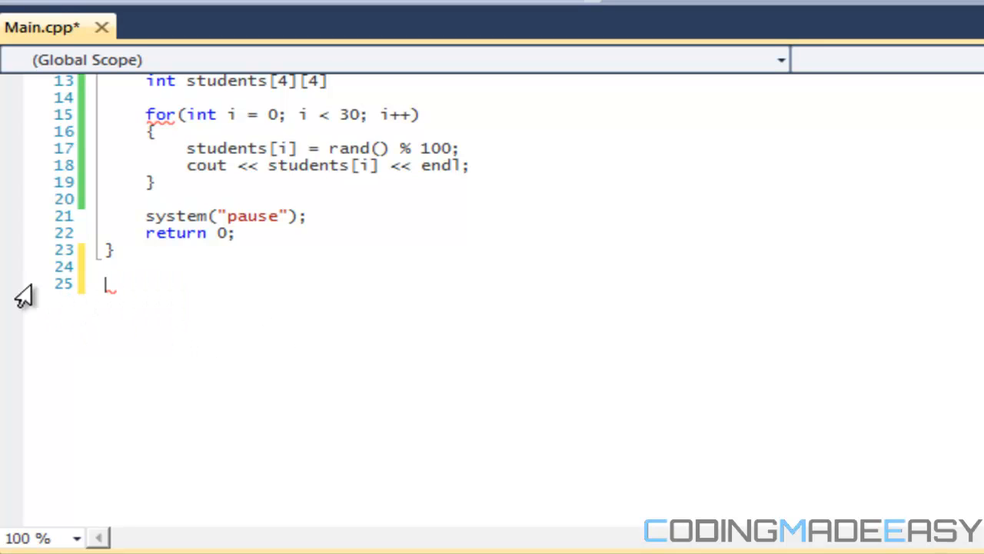
{"action": "scroll", "scroll_direction": "up", "scroll_amount": 3}
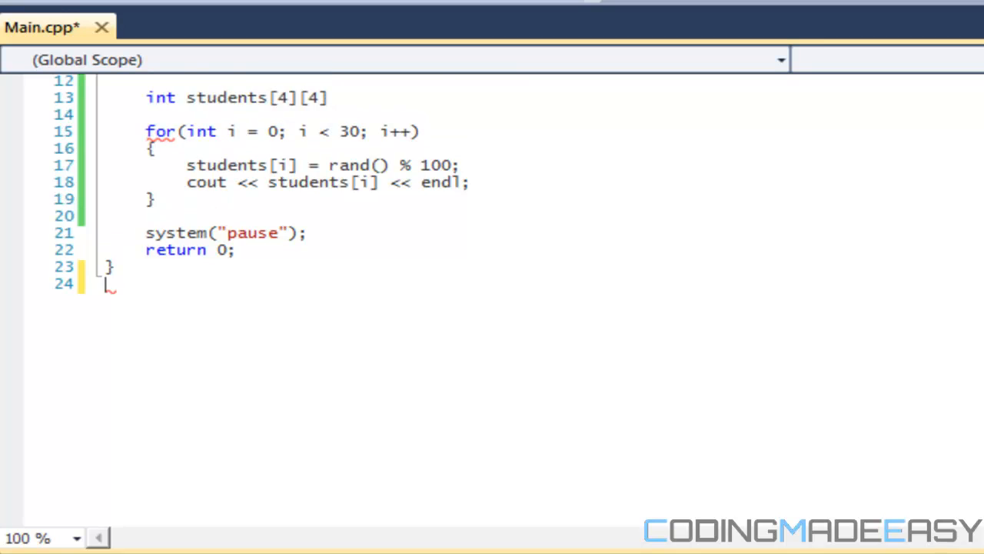
{"action": "scroll", "scroll_direction": "up", "scroll_amount": 3}
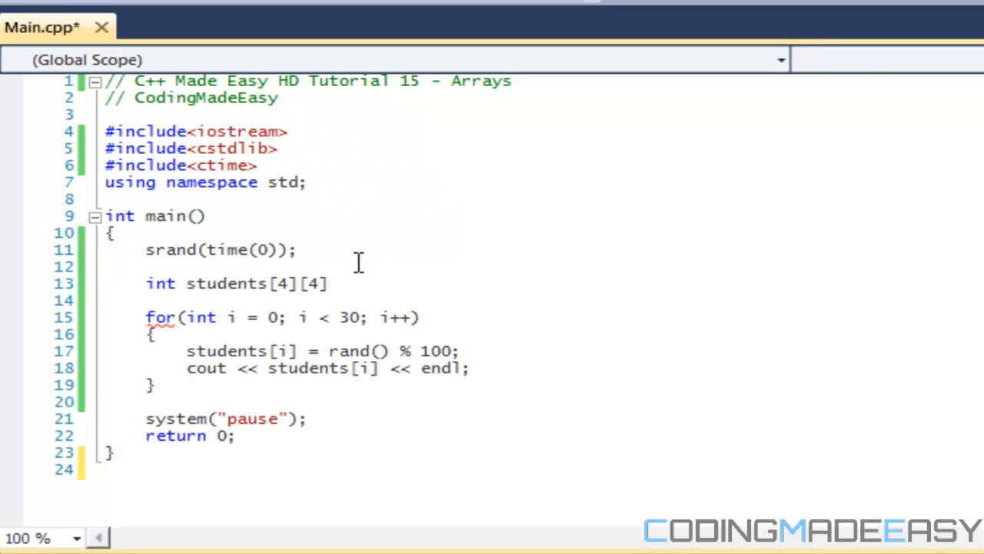
- Make the declaration students[30][4]; and delete the assignment and print lines from the loop body
{"action": "left_click", "coordinate": [277, 283]}
{"action": "type", "text": "30"}
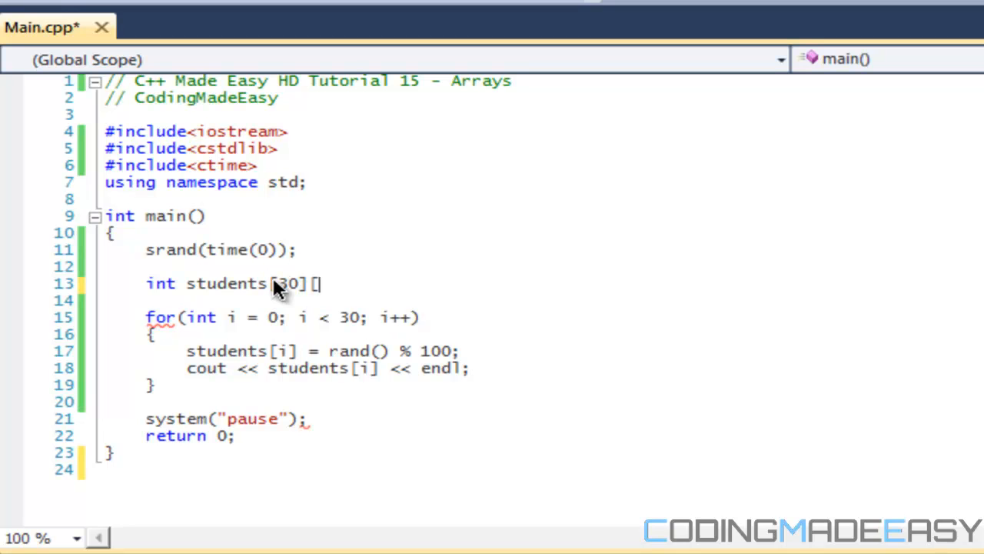
{"action": "type", "text": "4]"}
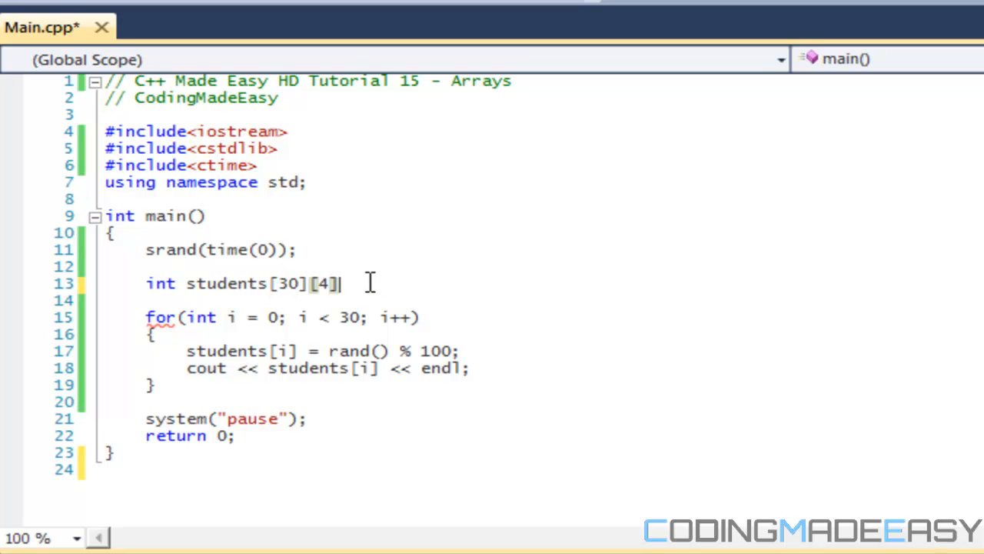
{"action": "type", "text": ";"}
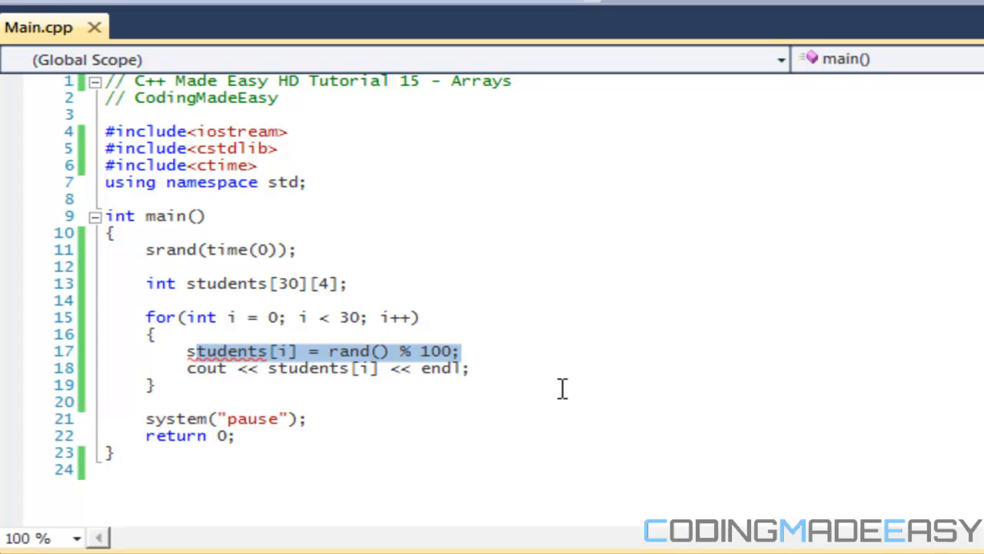
{"action": "key", "text": "Delete"}
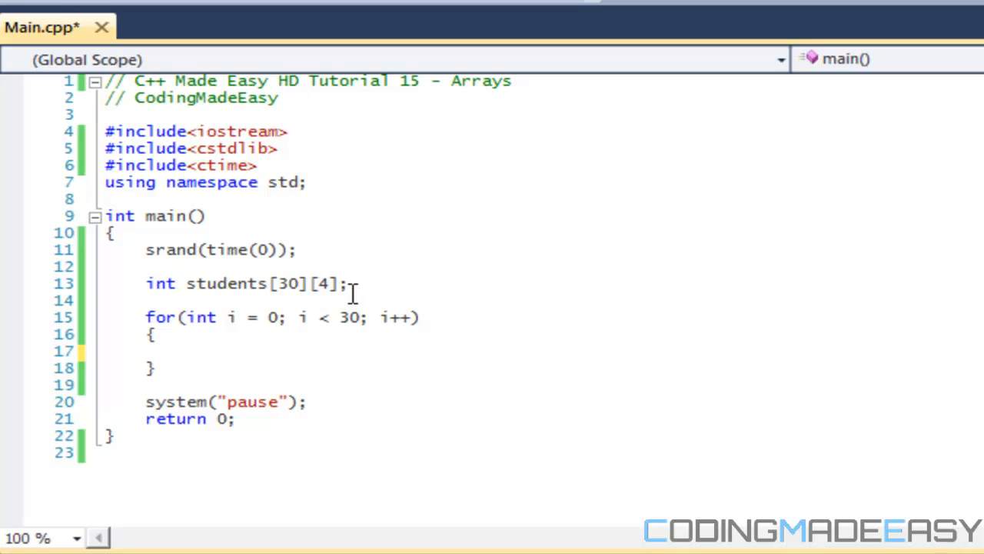
- Assign students[0][0] = 87 and students[0][1] = 67 above the for loop
{"action": "type", "text": "s"}
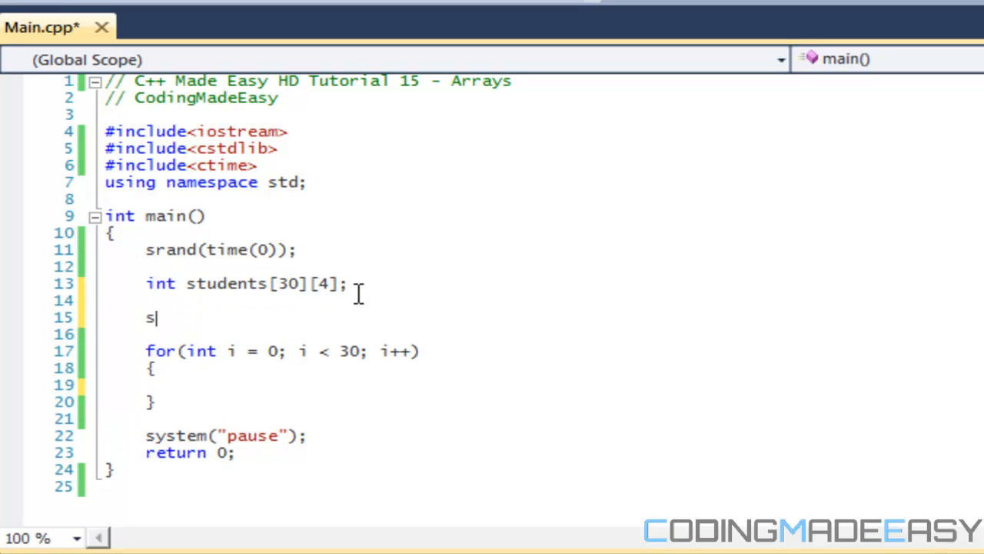
{"action": "type", "text": "tudent"}
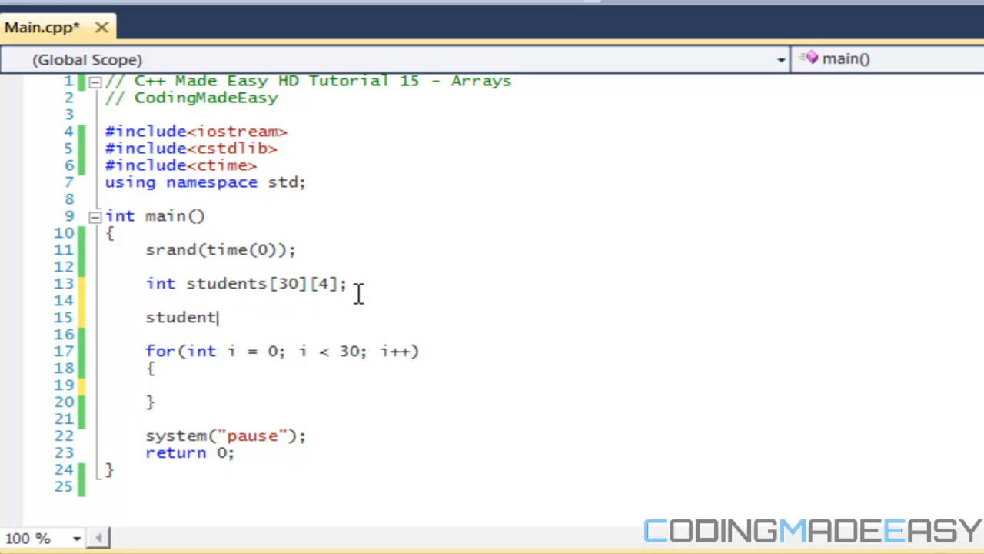
{"action": "type", "text": "s[0]"}
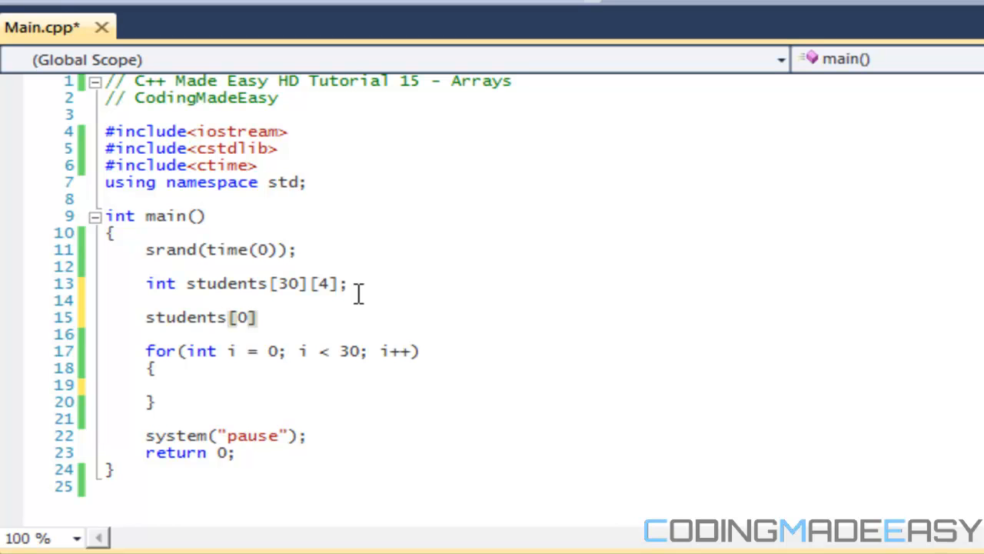
{"action": "type", "text": "[0] ="}
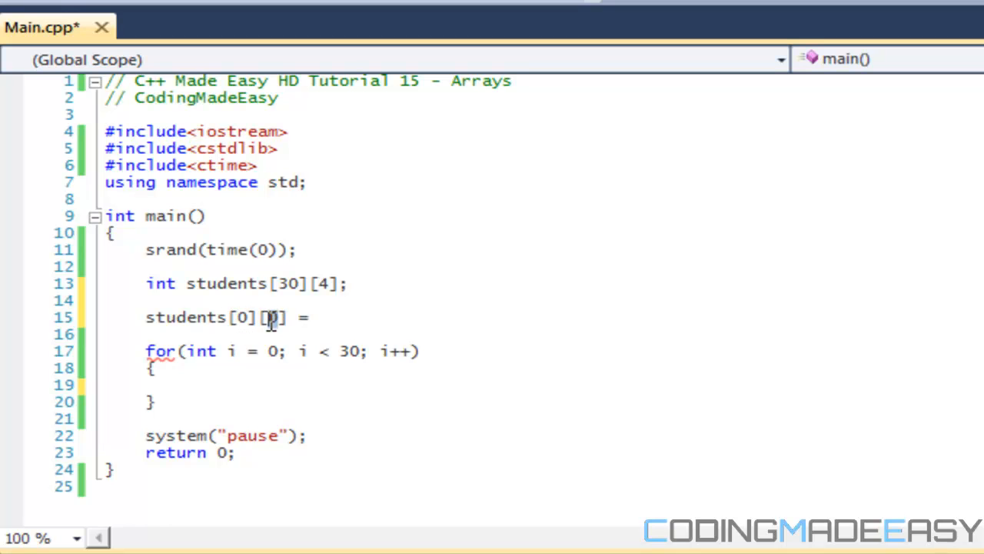
{"action": "type", "text": "87"}
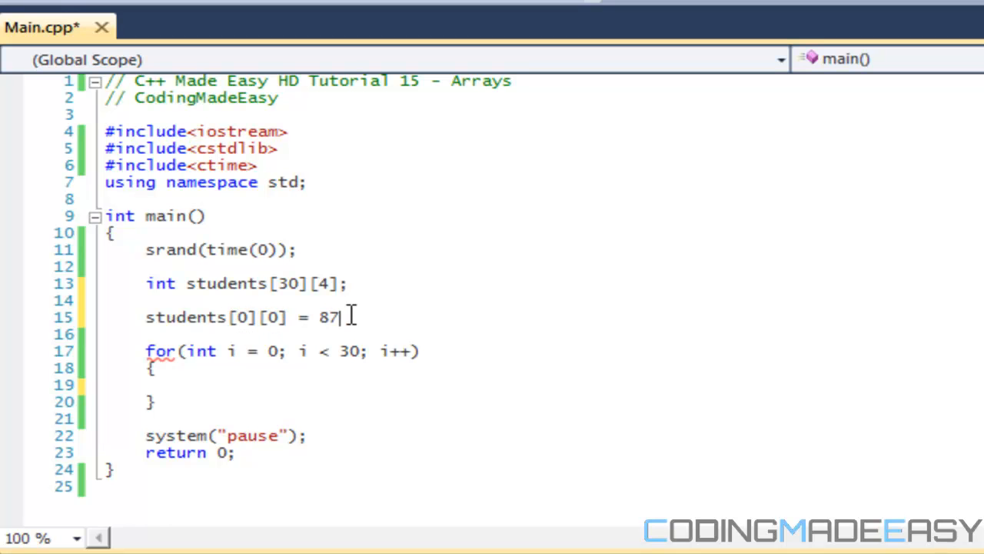
{"action": "type", "text": ";"}
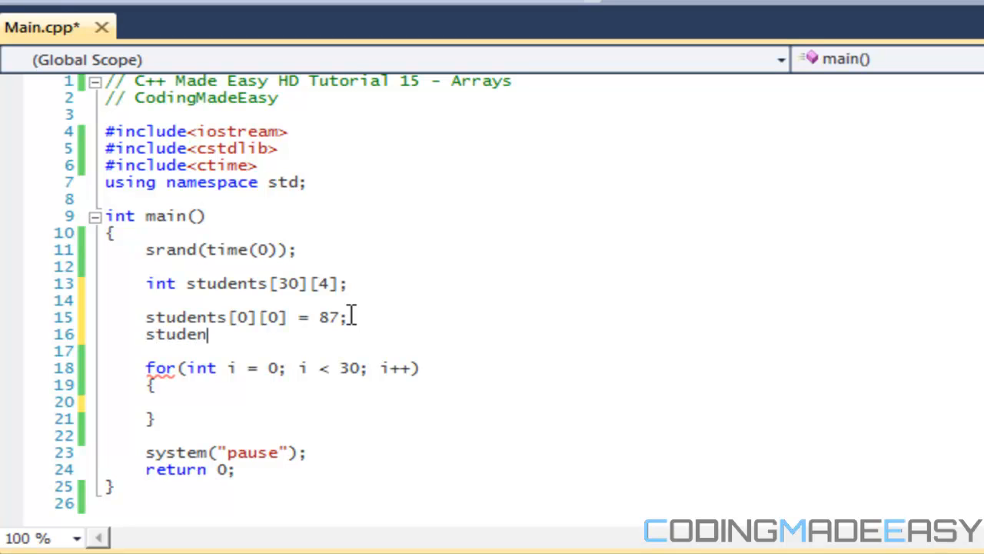
{"action": "type", "text": "ts[0"}
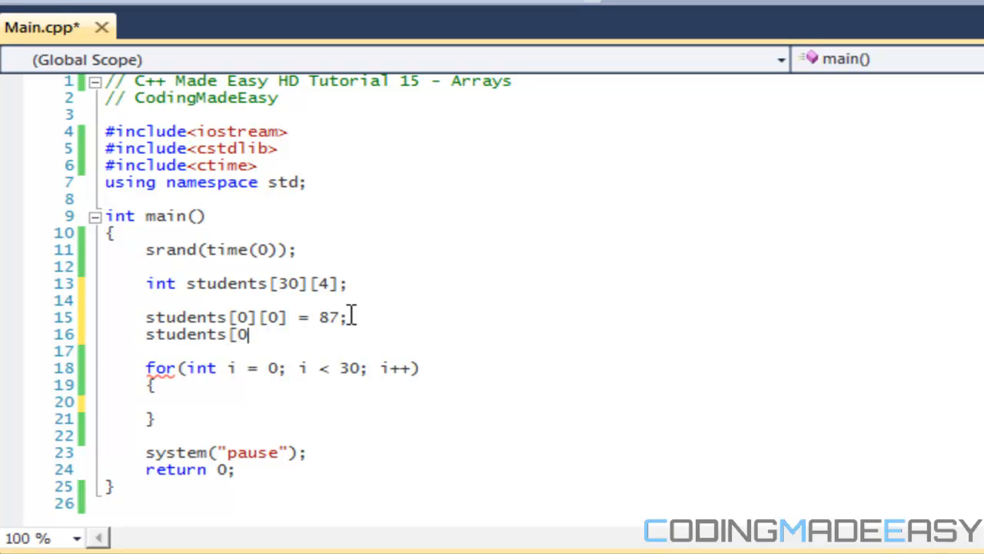
{"action": "type", "text": "][1] ="}
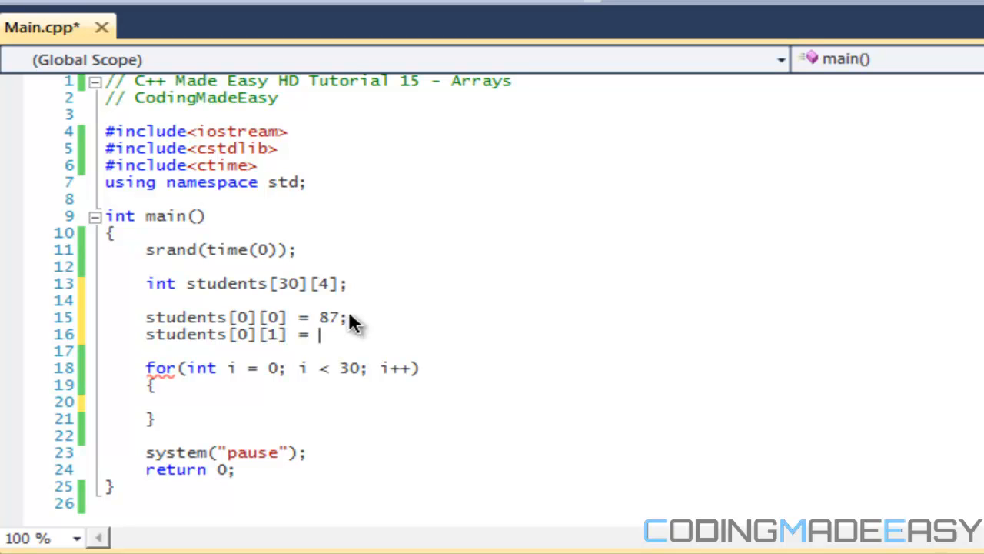
{"action": "type", "text": "67;"}
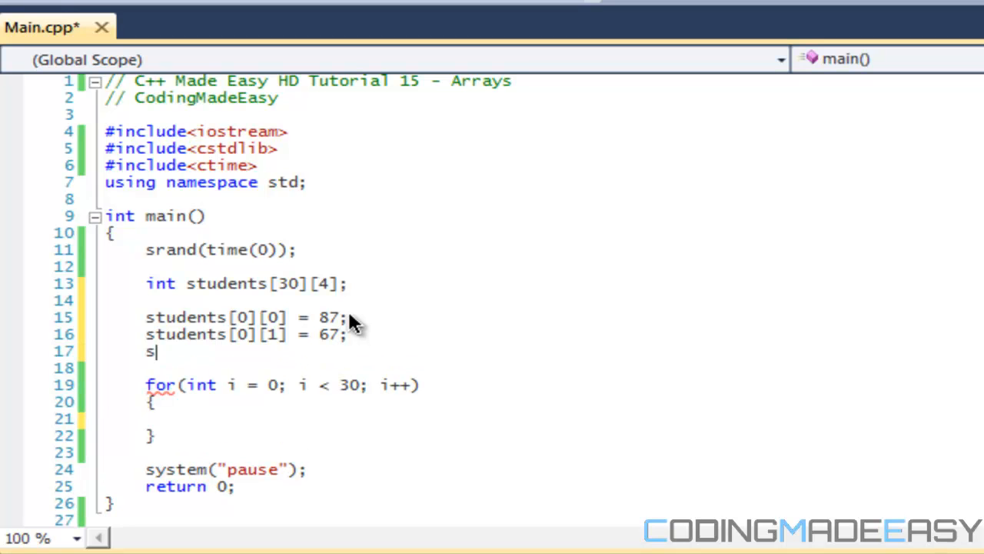
- Assign students[0][2] = 77 and students[0][3] = 100 on the following lines
{"action": "type", "text": "tud3ent"}
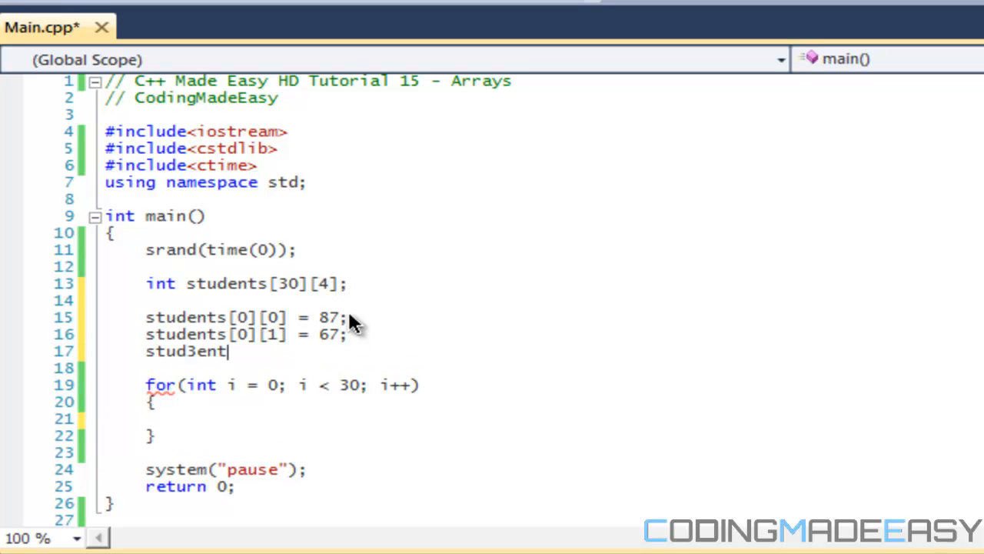
{"action": "type", "text": "students["}
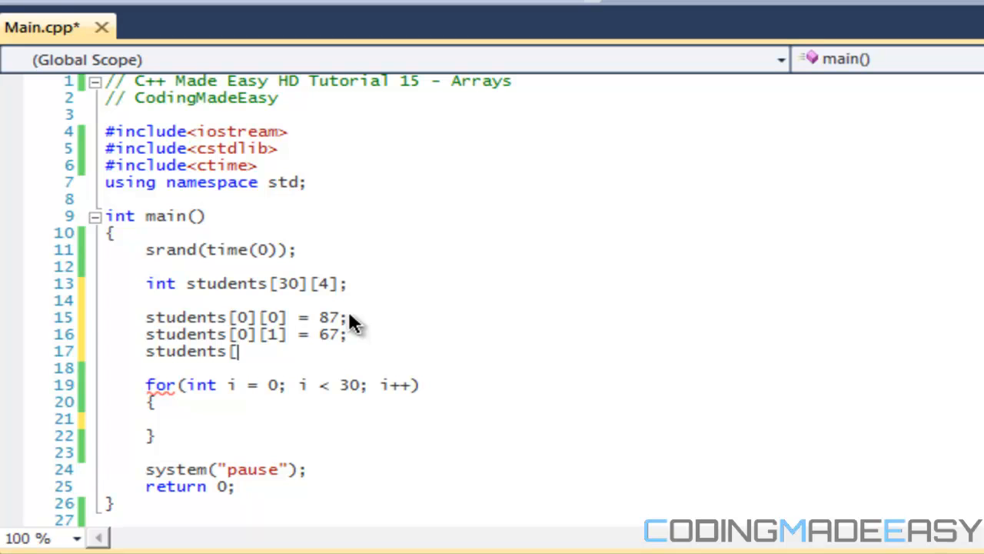
{"action": "type", "text": "0][2]"}
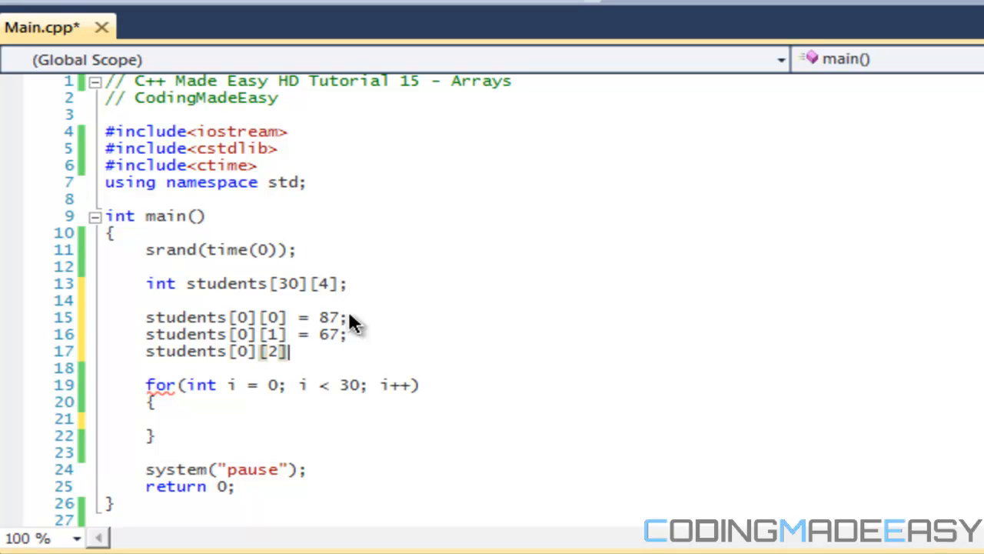
{"action": "type", "text": "="}
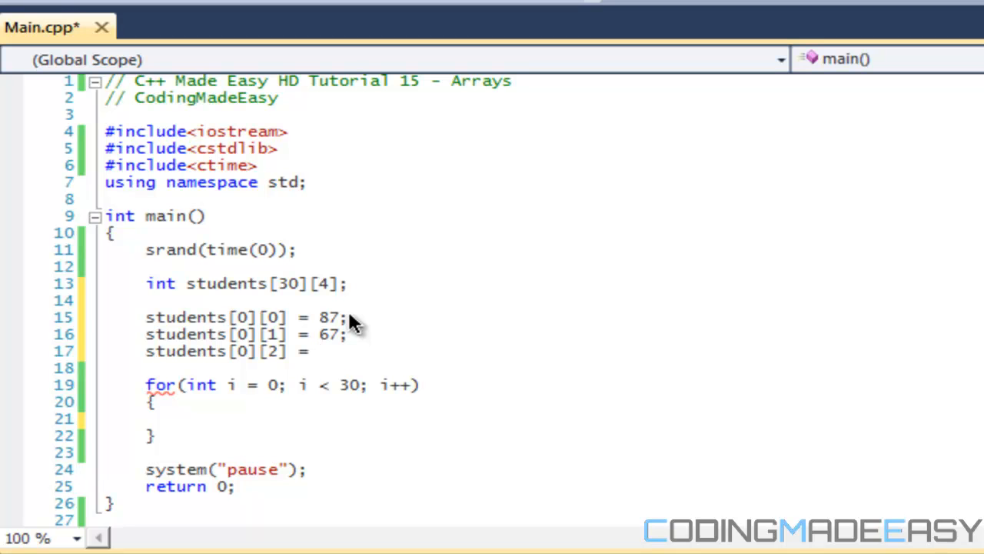
{"action": "type", "text": "77;"}
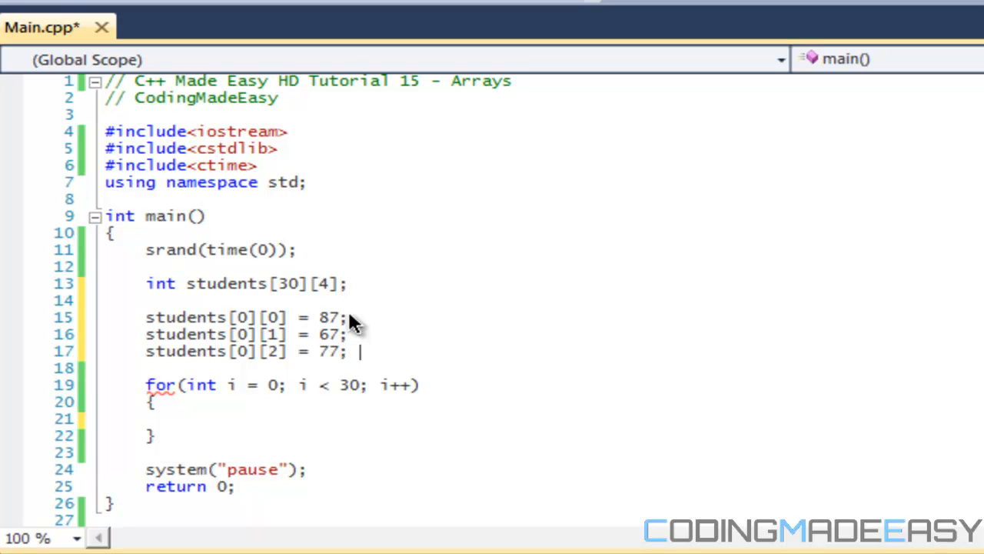
{"action": "type", "text": "students[0]["}
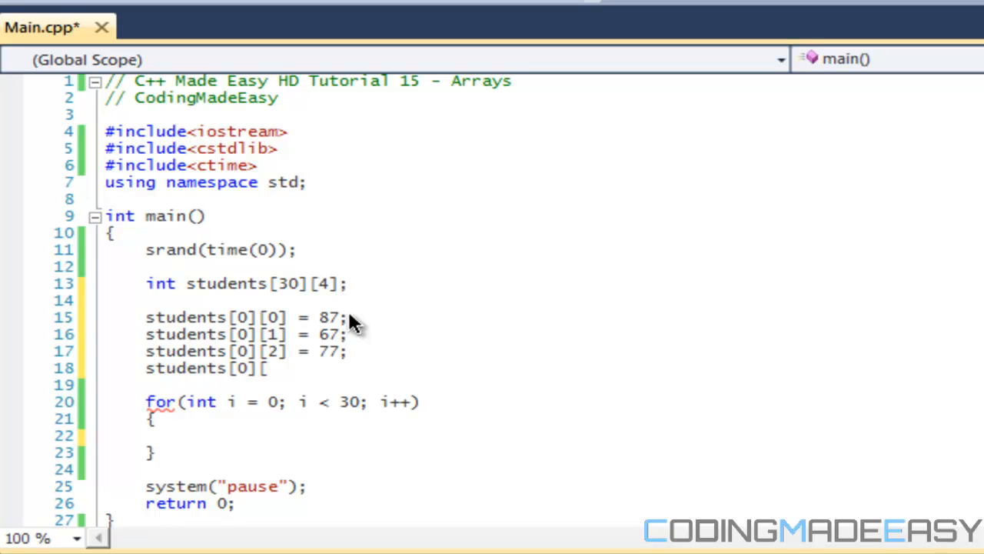
{"action": "type", "text": "3] ="}
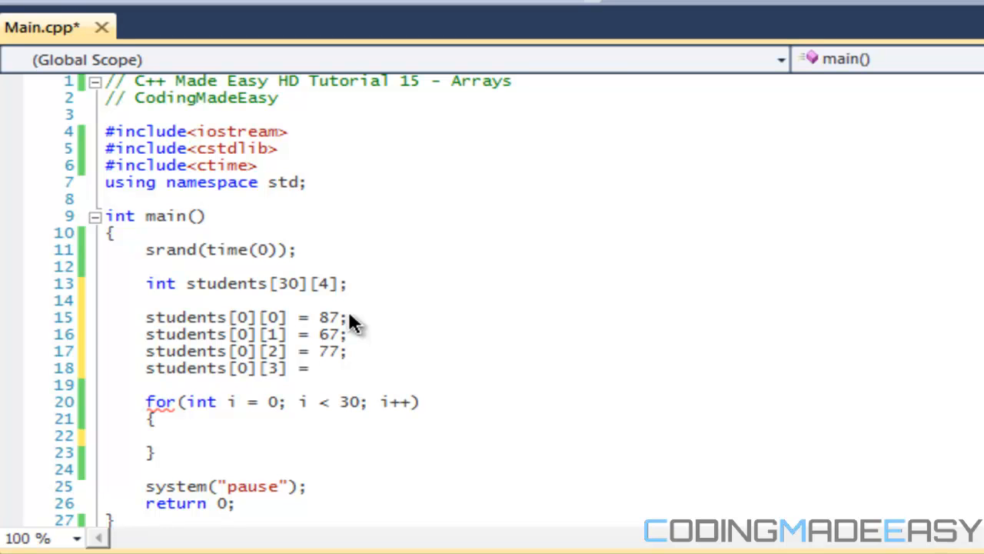
{"action": "type", "text": "100;"}
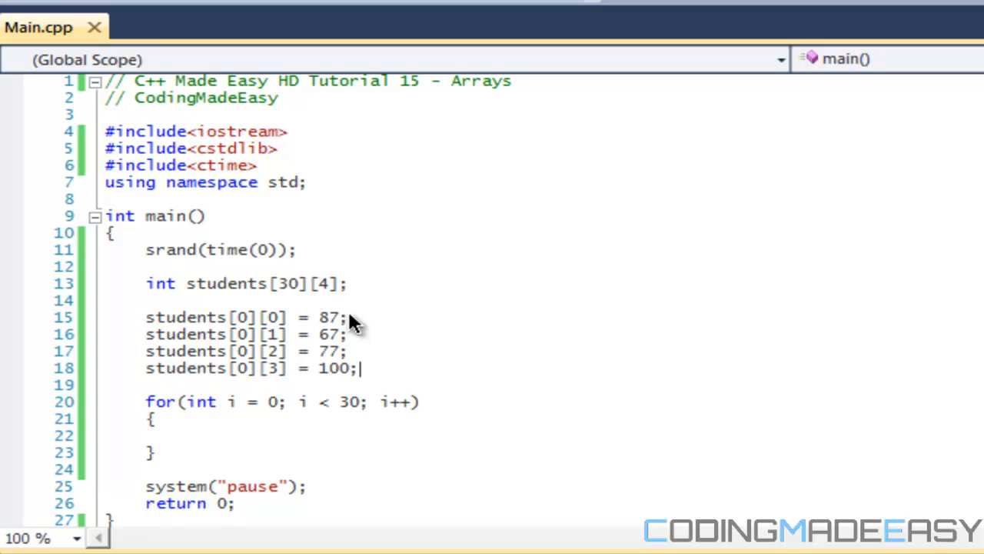
{"action": "mouse_move", "coordinate": [350, 387]}
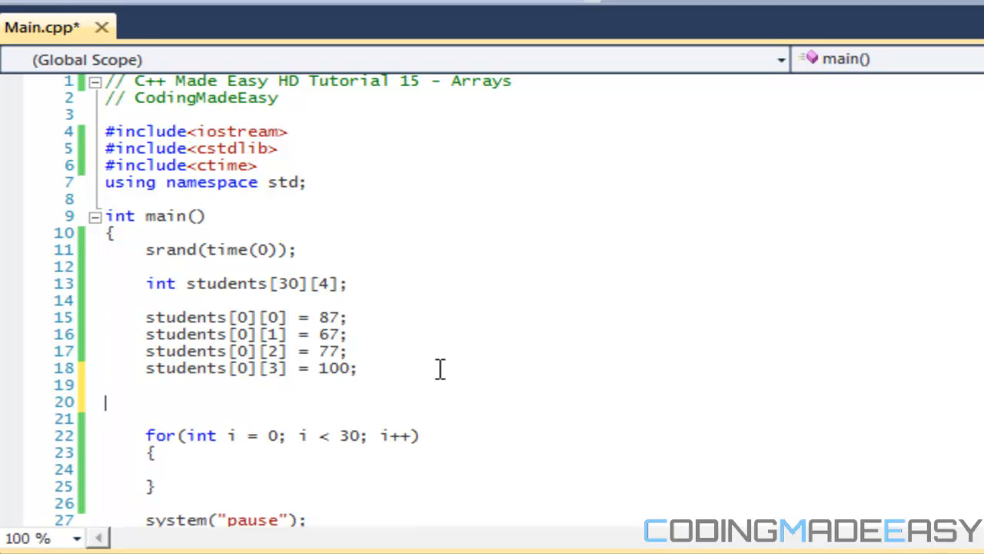
- Assign students[1][0] = 65 for the second student and begin the next assignment line
{"action": "type", "text": "student"}
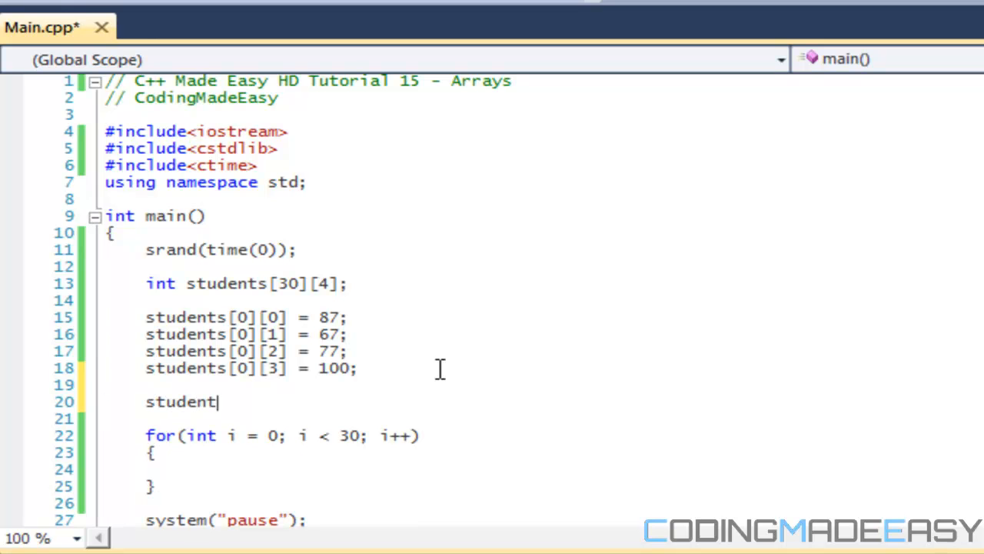
{"action": "type", "text": "s[1]["}
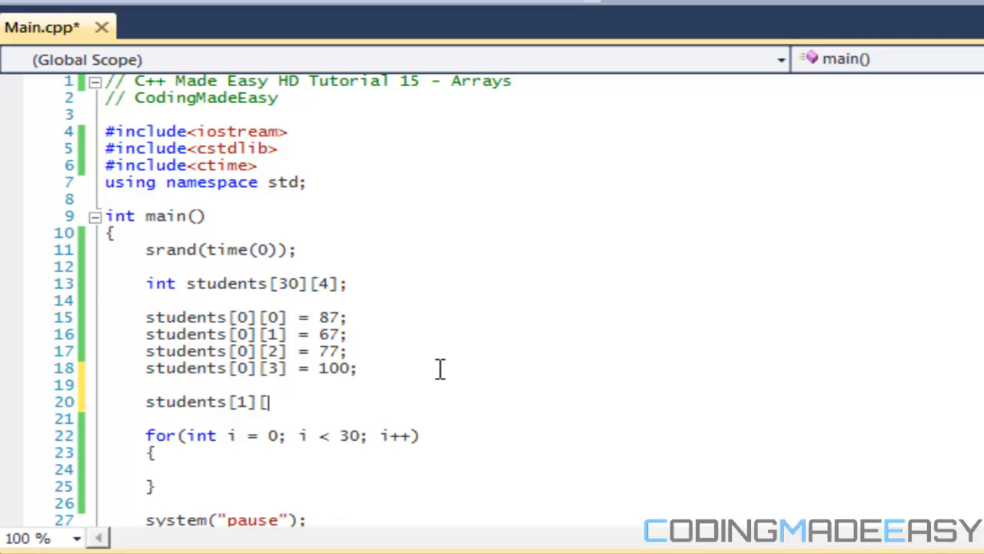
{"action": "mouse_move", "coordinate": [444, 377]}
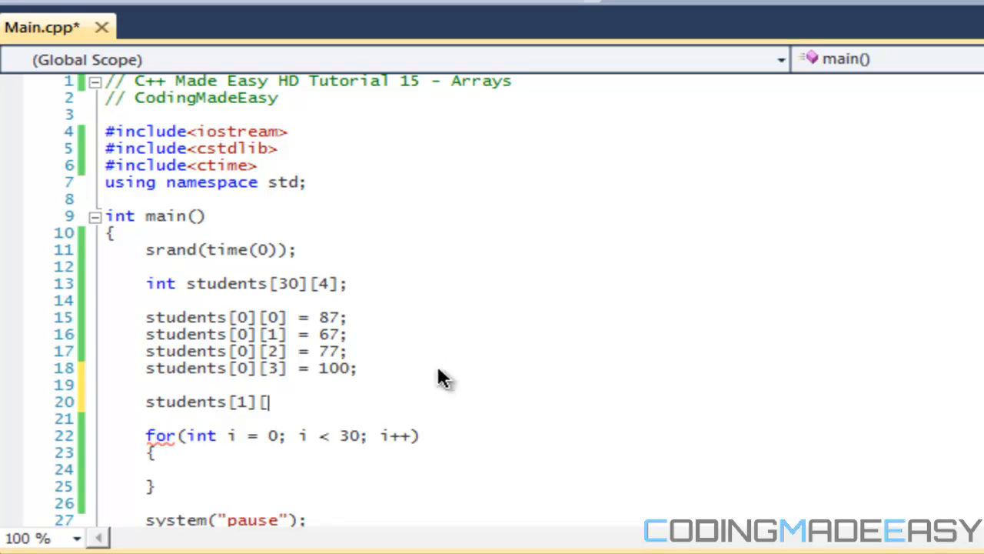
{"action": "type", "text": "0] = 65;"}
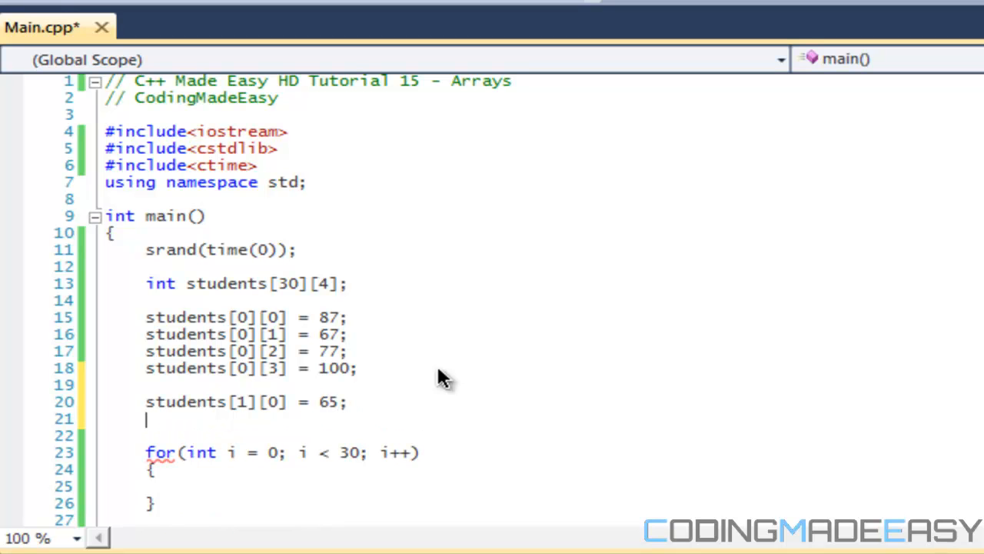
{"action": "type", "text": "st"}
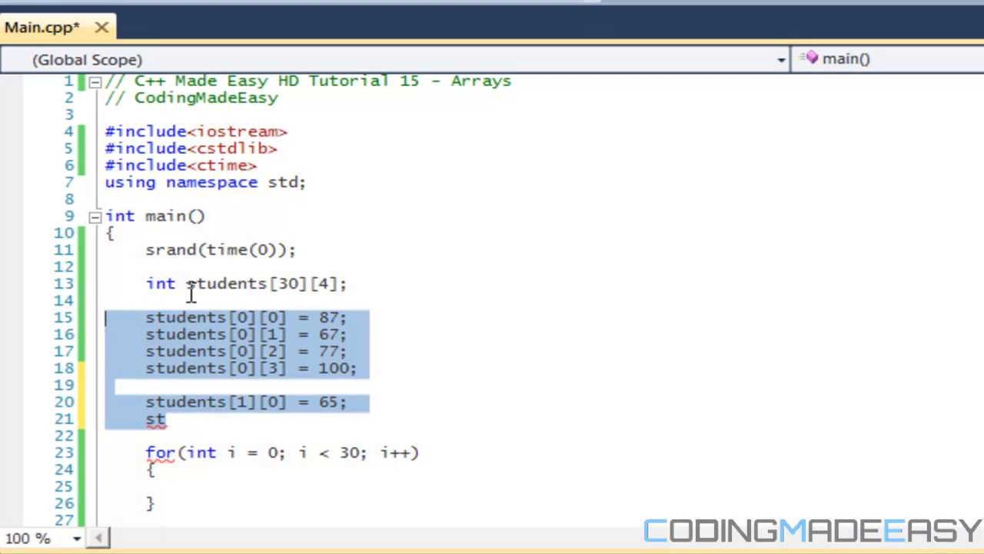
{"action": "mouse_move", "coordinate": [341, 259]}
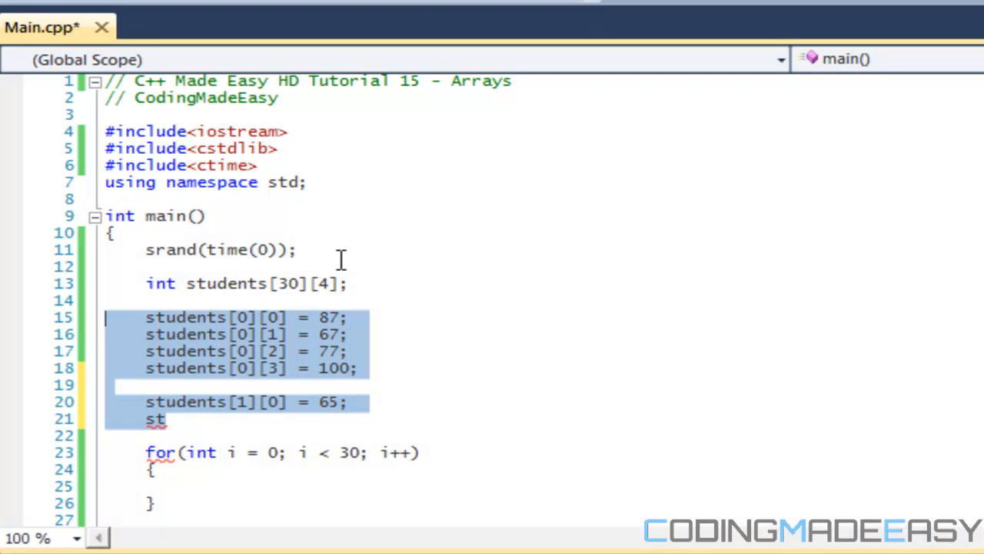